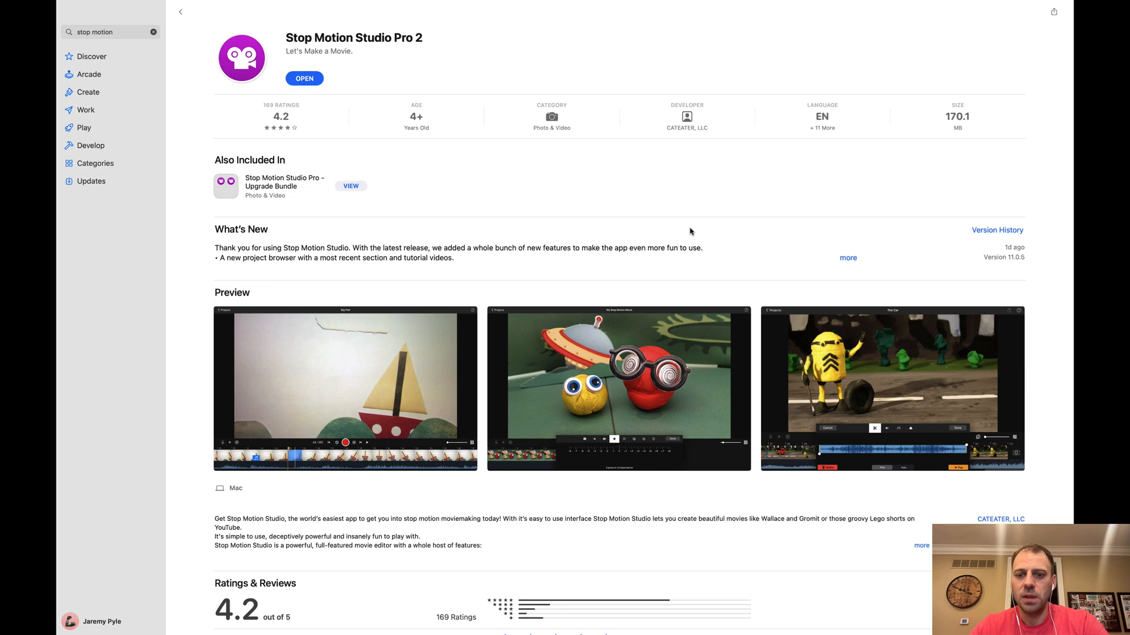
Step: Launch Stop Motion Studio Pro 2 from its Mac App Store page
click(303, 77)
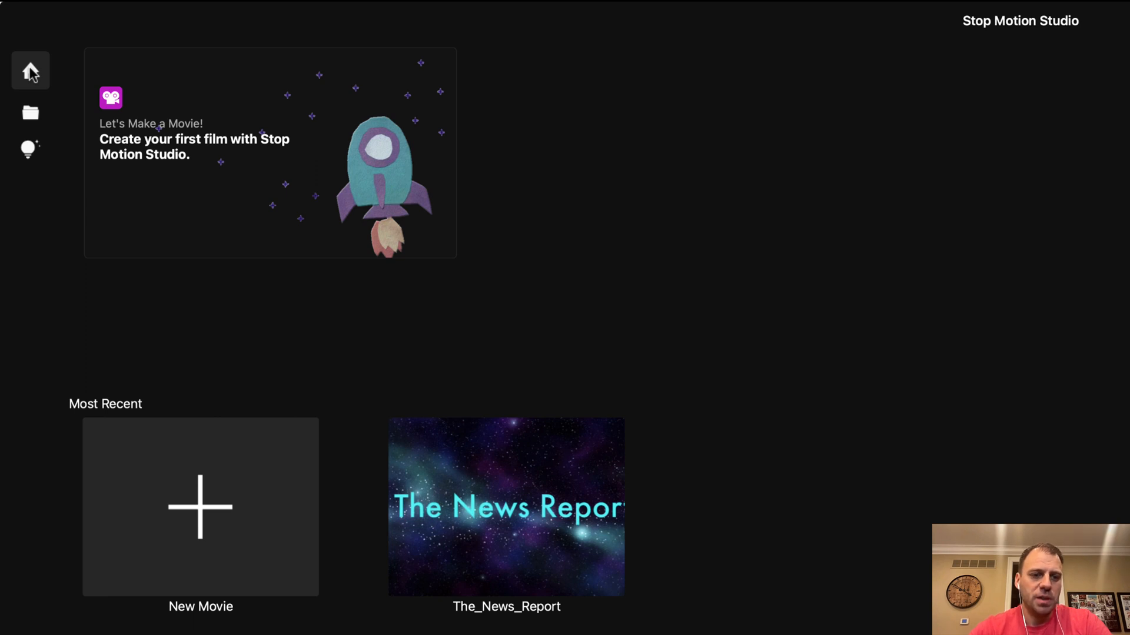
mouse_move(812, 569)
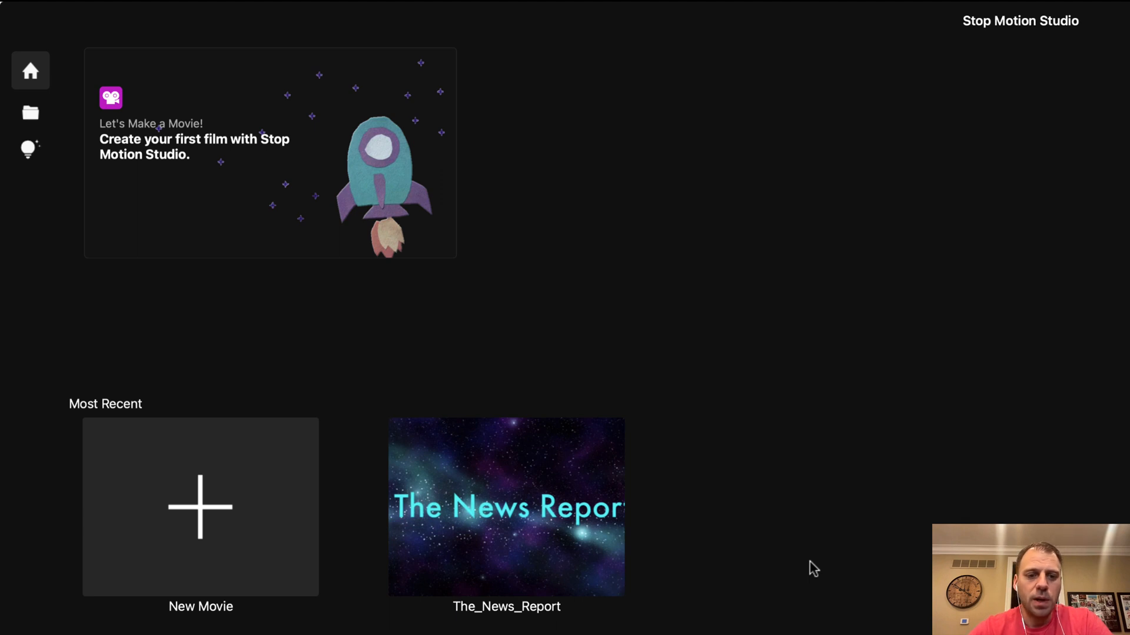
mouse_move(826, 396)
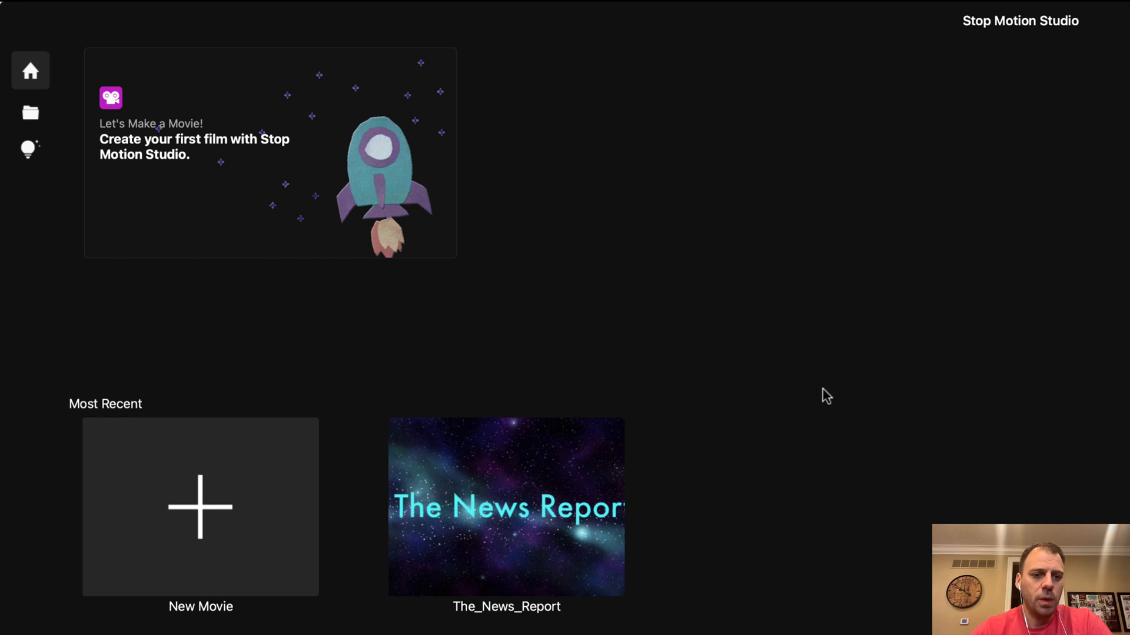
mouse_move(20, 223)
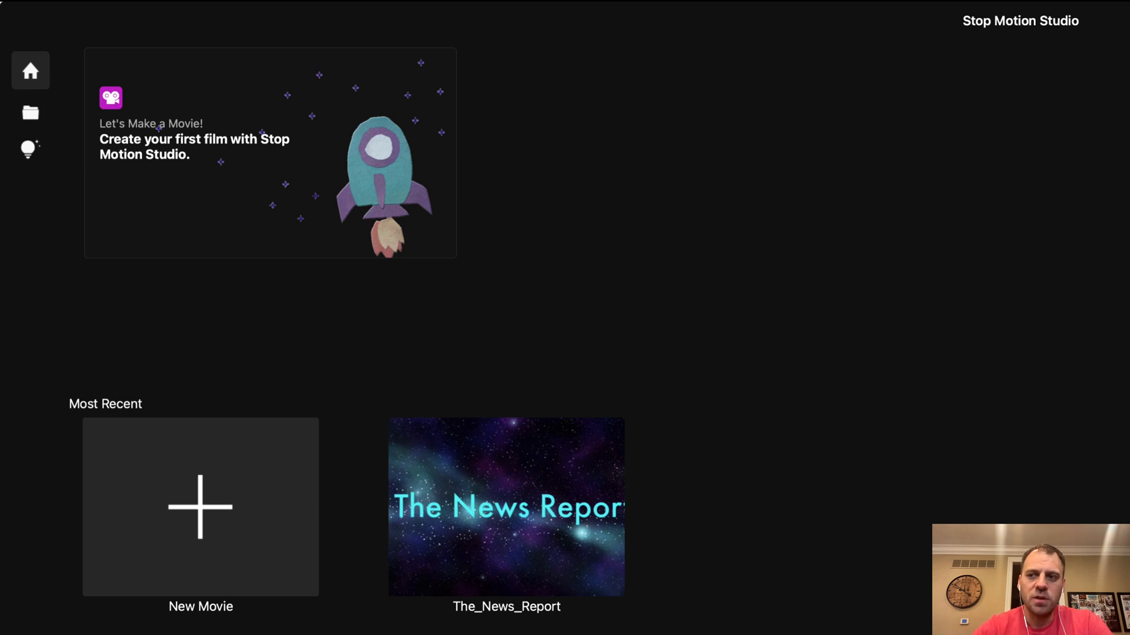
mouse_move(272, 319)
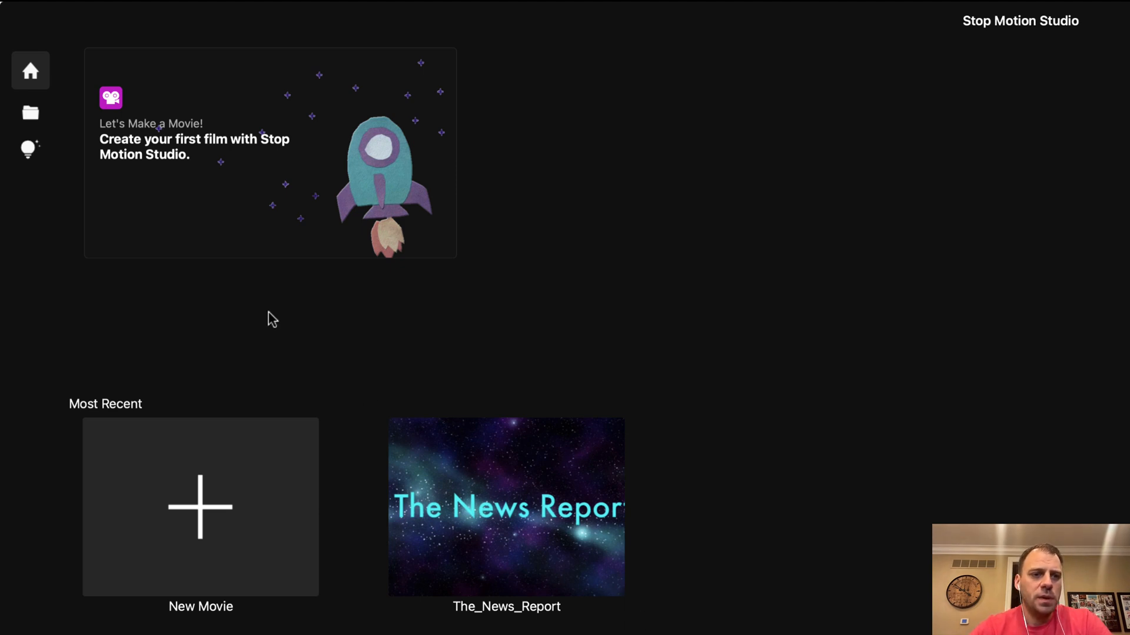
Step: Show all saved projects sorted by name, briefly as a list, then back as large thumbnails
click(31, 113)
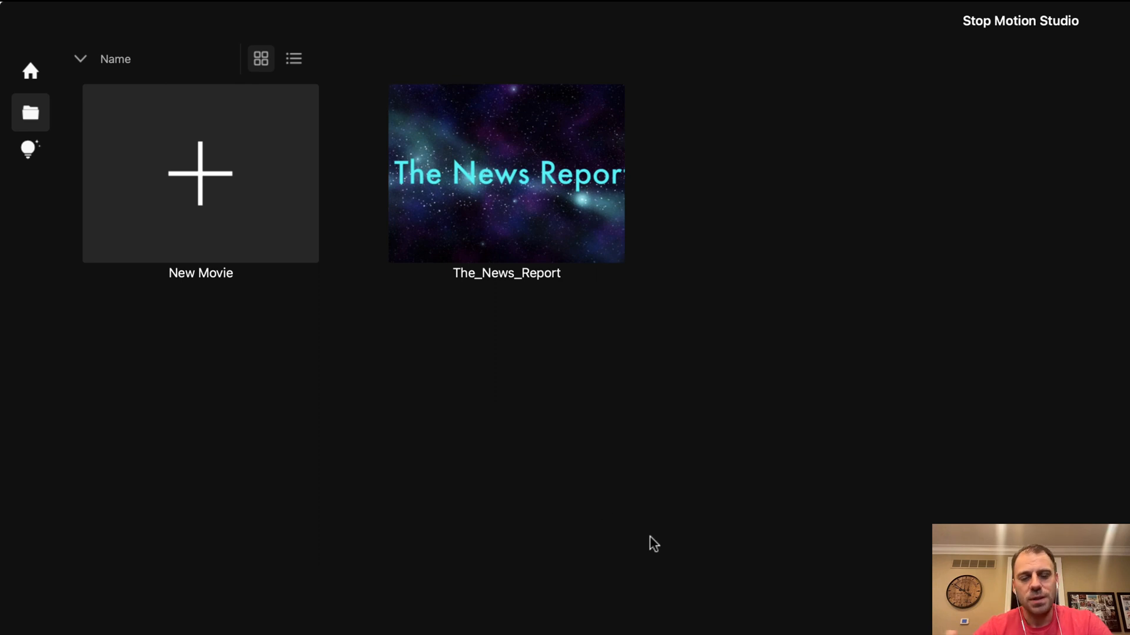
mouse_move(101, 64)
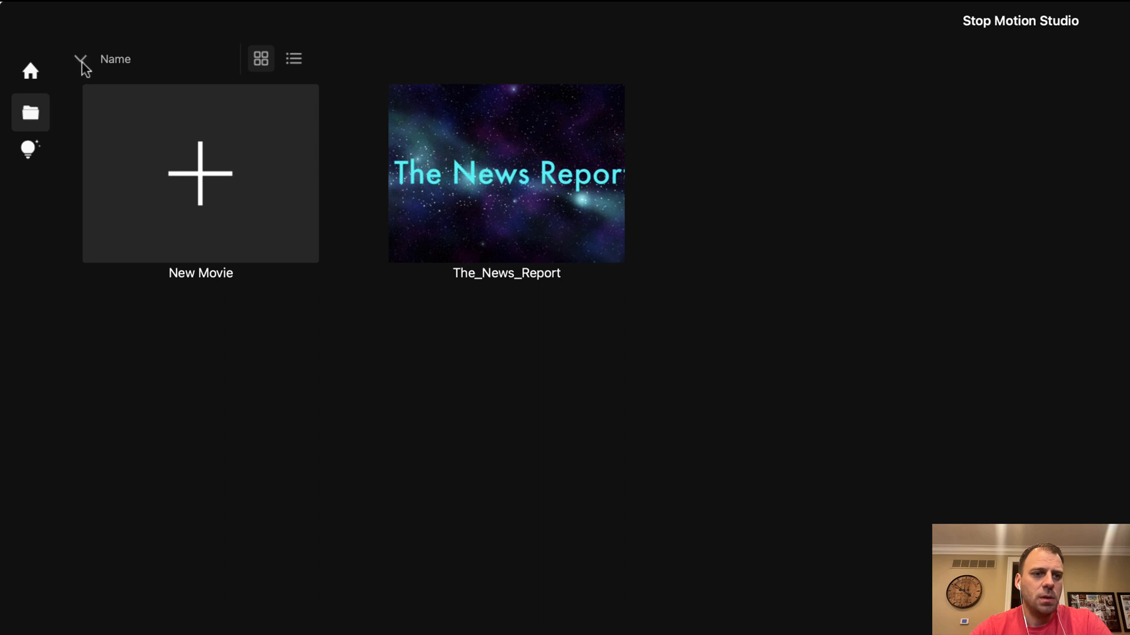
click(114, 59)
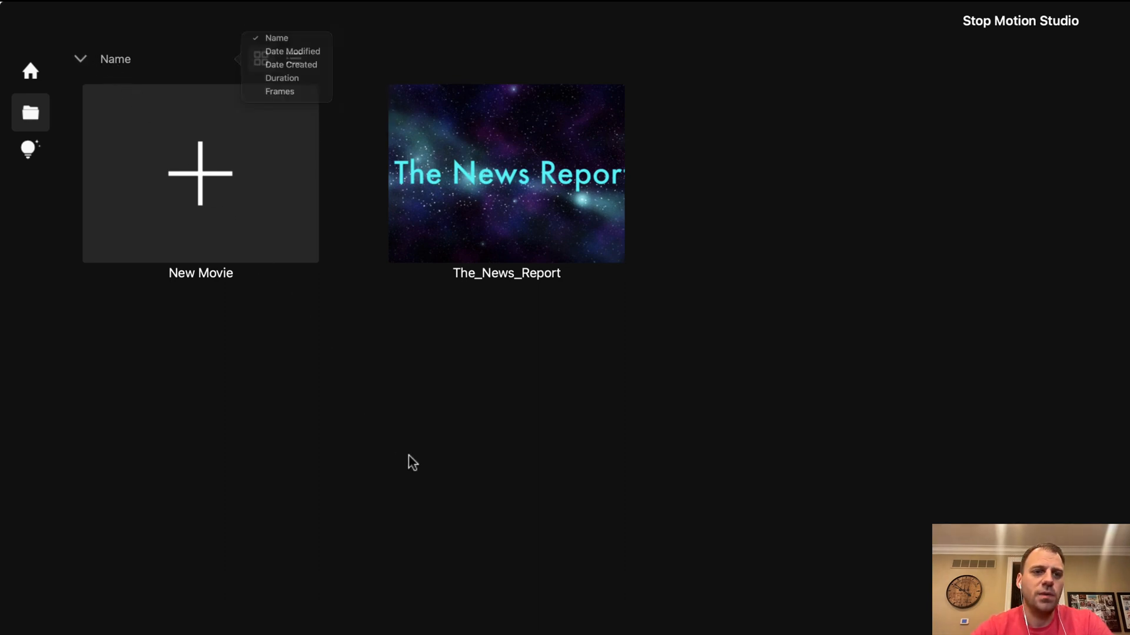
click(293, 59)
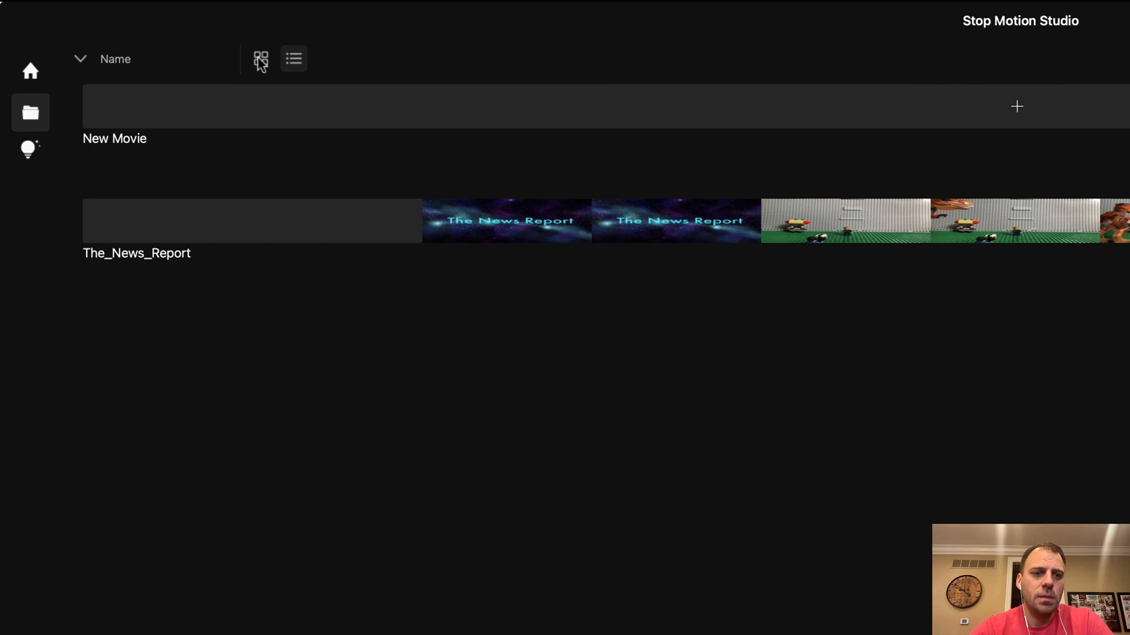
click(261, 59)
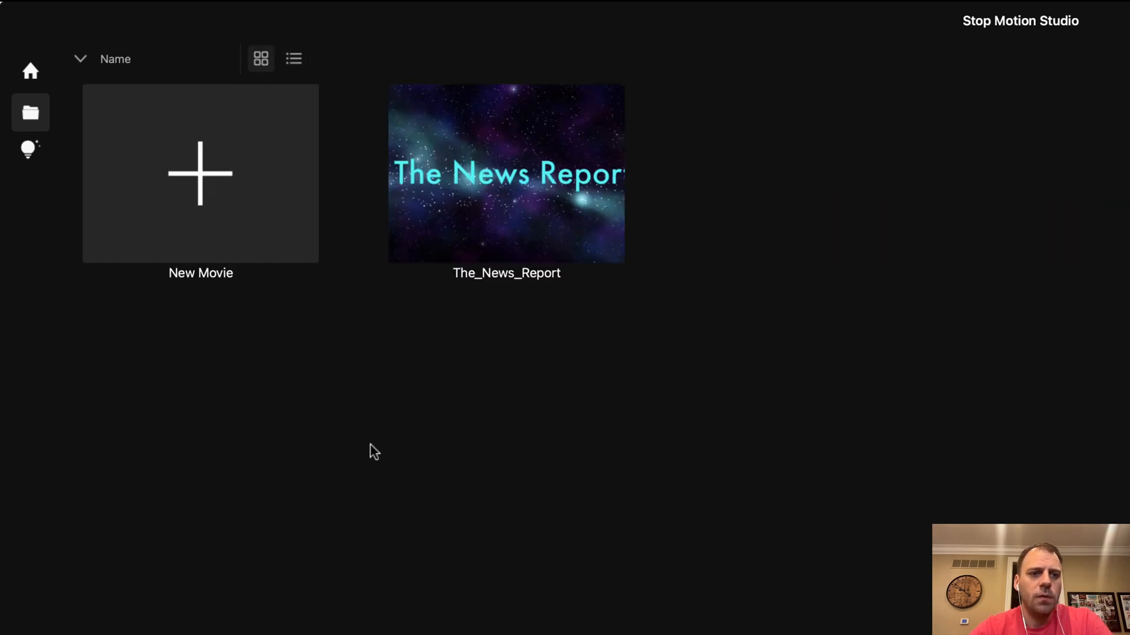
Step: Show the help page offering the manual, video tutorials and making-of videos
click(31, 150)
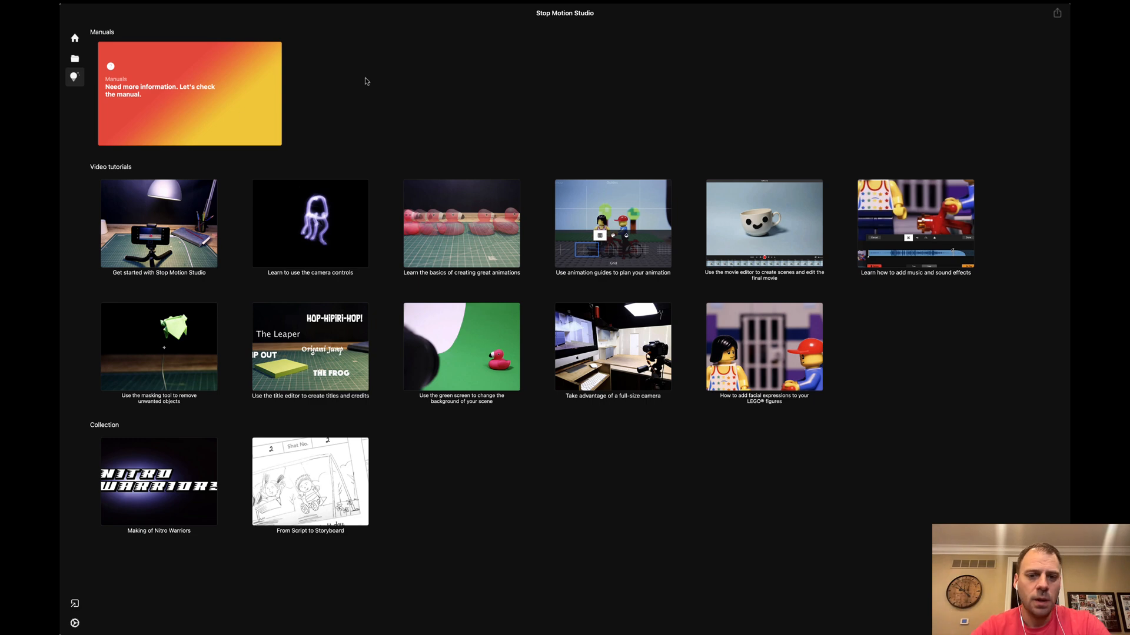
Step: Return home, cancel the movie import file picker, and bring up the app settings
click(75, 38)
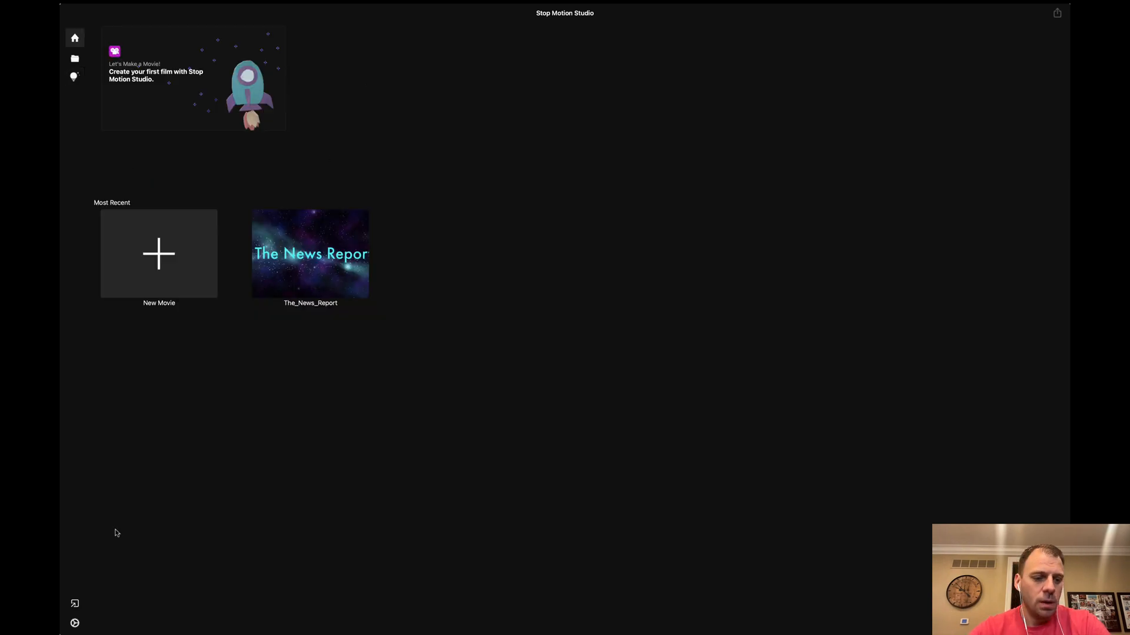
click(75, 604)
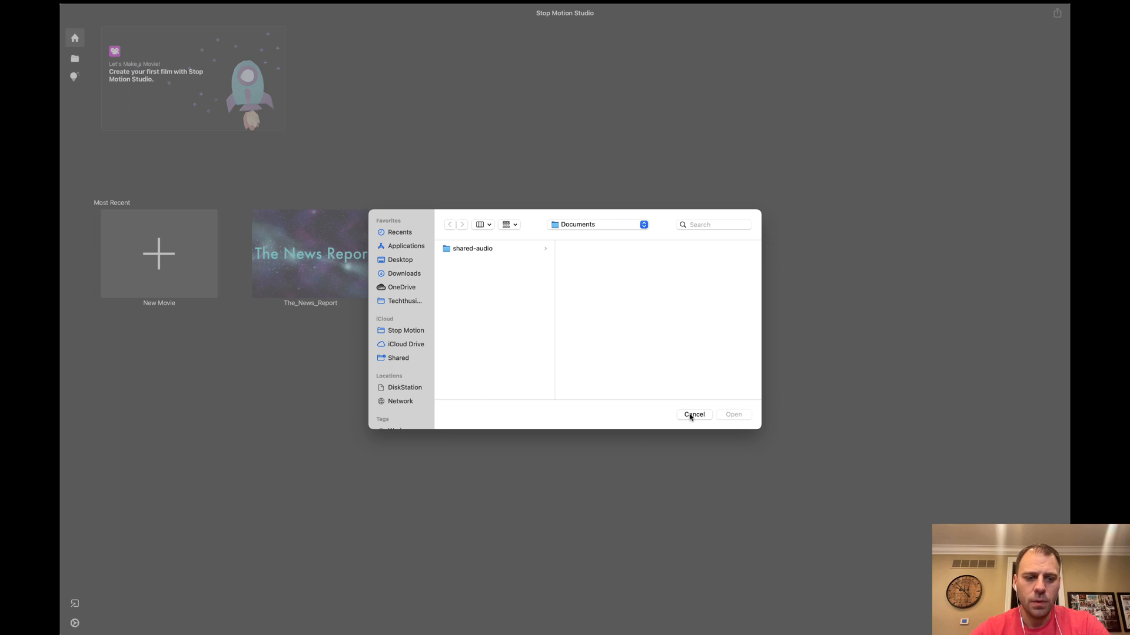
click(693, 414)
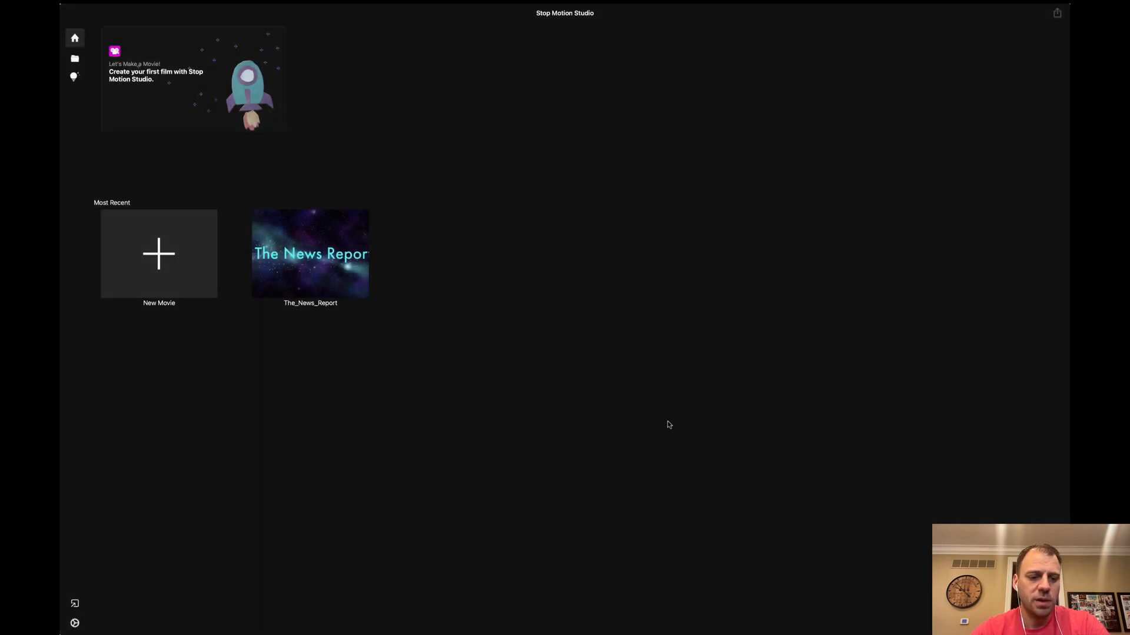
click(74, 624)
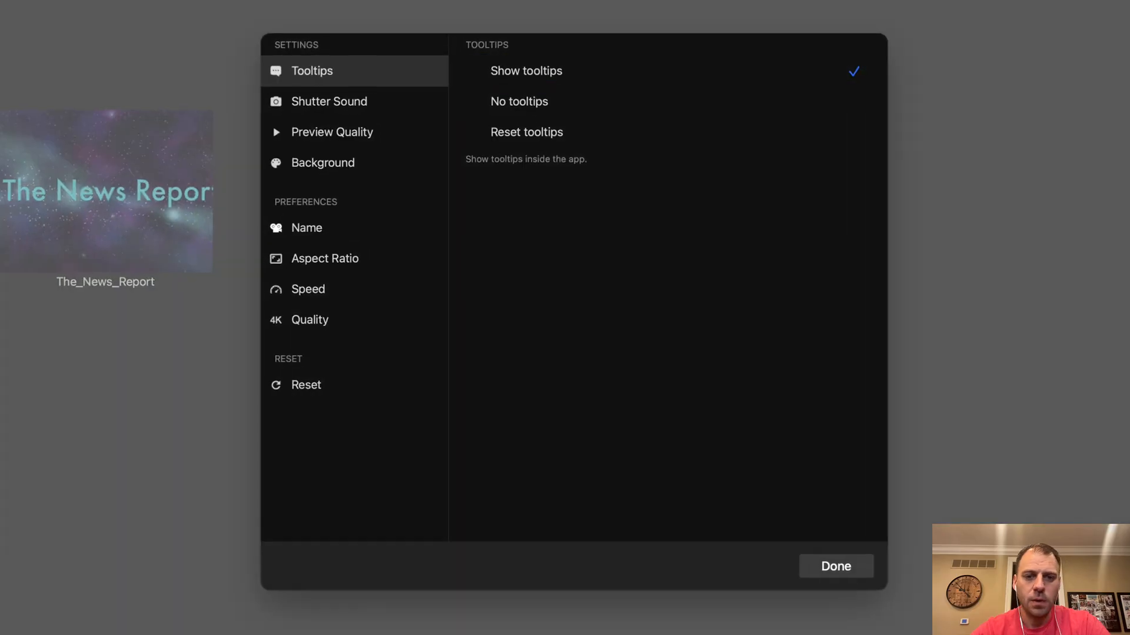
mouse_move(527, 70)
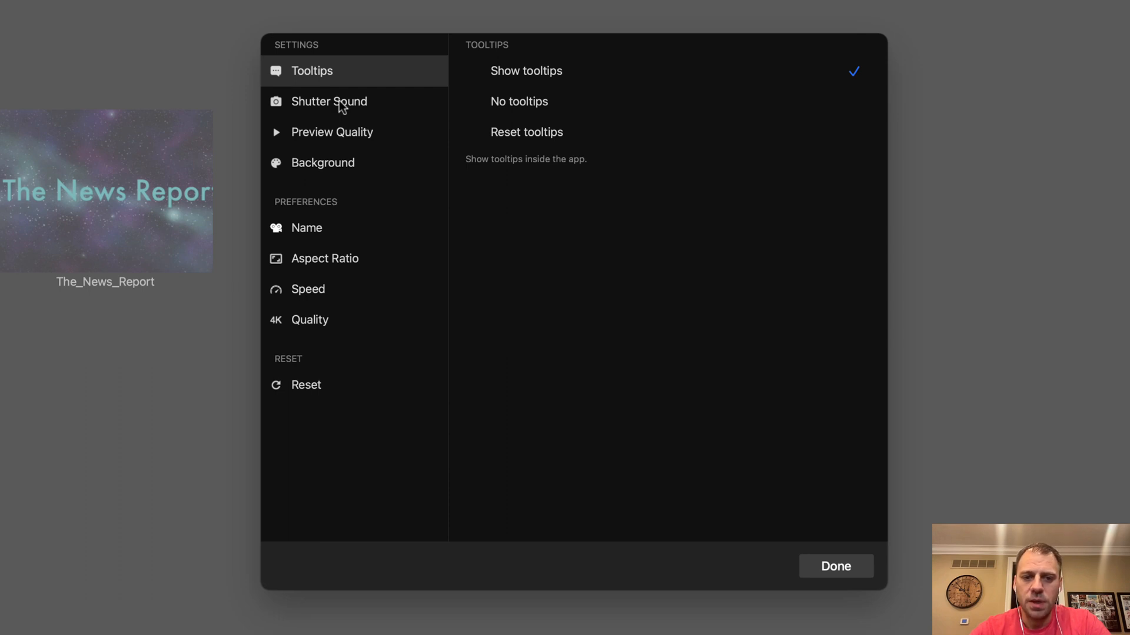
Step: Review the shutter sound, preview quality, background colour and default project name settings
click(328, 101)
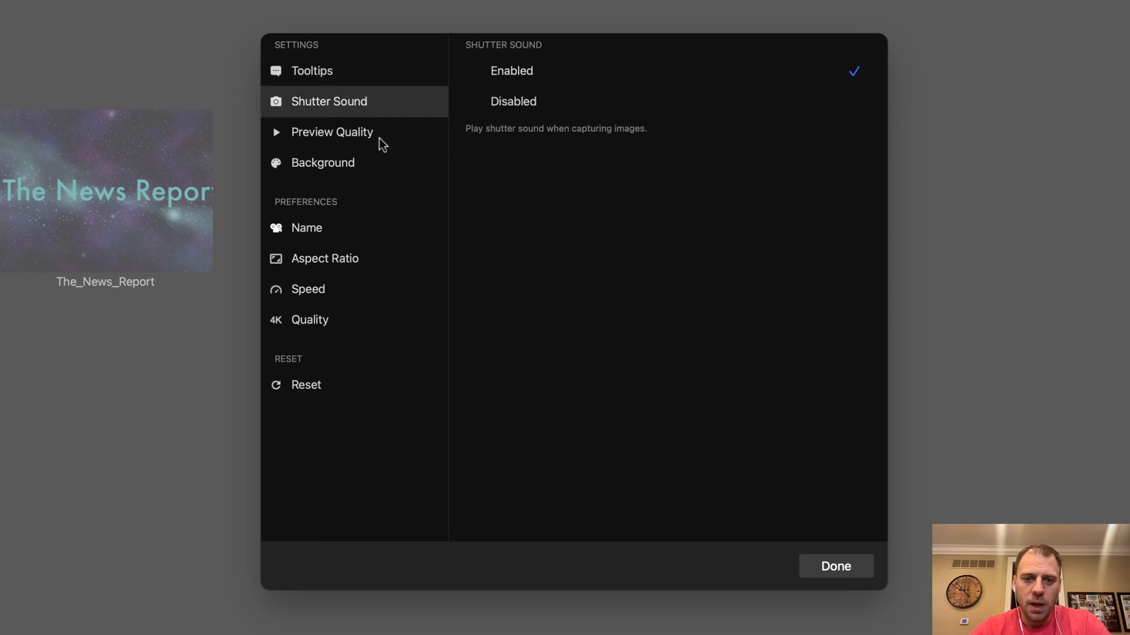
click(332, 132)
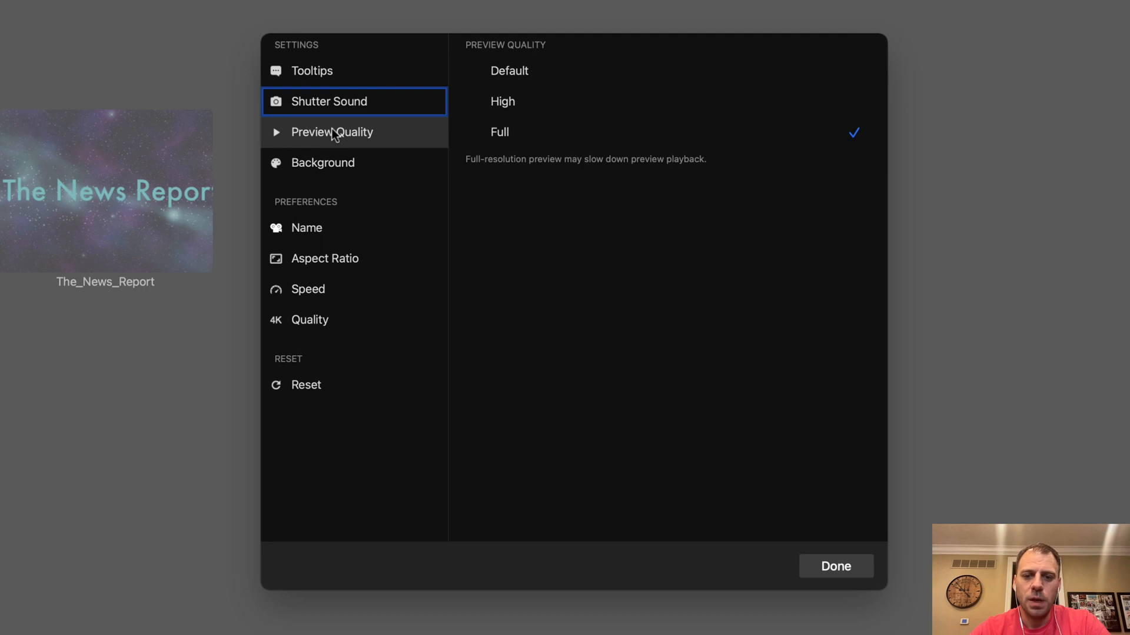
mouse_move(514, 165)
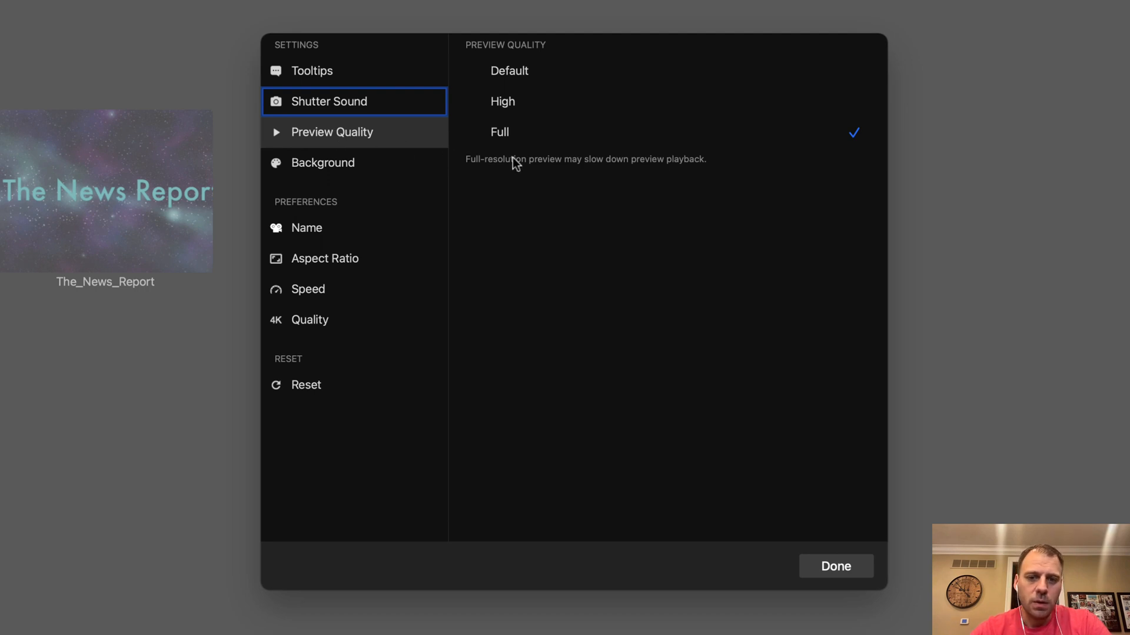
click(322, 163)
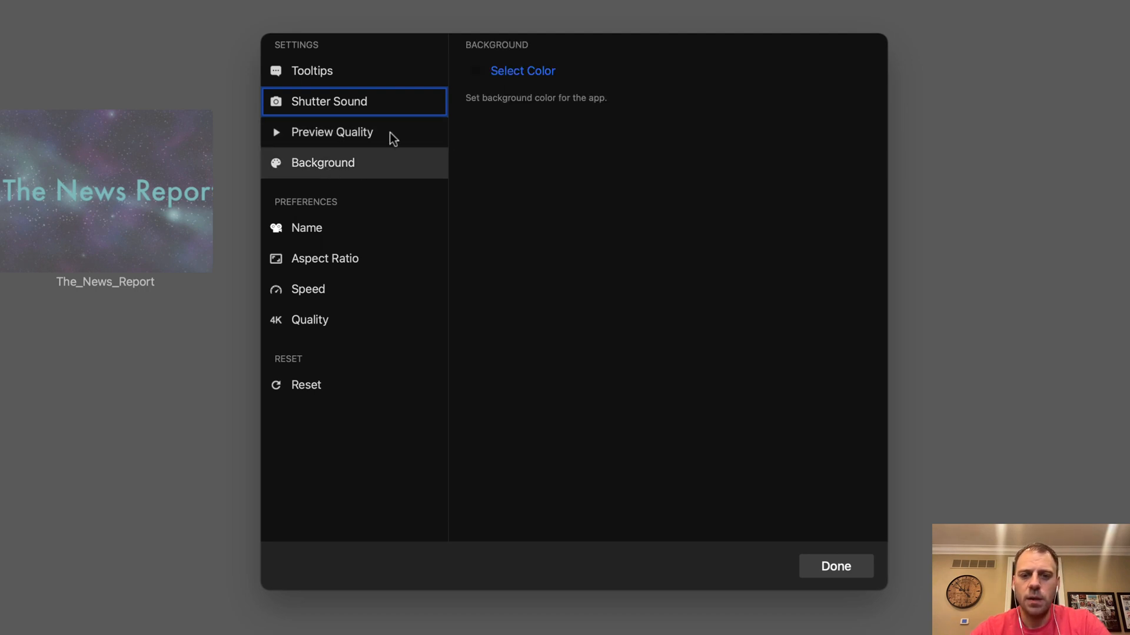
click(523, 71)
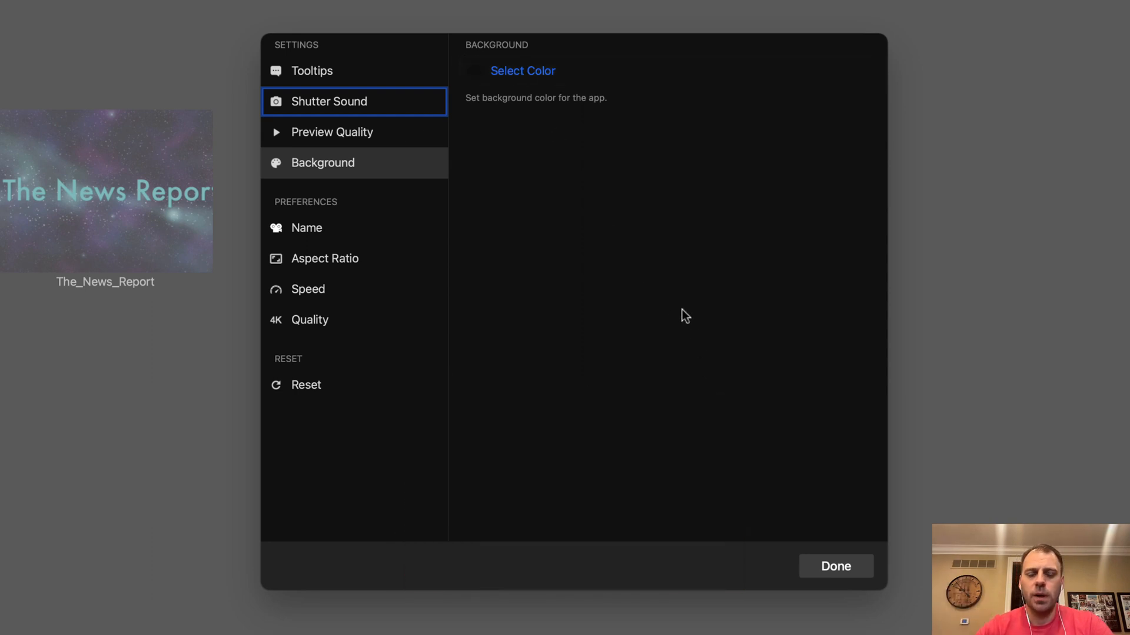
click(306, 227)
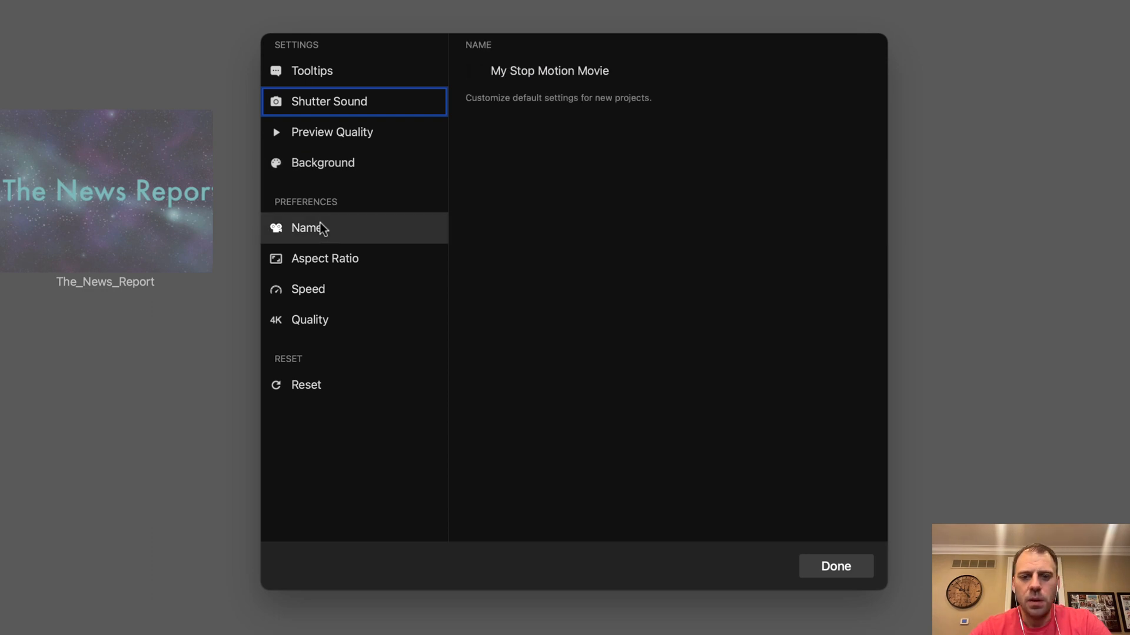
Step: Review the default aspect ratio choices and the default speed of 6
click(325, 258)
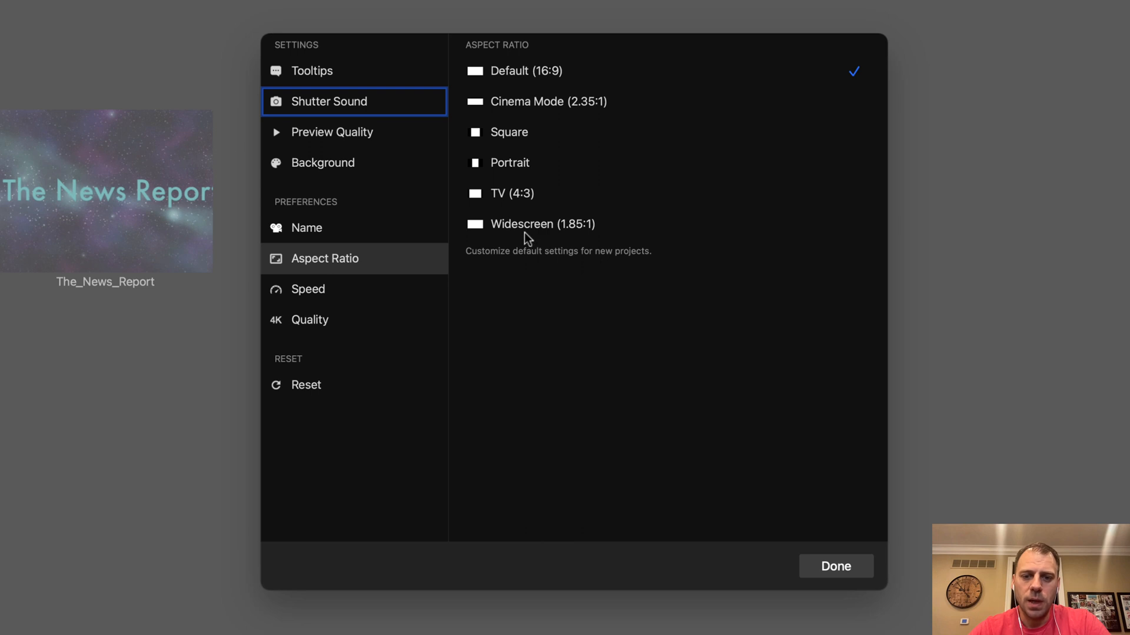
click(307, 290)
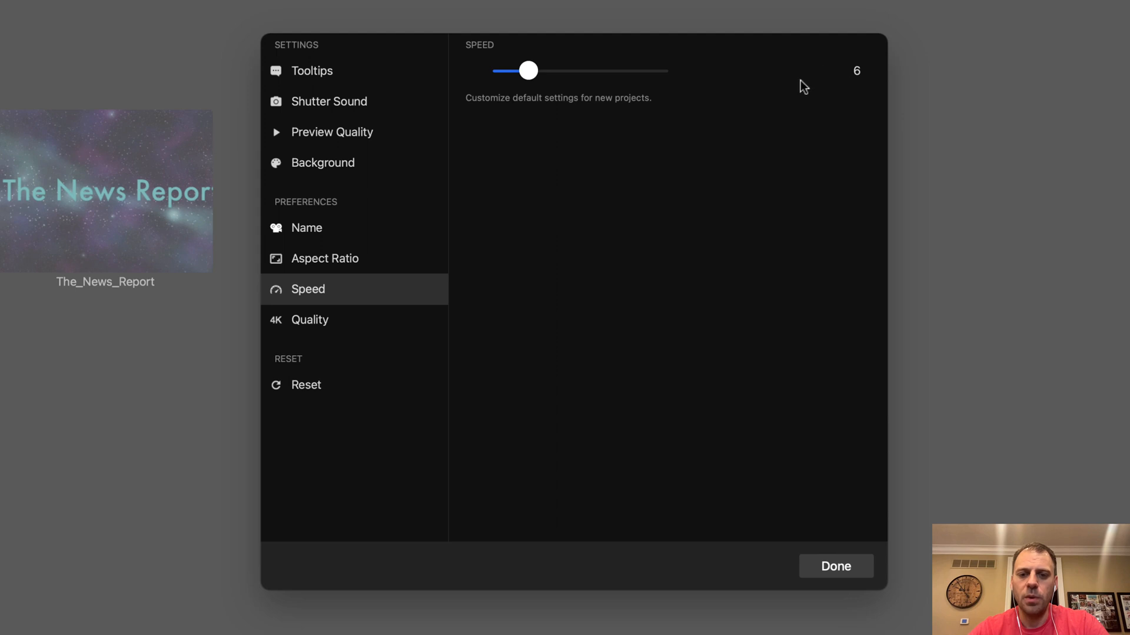
mouse_move(333, 323)
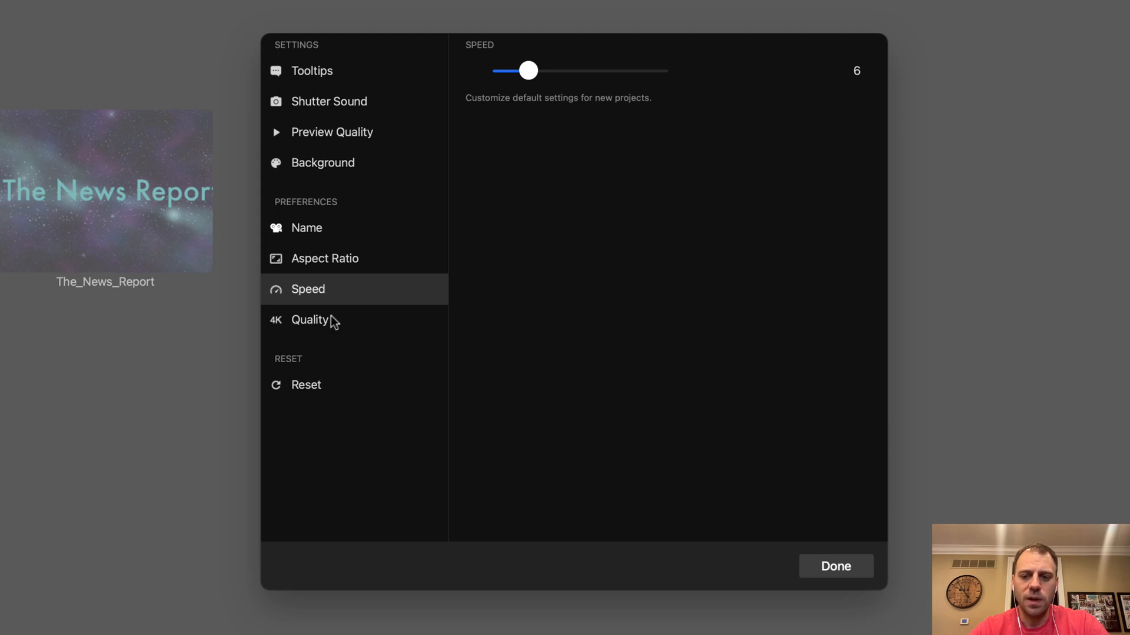
Step: Check the default quality (UHDTV 4K) and close settings back to the home screen
click(310, 320)
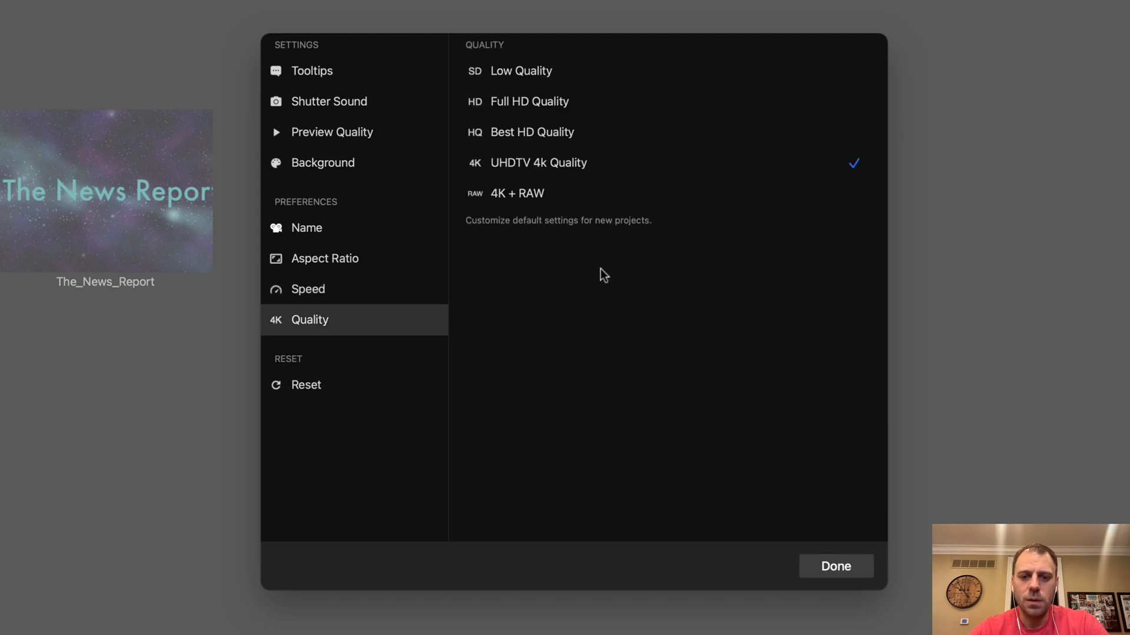
mouse_move(553, 185)
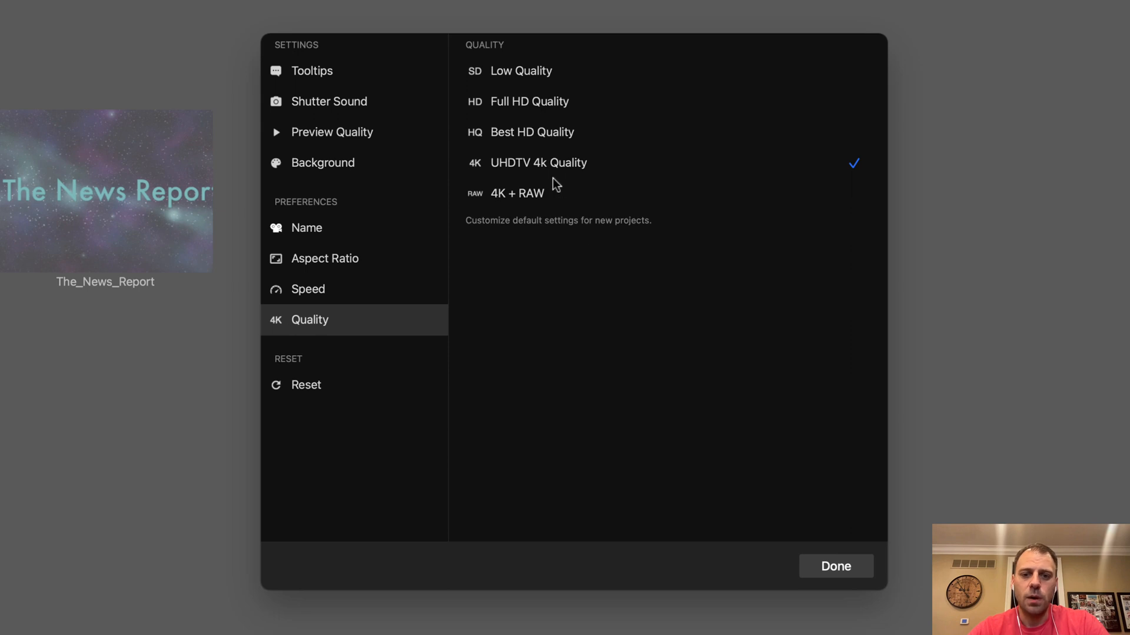
mouse_move(538, 149)
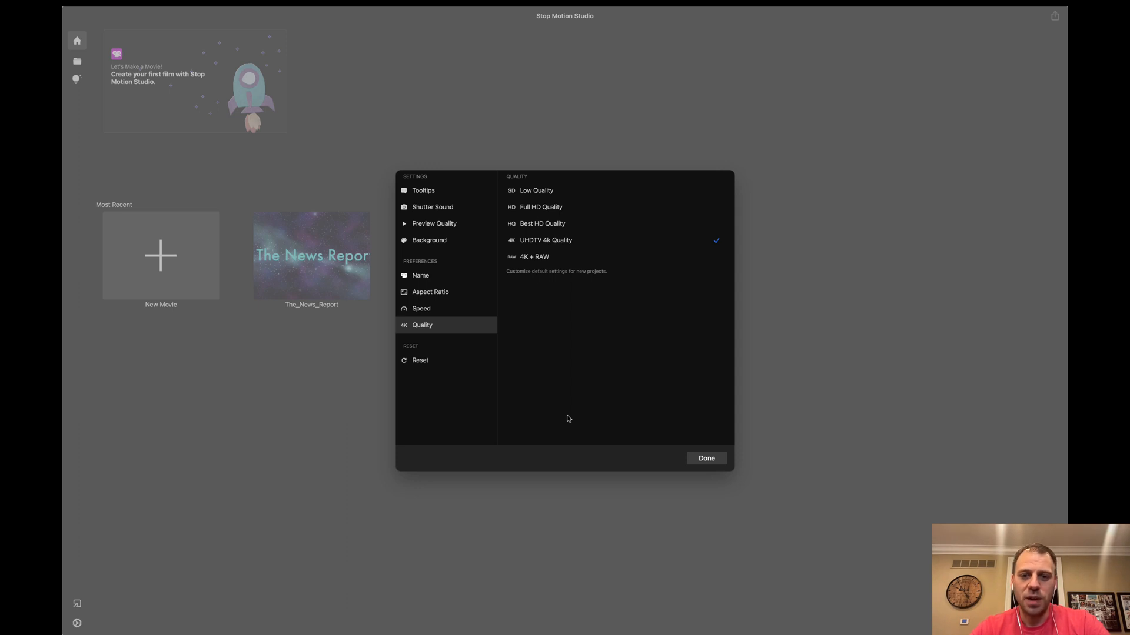
mouse_move(574, 422)
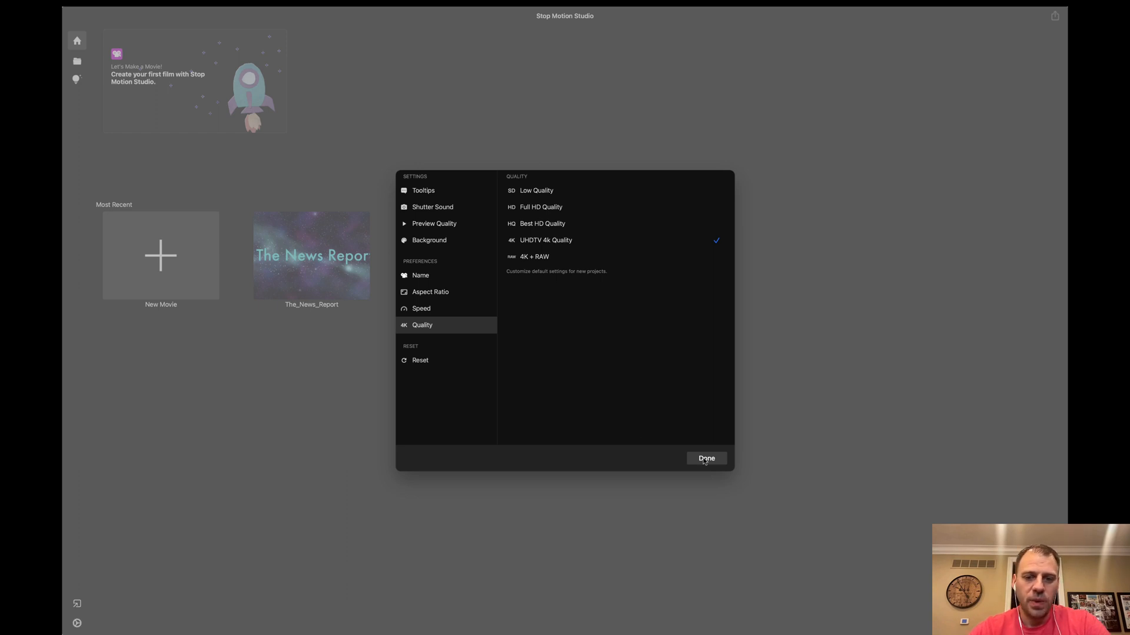
click(705, 457)
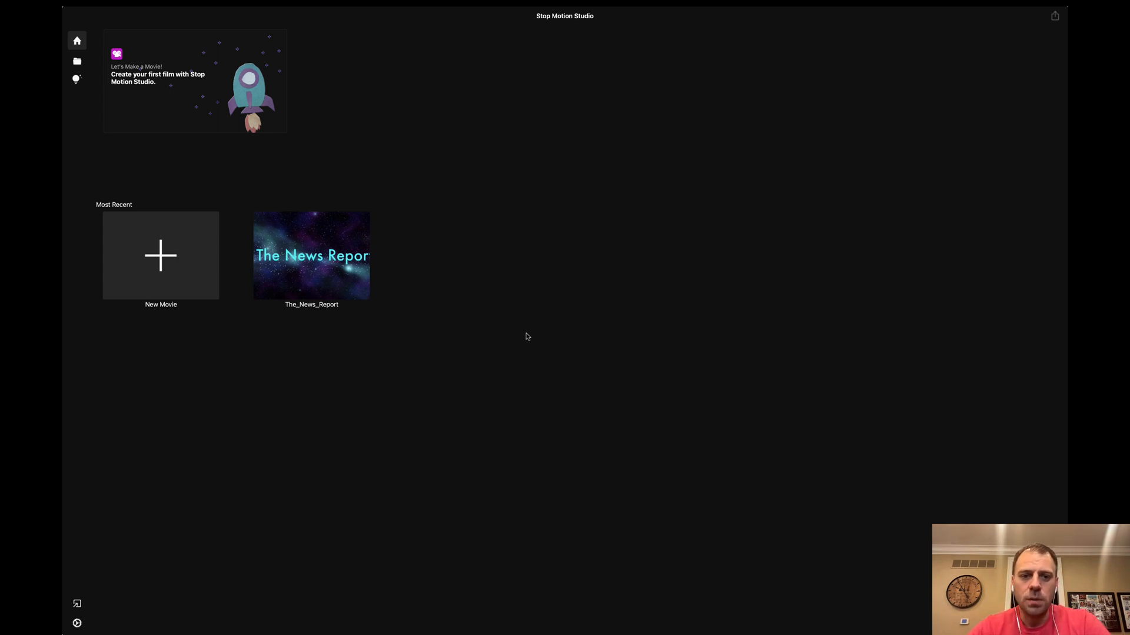
Step: Choose file export for The_News_Report, bringing up the save dialog for The_News_Report.mov
click(311, 255)
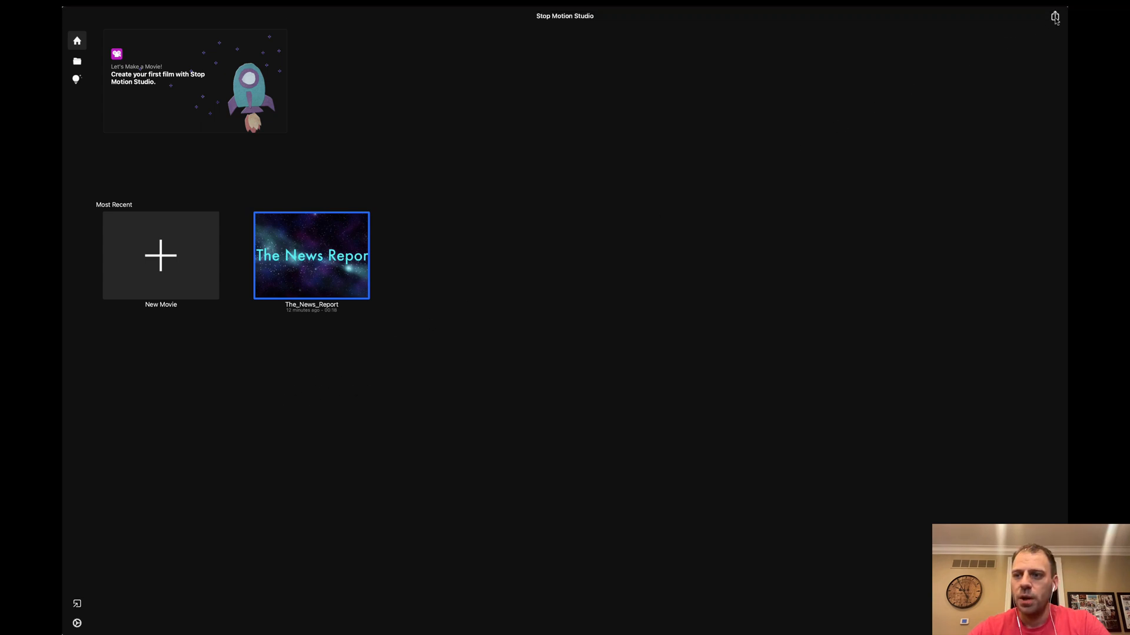
click(1055, 16)
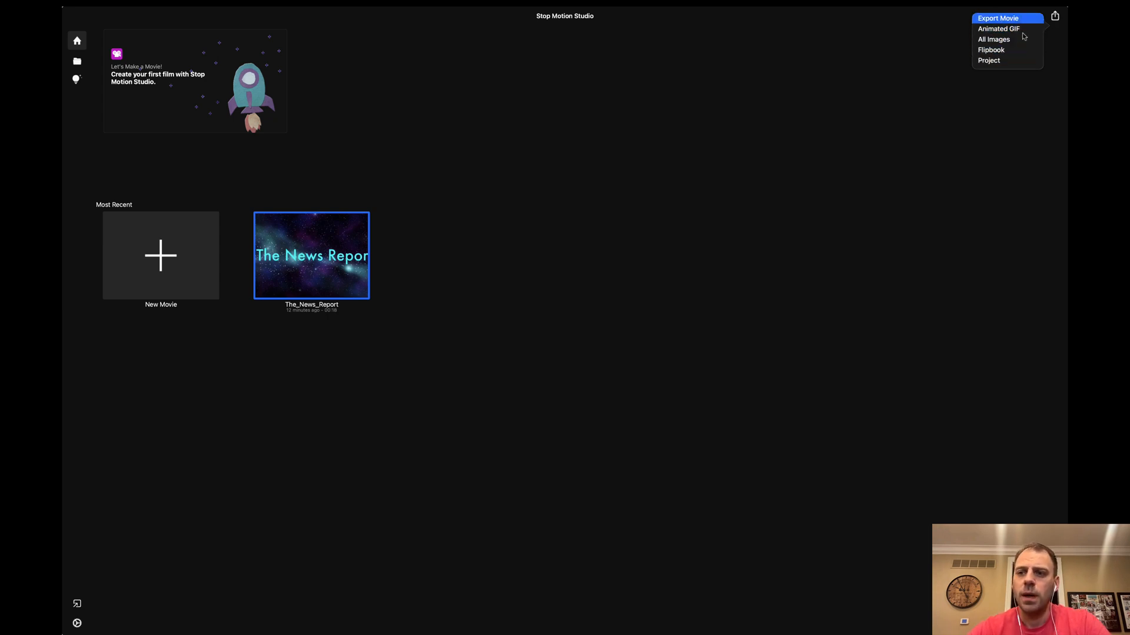
mouse_move(1023, 29)
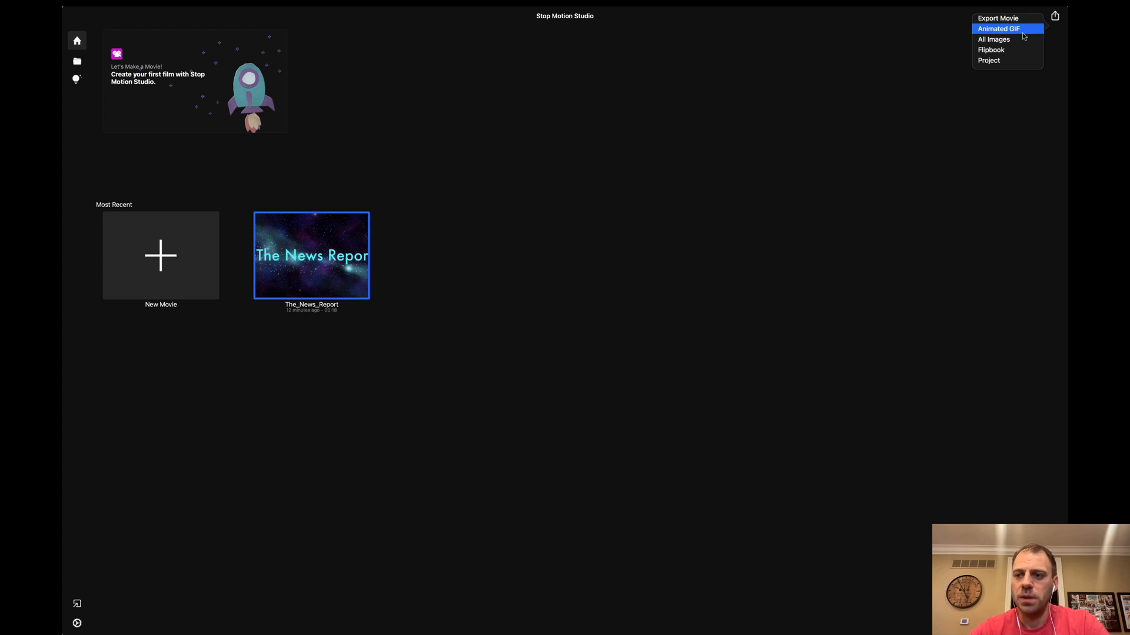
mouse_move(1006, 39)
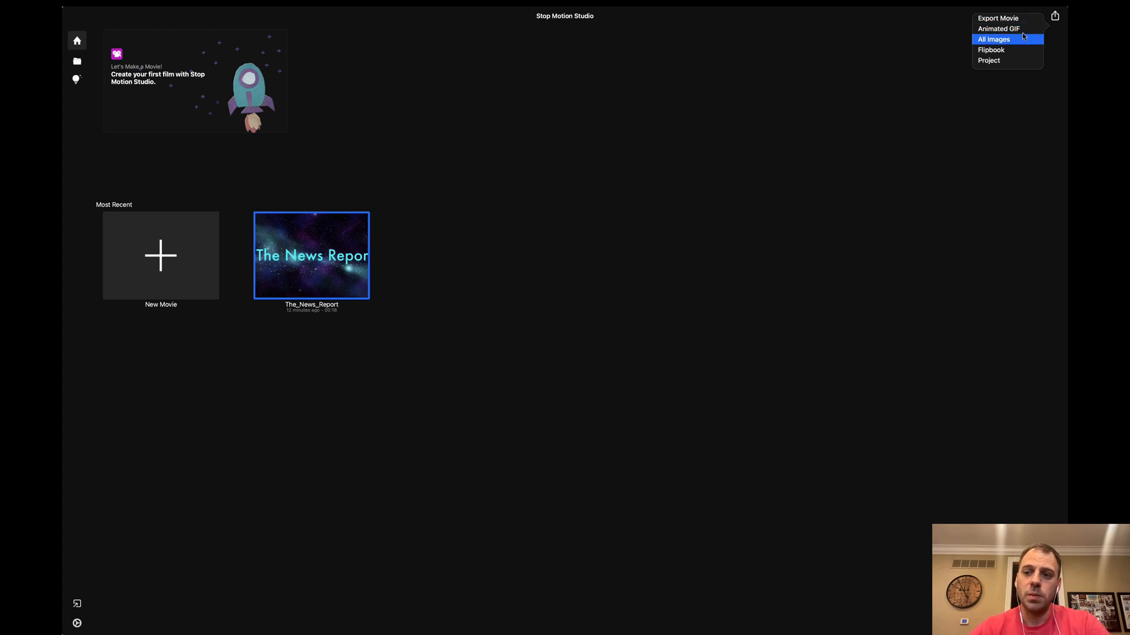
mouse_move(989, 60)
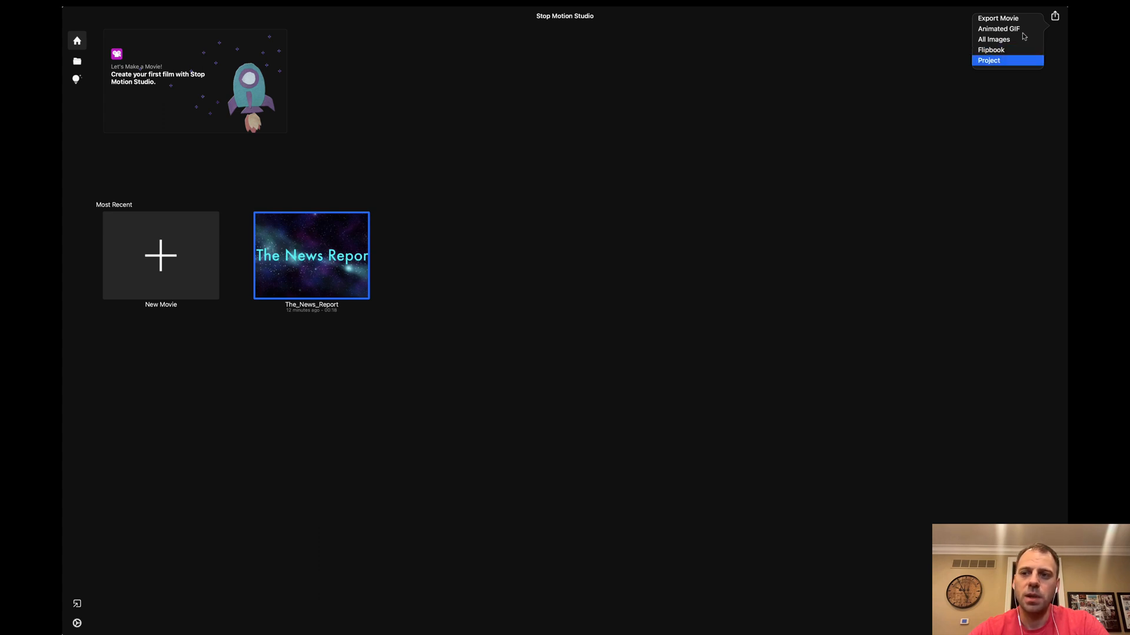
click(988, 60)
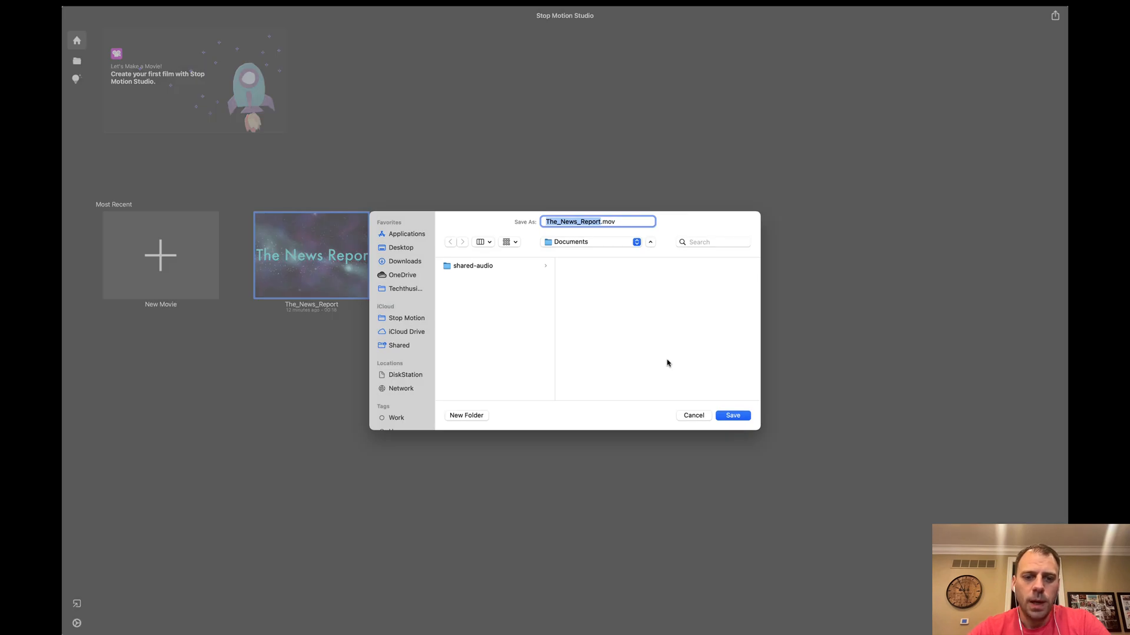
mouse_move(668, 373)
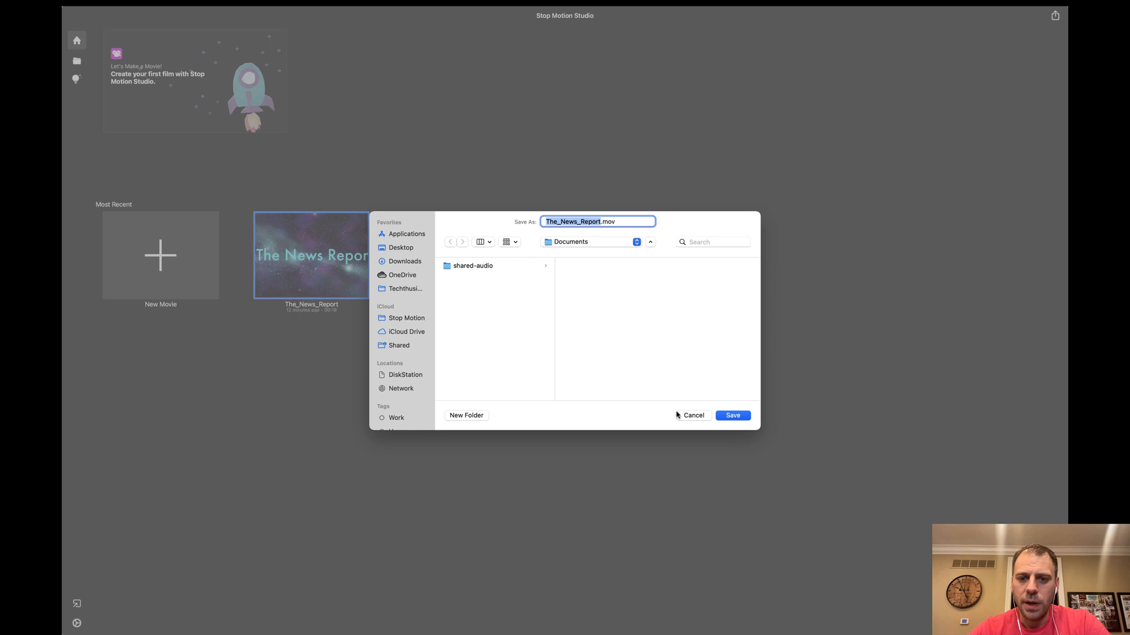
Step: Cancel the export of The_News_Report.mov without saving anything
click(732, 415)
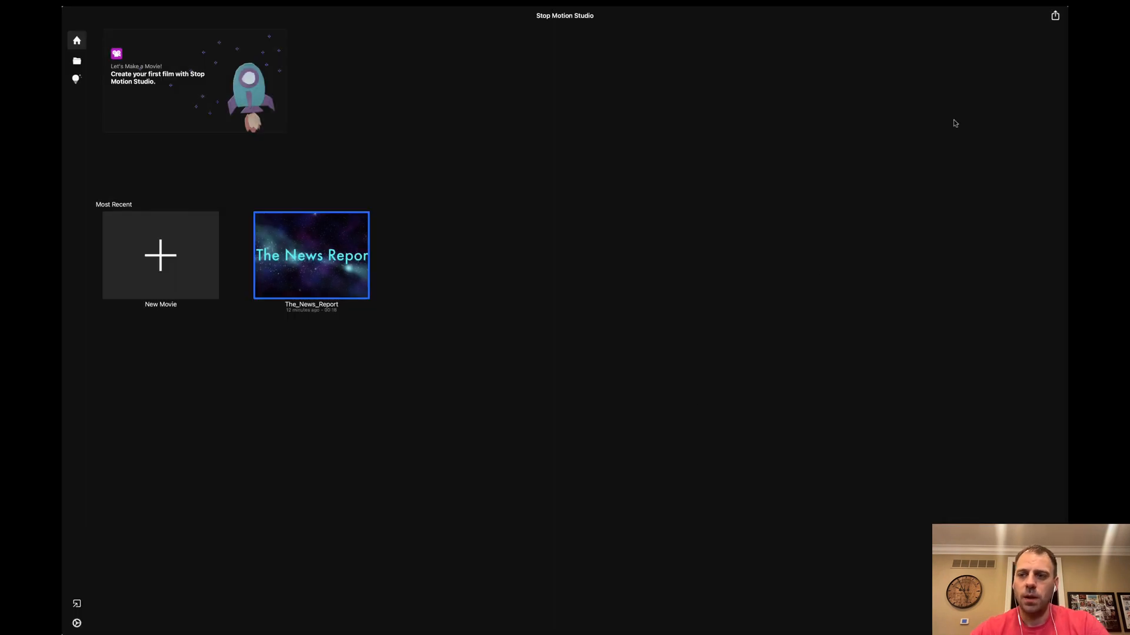
mouse_move(1050, 23)
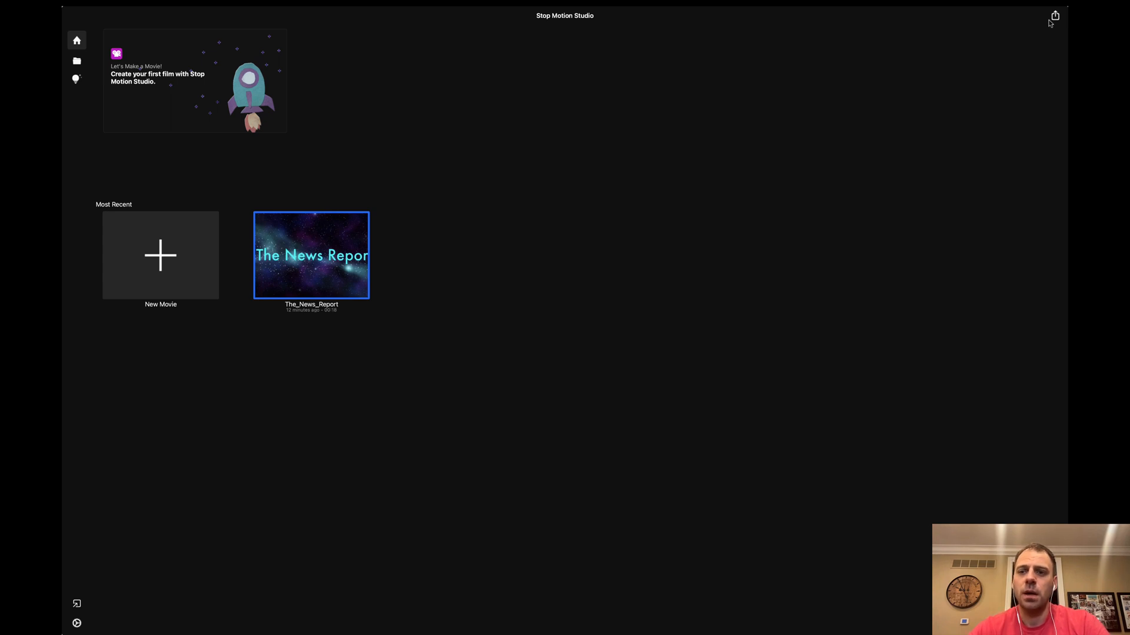
mouse_move(770, 215)
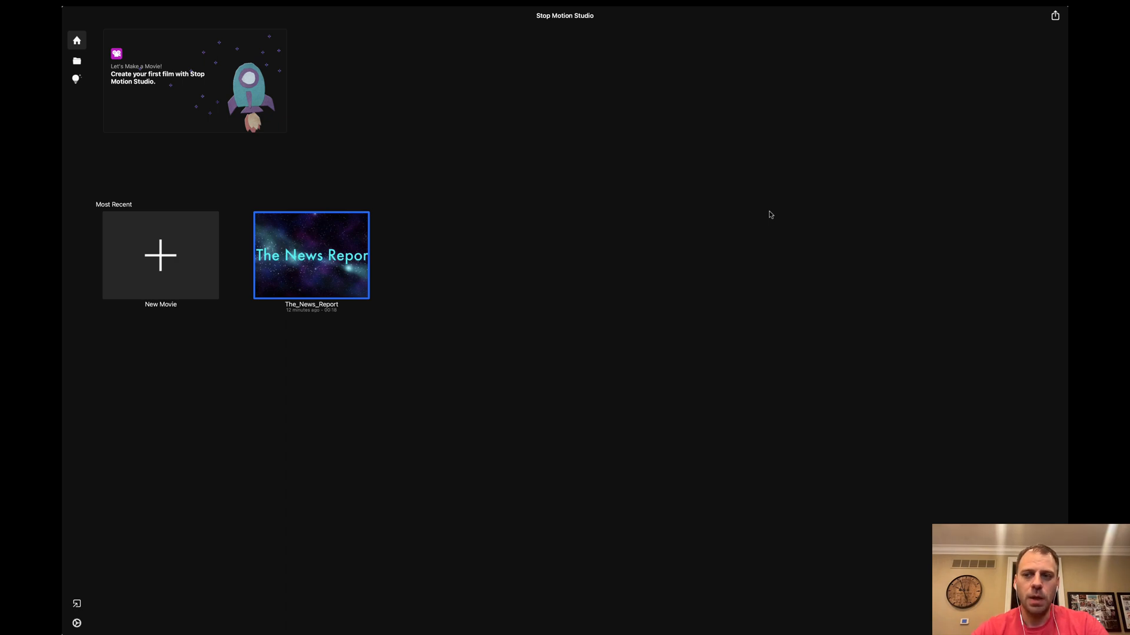
mouse_move(602, 224)
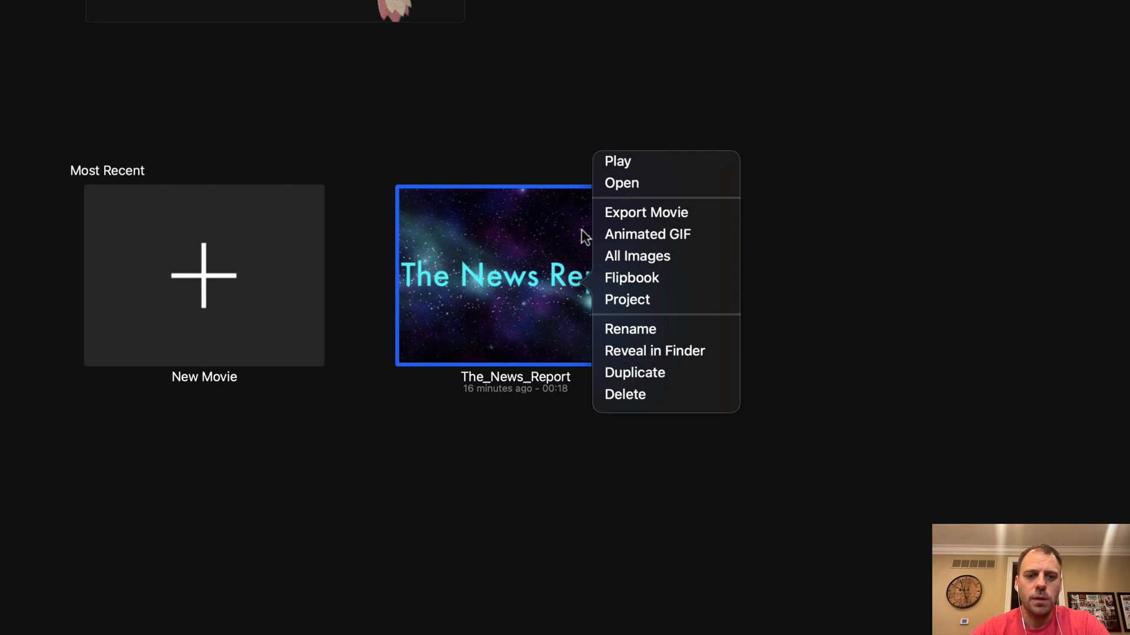
mouse_move(670, 176)
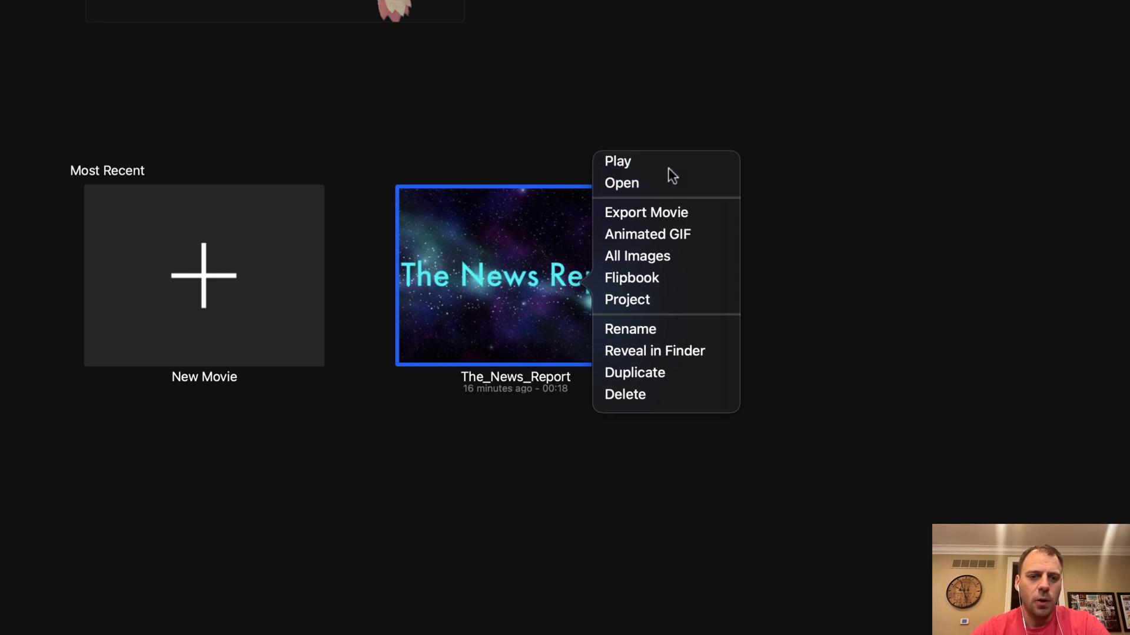
mouse_move(626, 299)
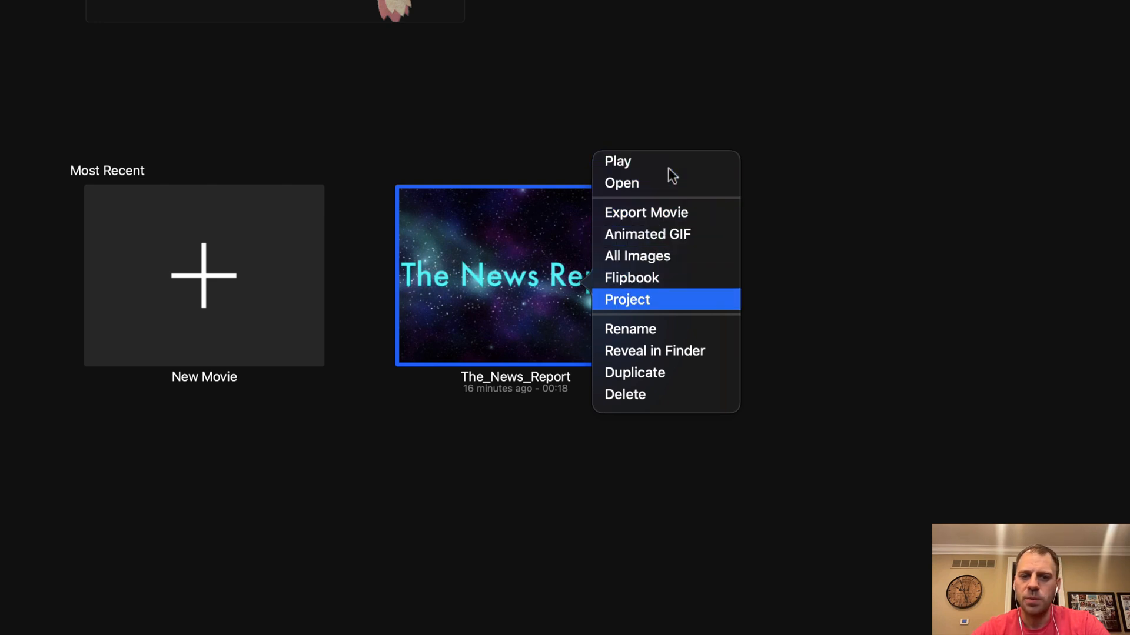
mouse_move(692, 329)
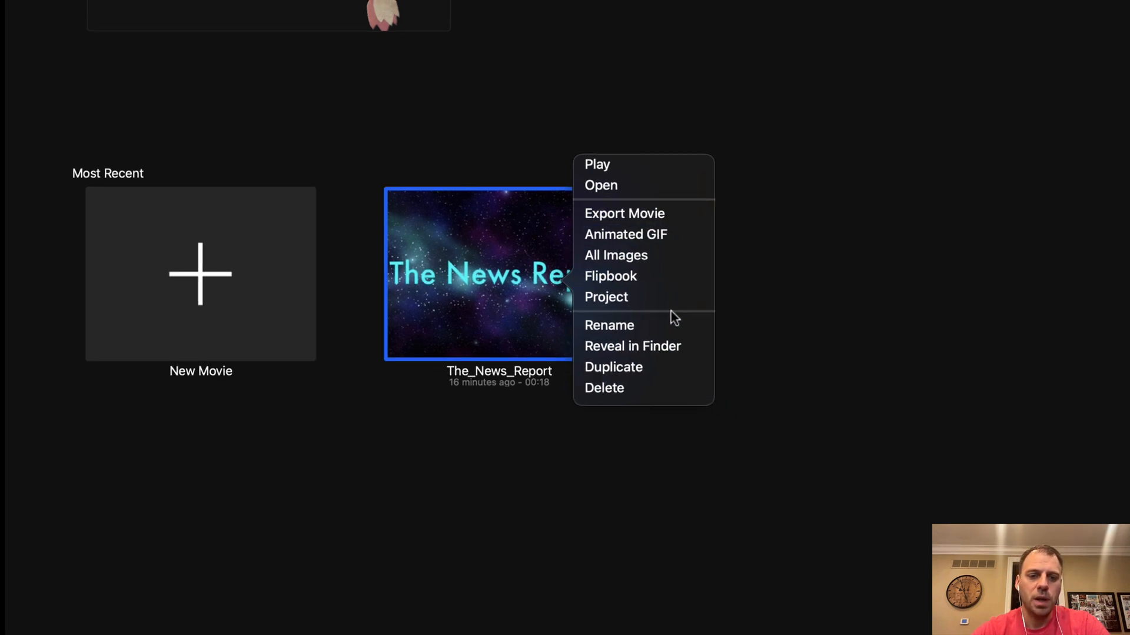
Step: Duplicate The_News_Report and select the new The_News_Report(1) copy
click(461, 373)
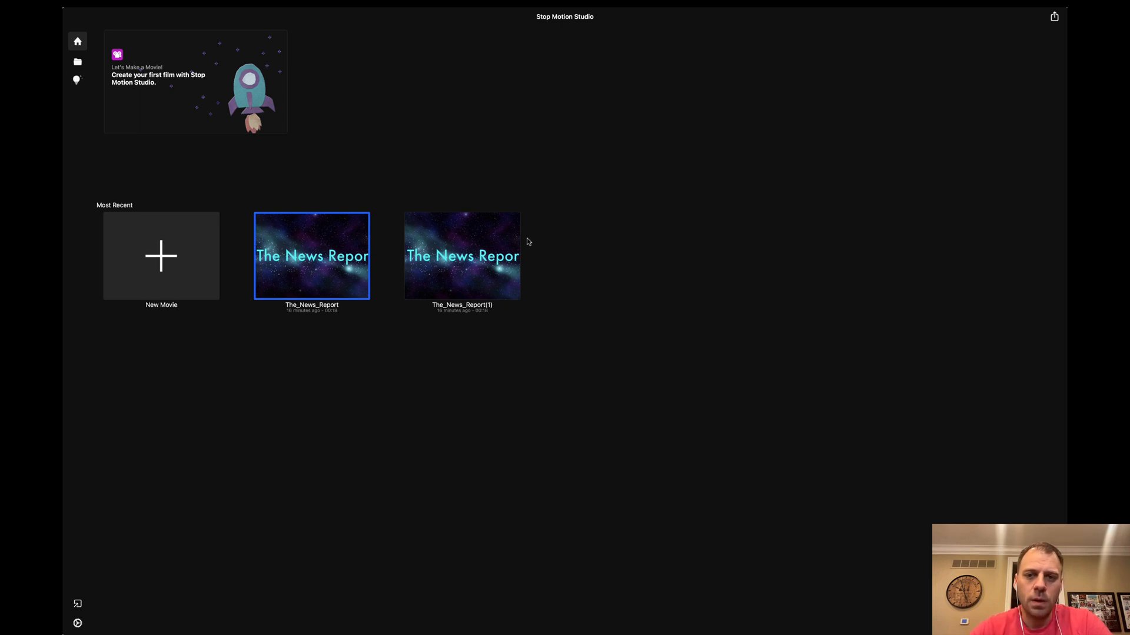
click(461, 256)
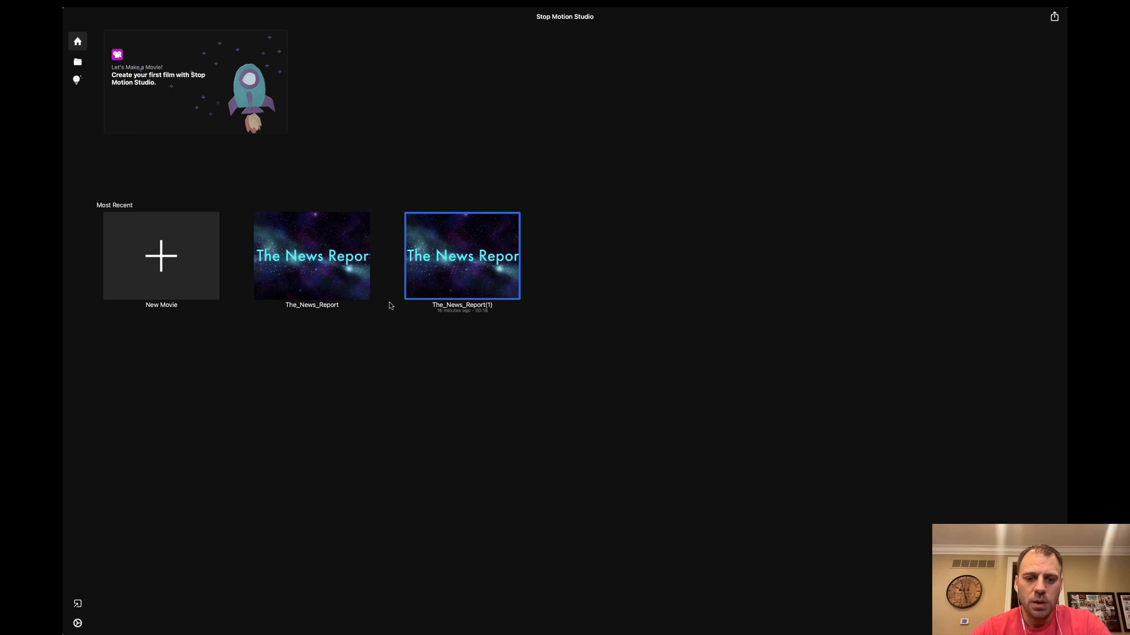
mouse_move(499, 236)
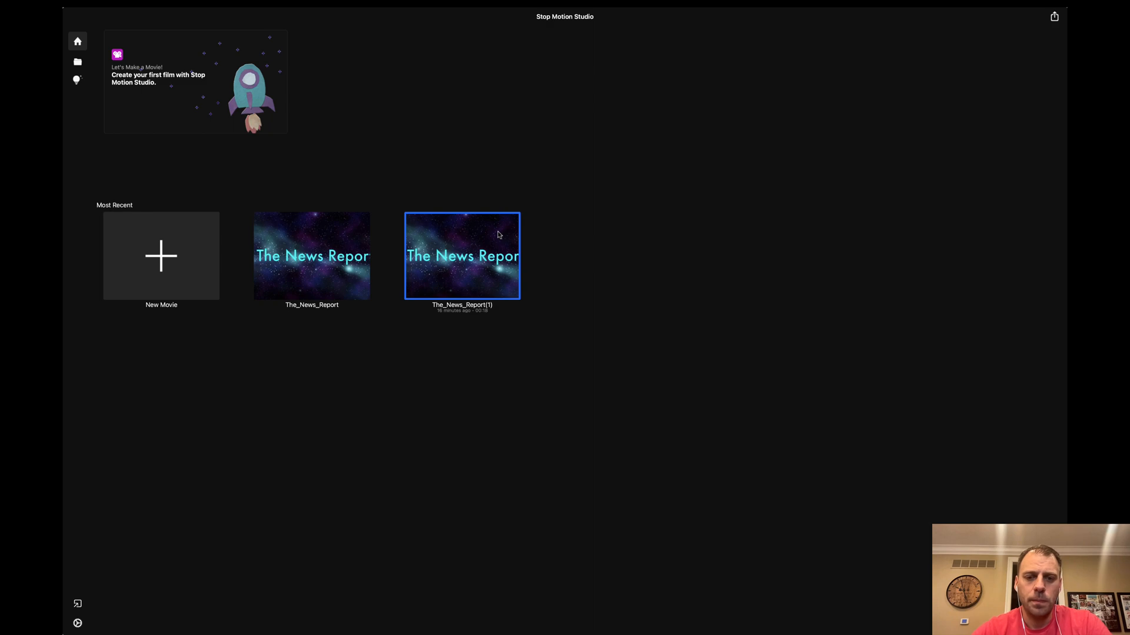
Step: Open The_News_Report(1) in the editor with its title frame and timeline
double_click(462, 256)
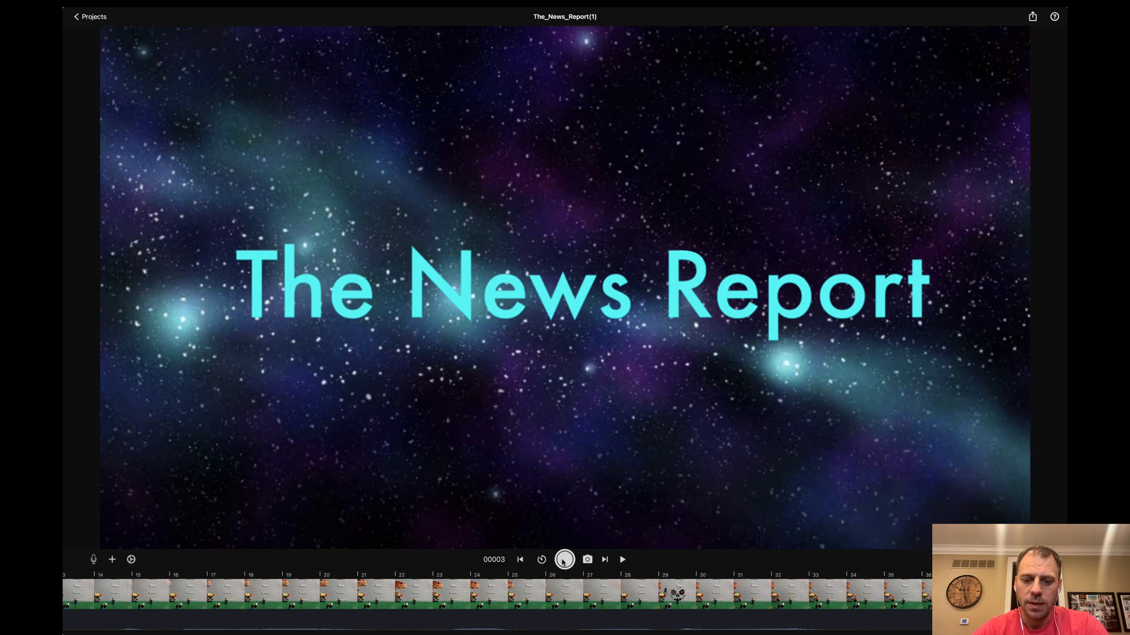
mouse_move(641, 566)
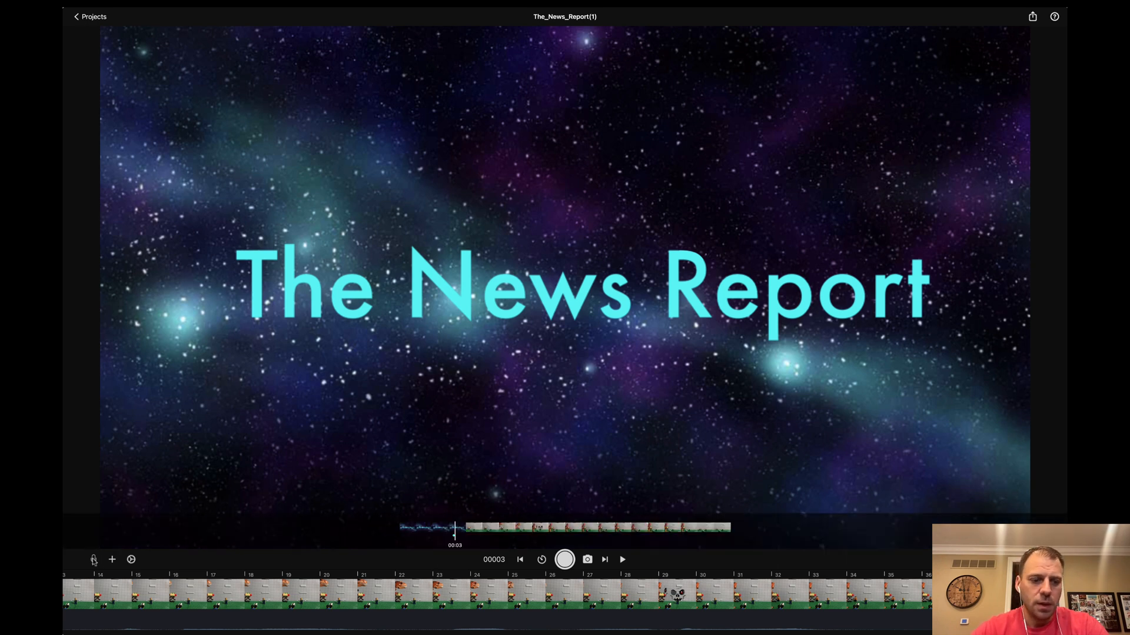
Step: Bring up the Record Audio panel over the title frame via the microphone
click(93, 559)
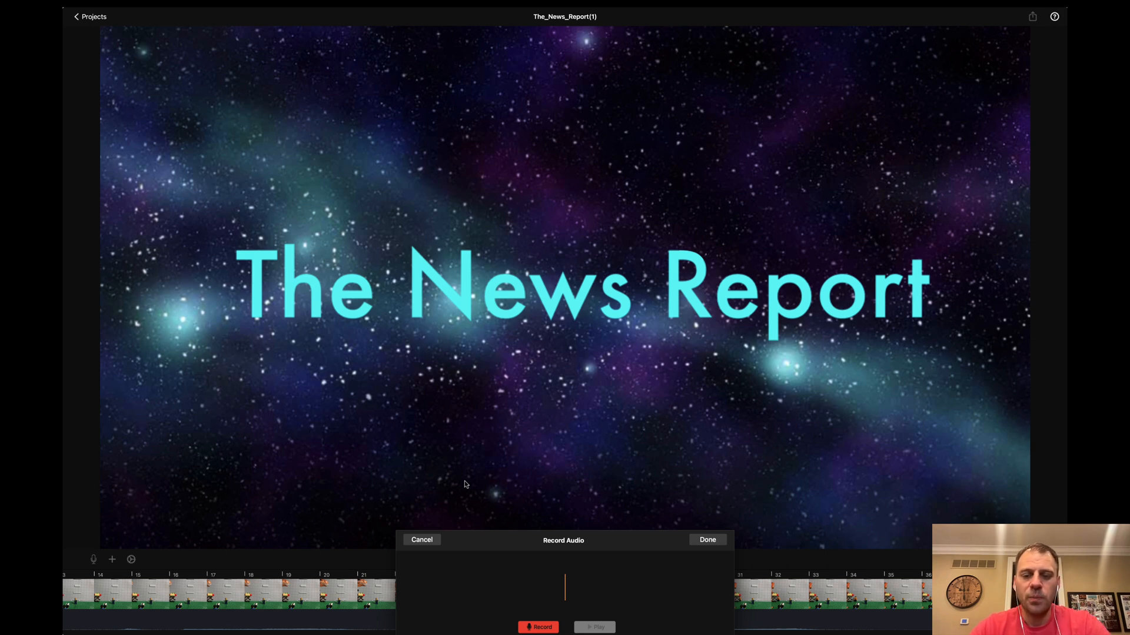
mouse_move(602, 588)
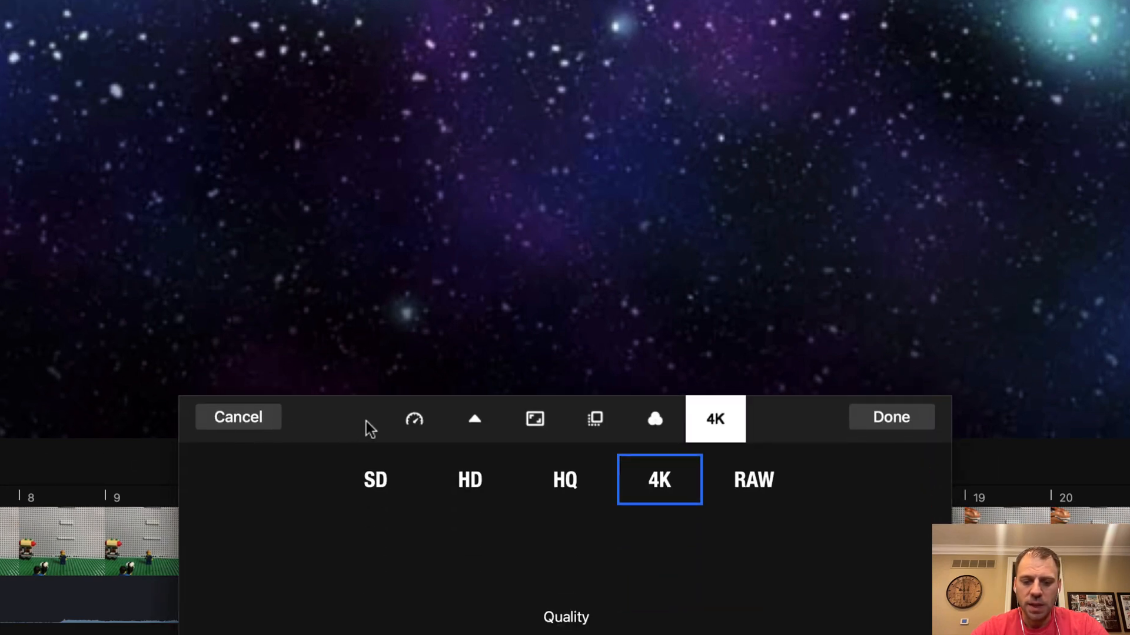
Step: Review the speed, aspect ratio, foreground, filter and 4K quality settings, then close them unchanged
click(413, 418)
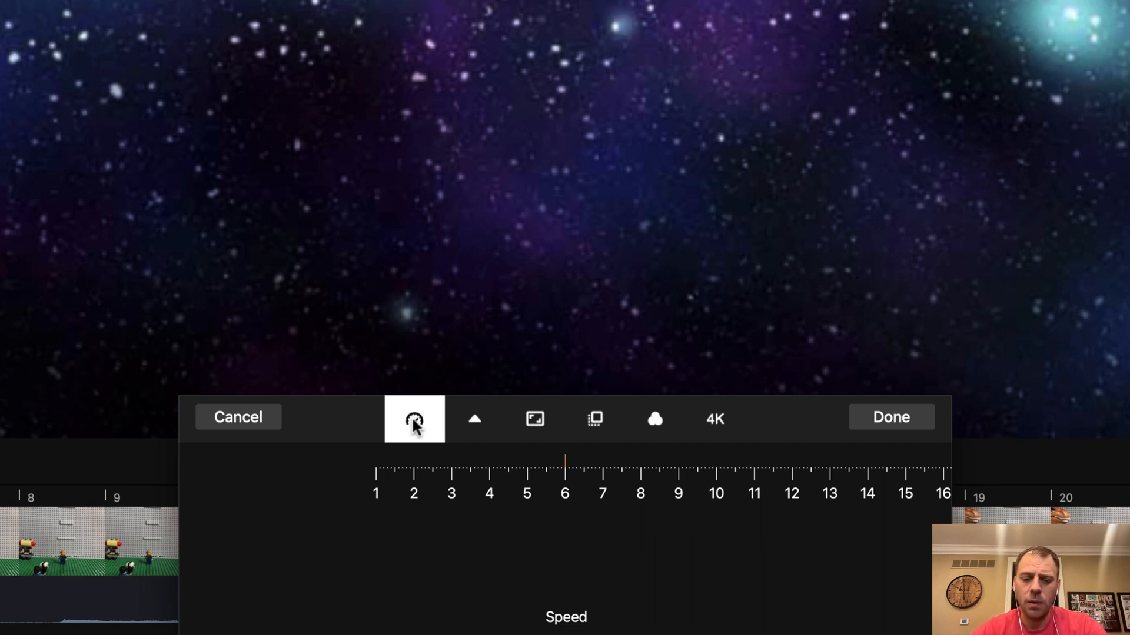
click(475, 418)
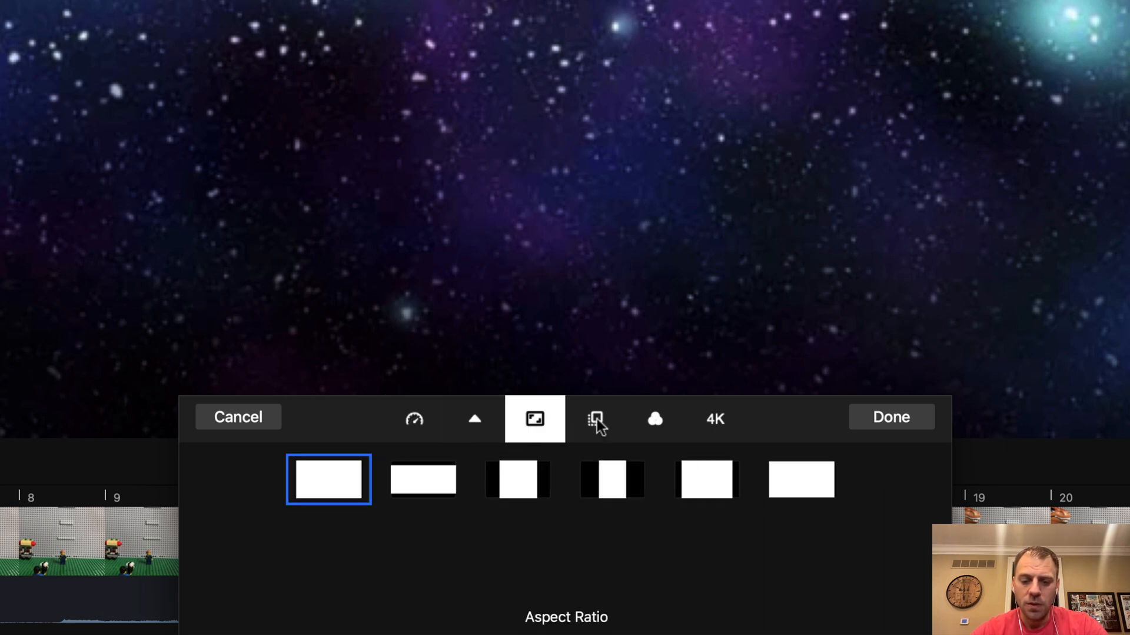
click(595, 419)
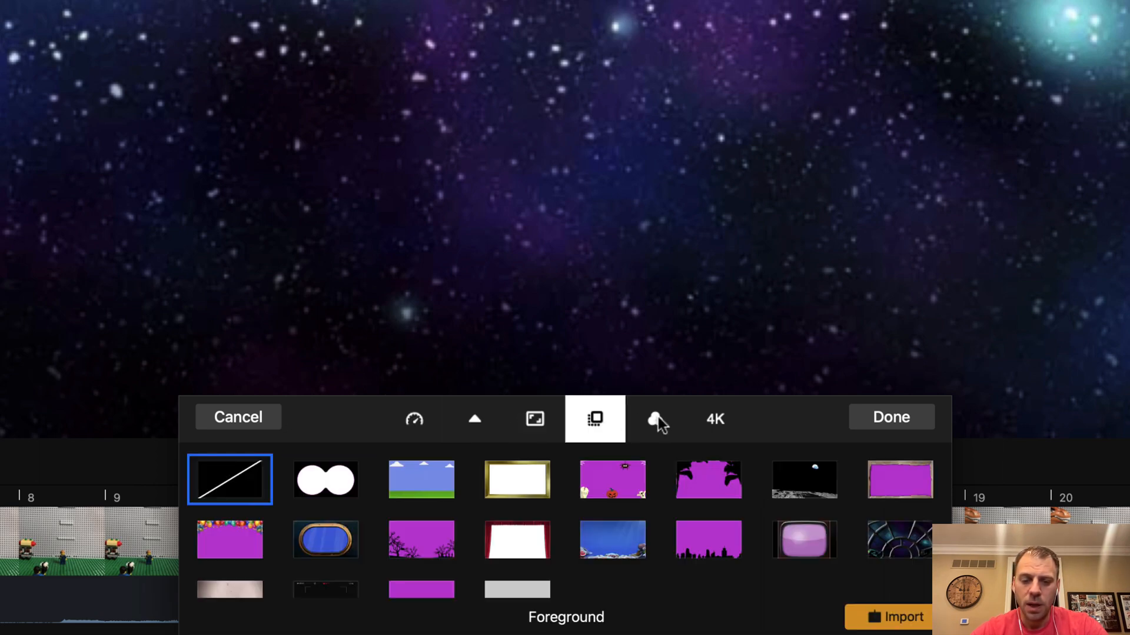
click(655, 419)
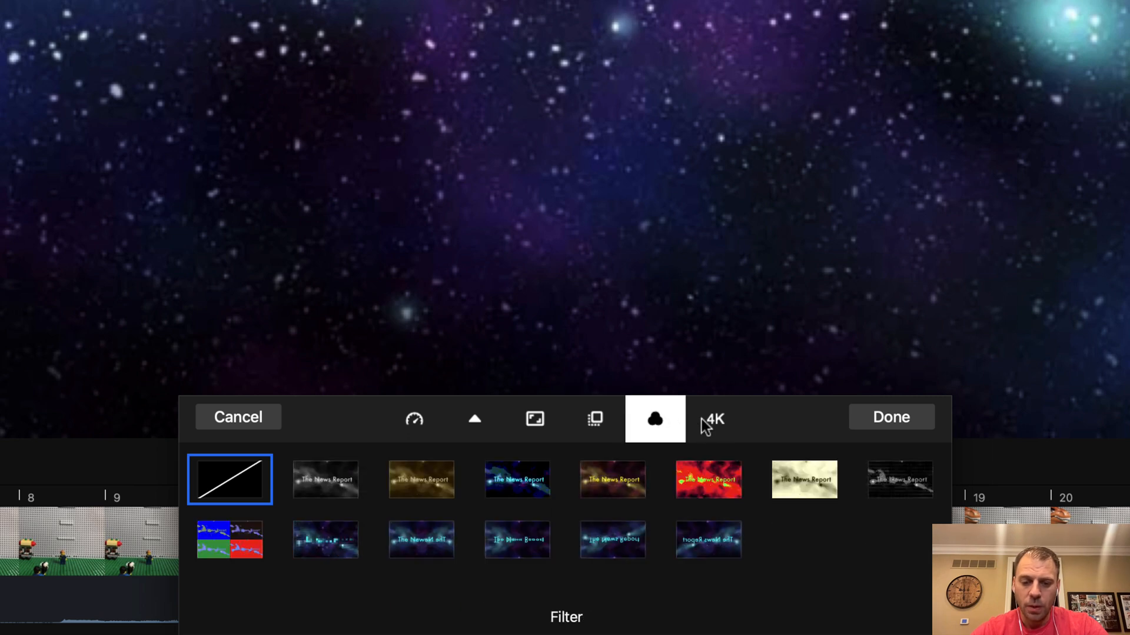
click(713, 419)
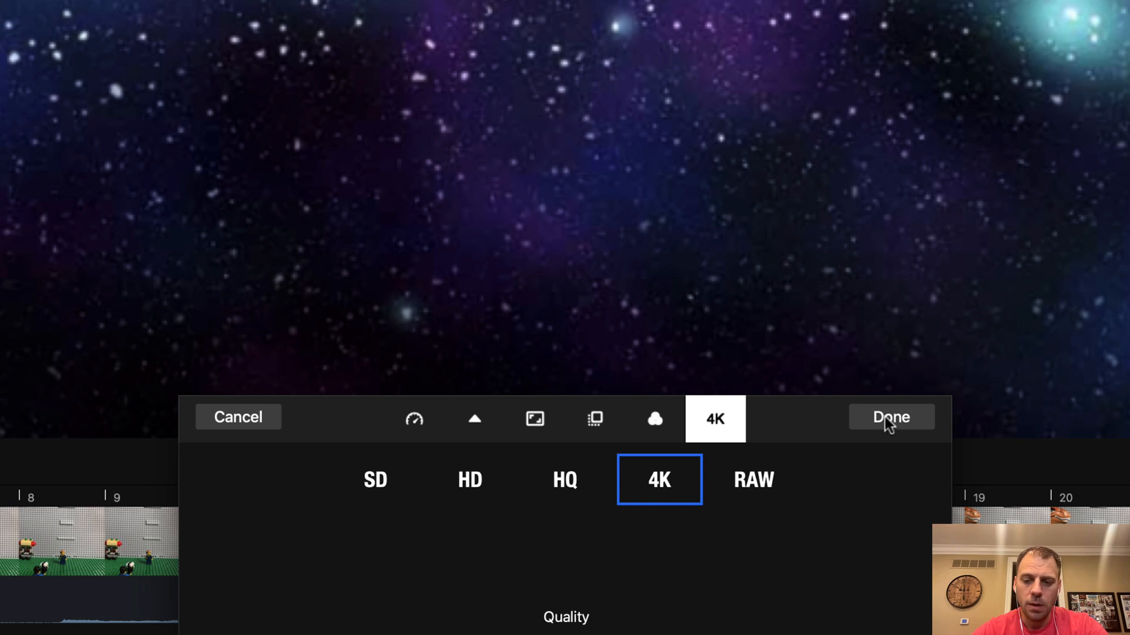
click(891, 417)
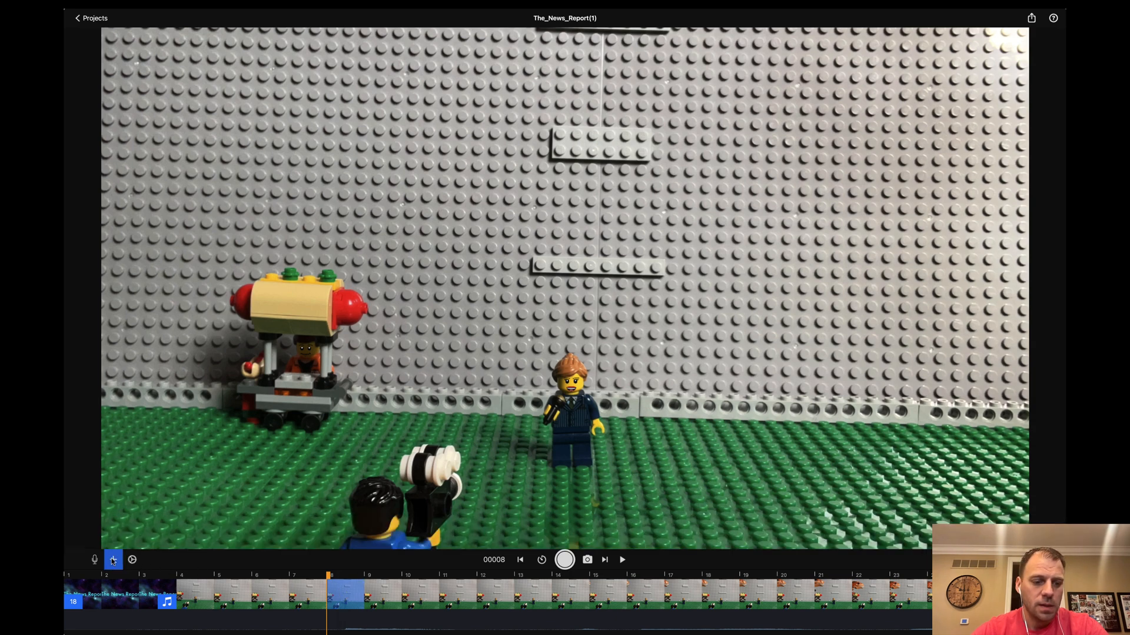
Step: Browse the titles, speech bubbles and colour backgrounds picker, cancel it, and reopen the add list
click(113, 560)
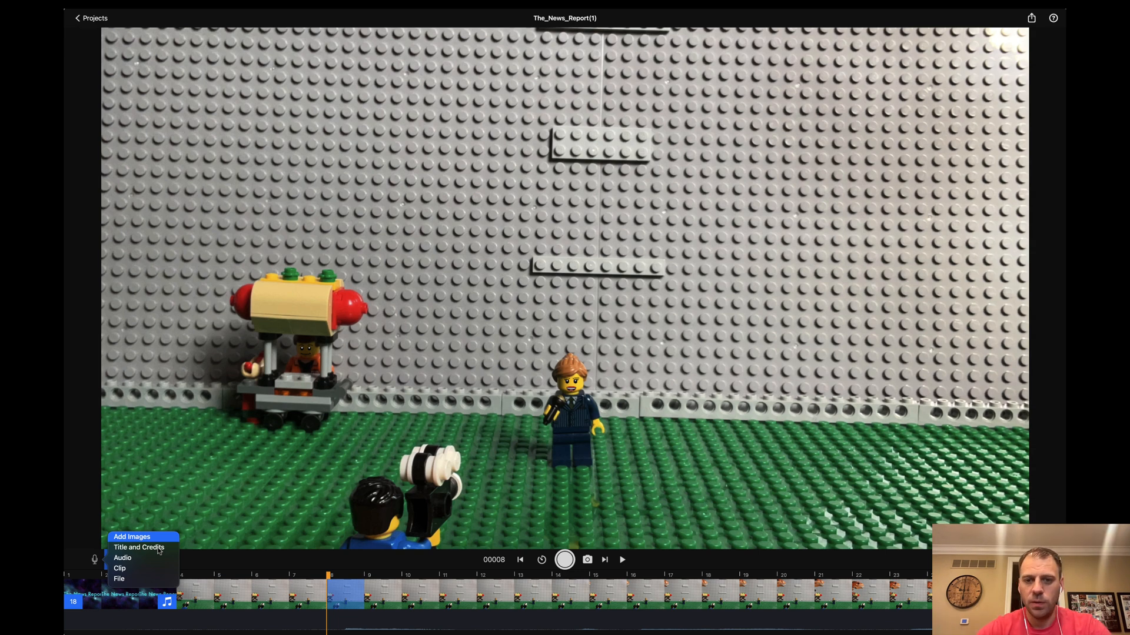
click(138, 547)
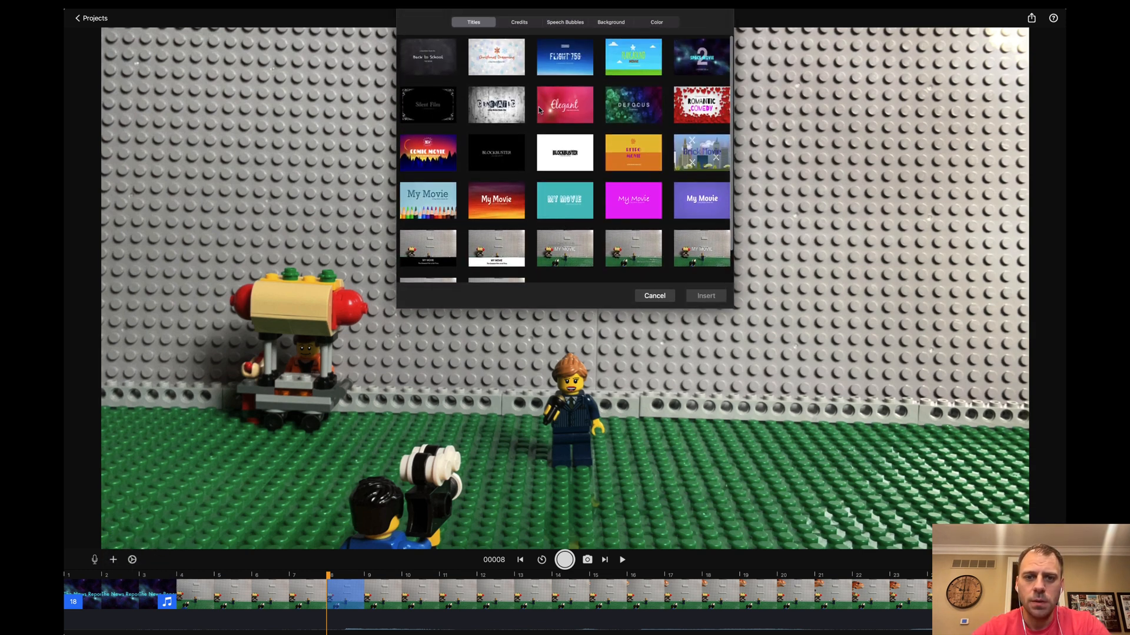
click(564, 21)
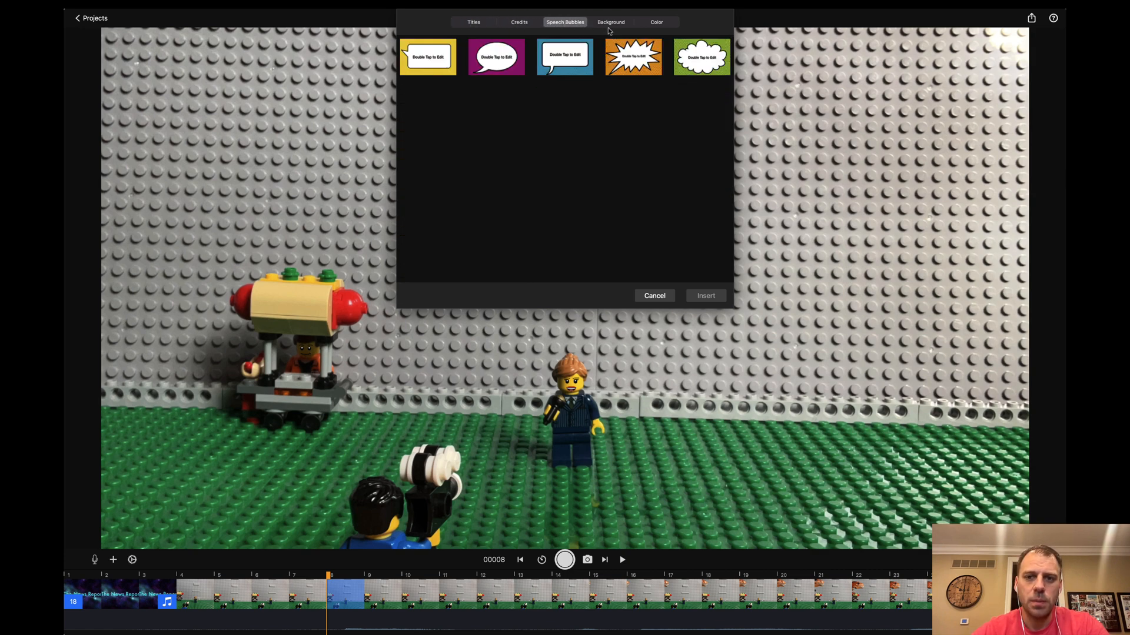
click(656, 21)
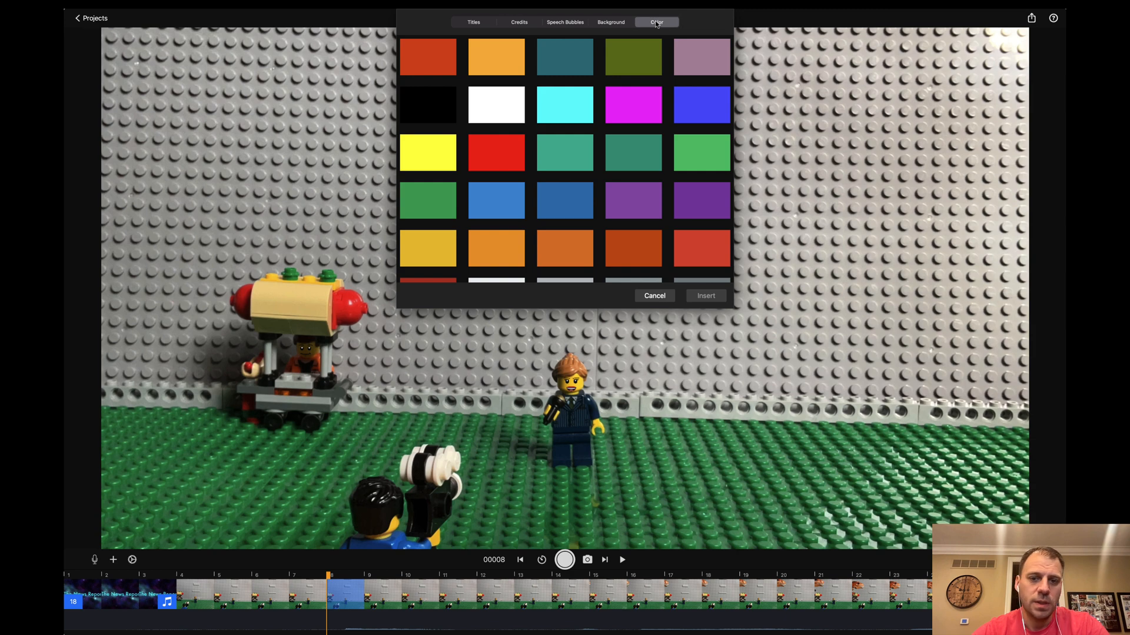
click(653, 295)
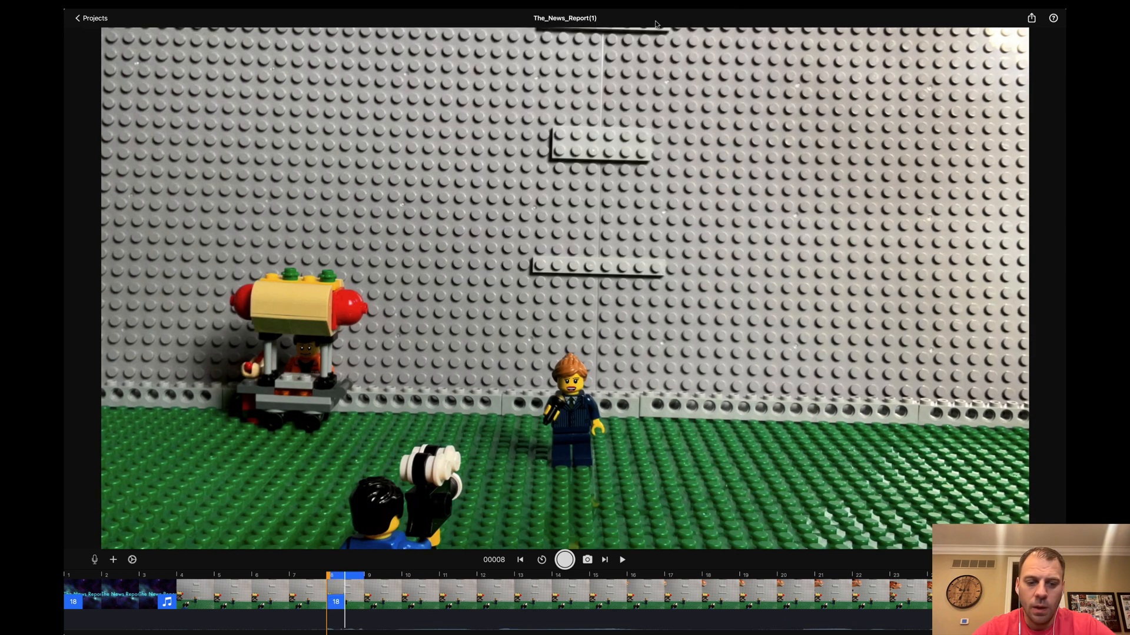
click(113, 560)
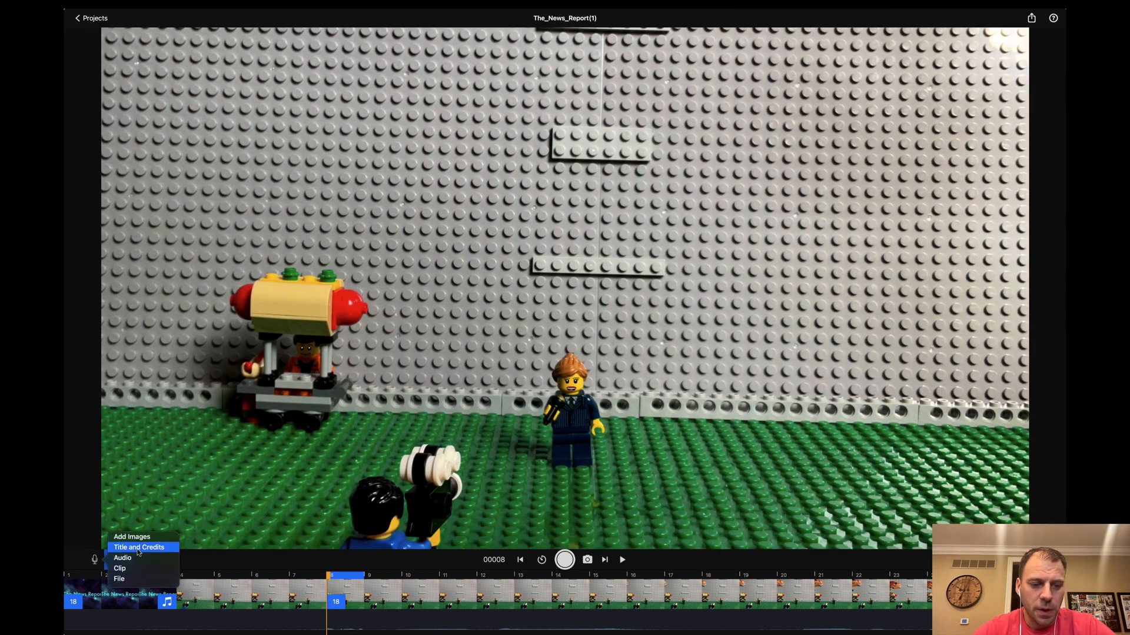
Step: Choose the purple speech bubble from Title and Credits with its text set to 'Hello!'
click(502, 69)
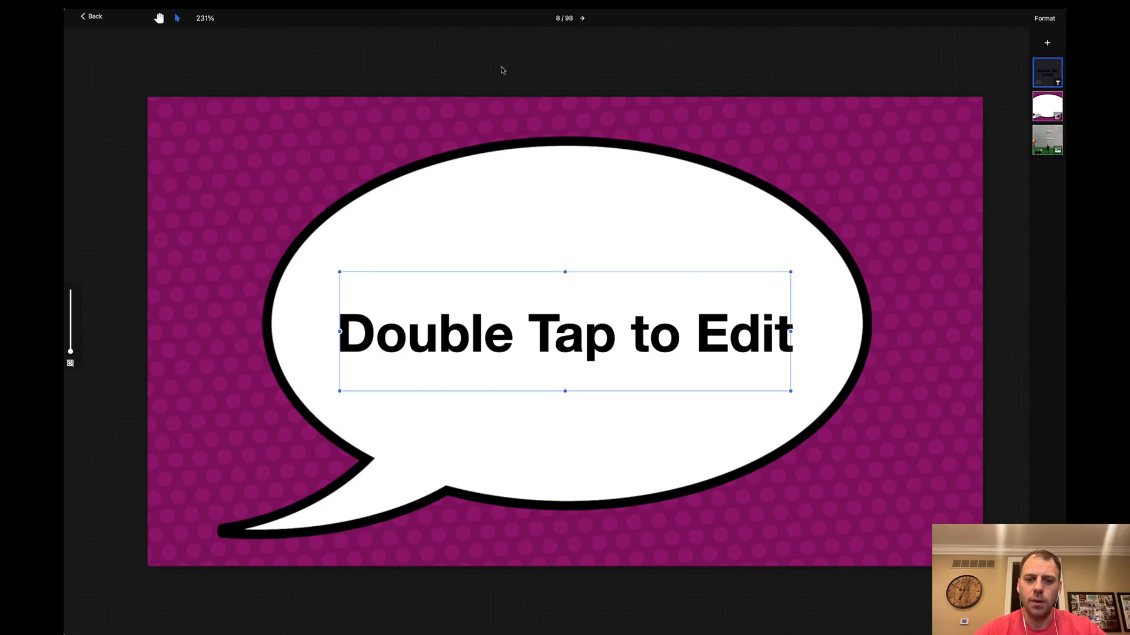
double_click(563, 333)
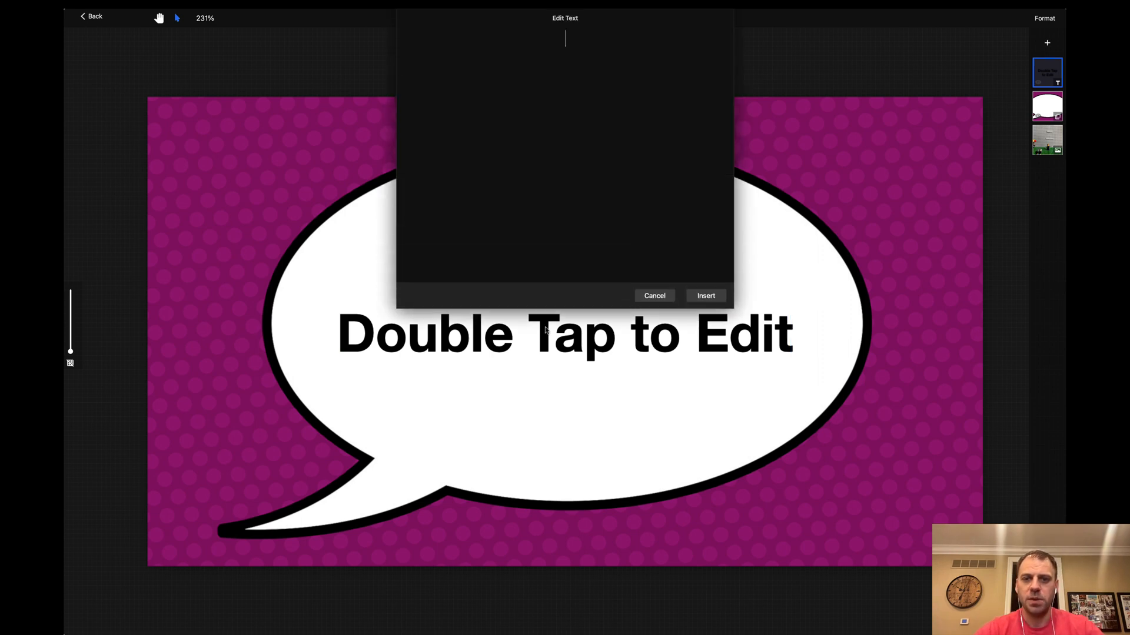
text(Hello!)
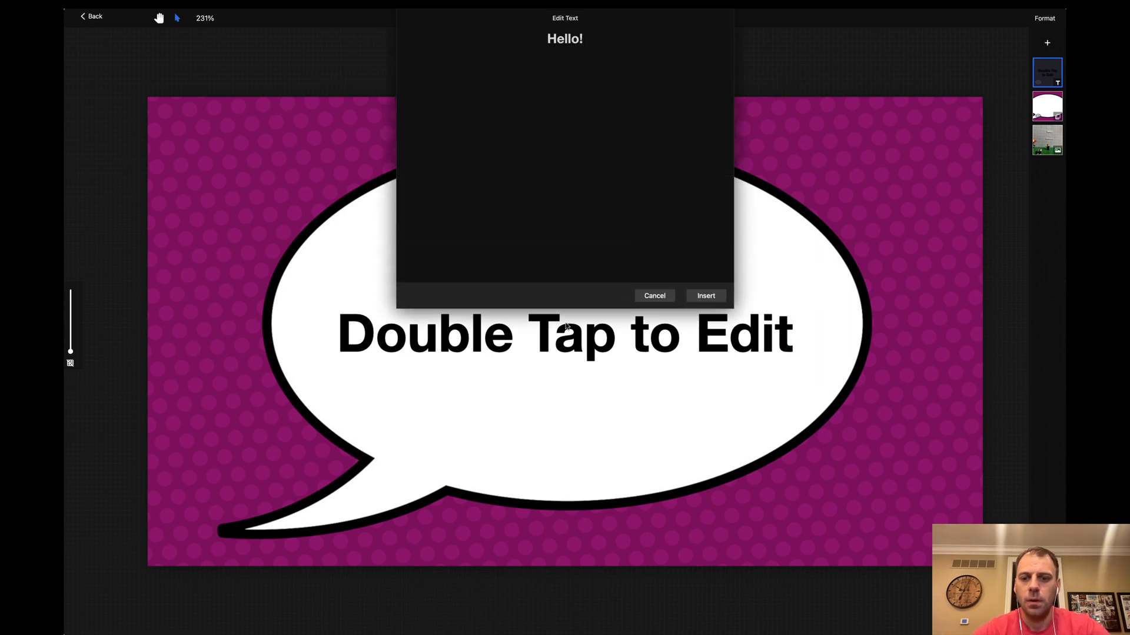
click(705, 295)
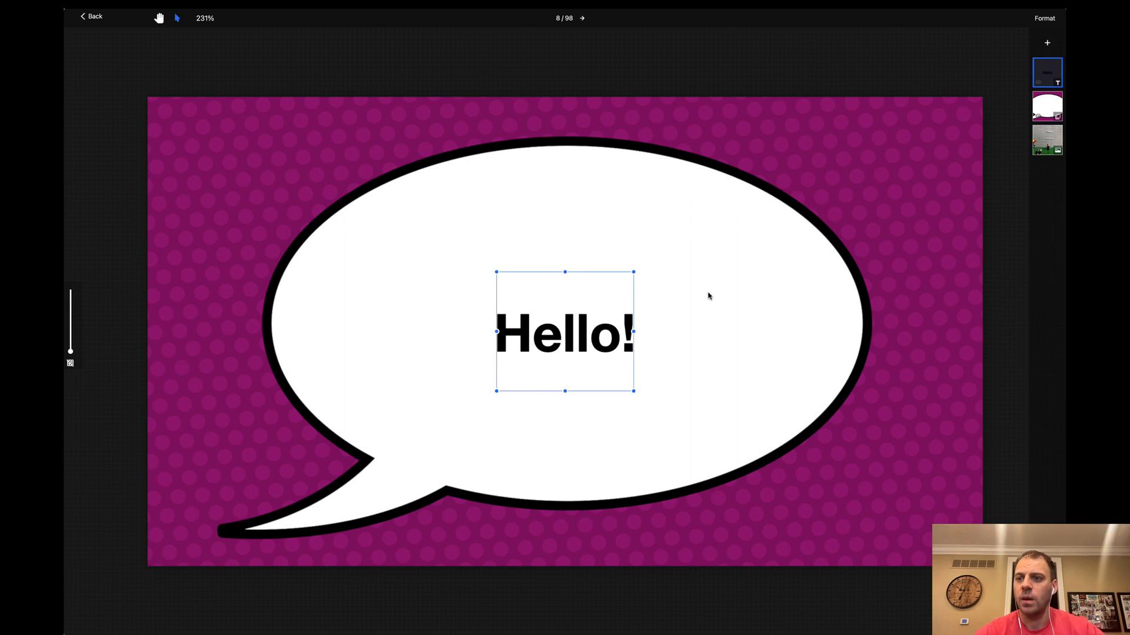
mouse_move(1047, 142)
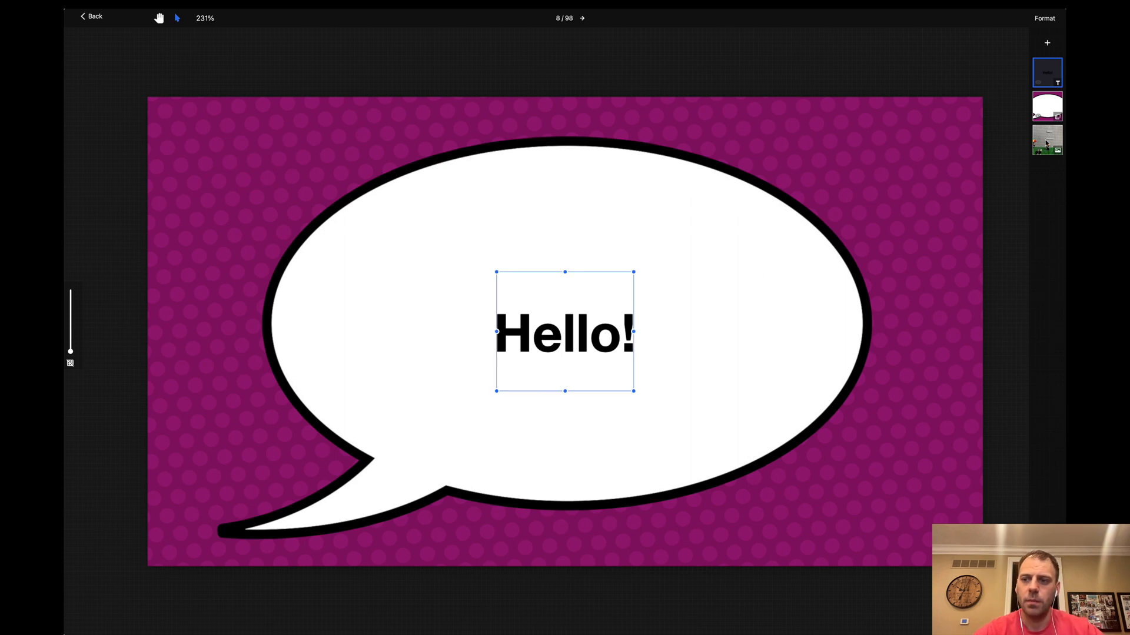
Step: Drag the 'Hello!' text inside the bubble beside the reporter and return to the timeline
click(973, 104)
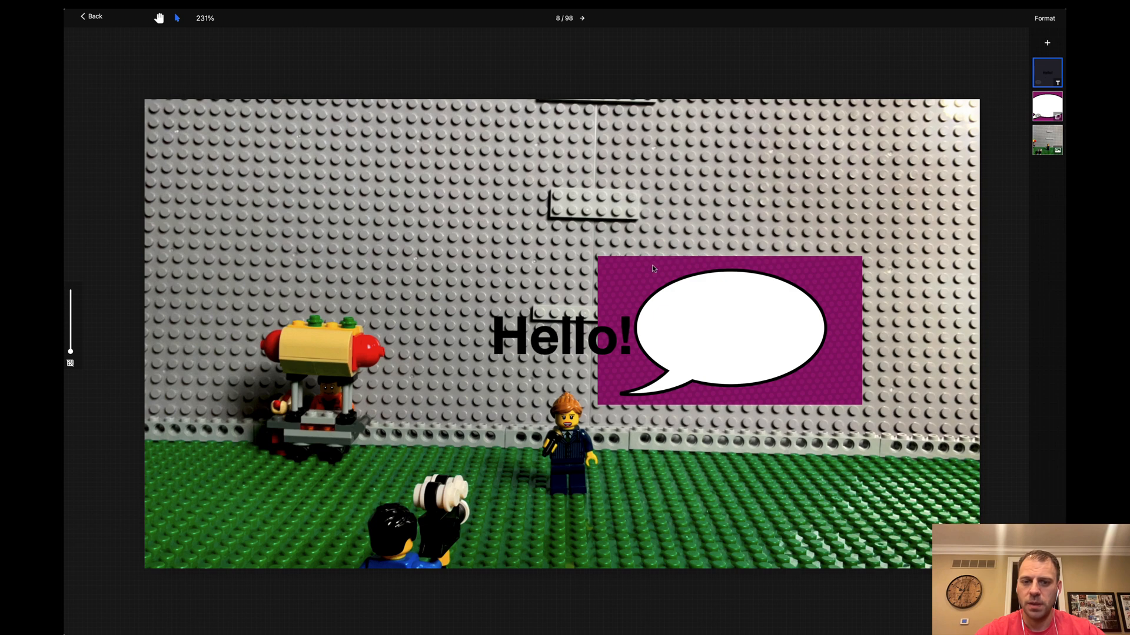
click(560, 333)
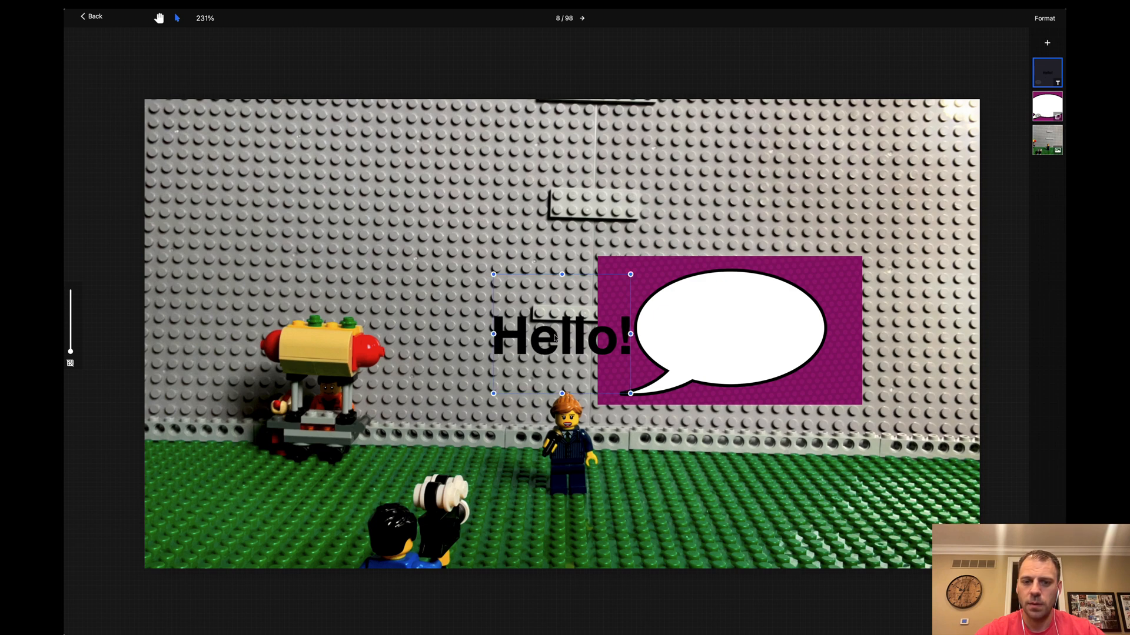
drag(563, 333, 727, 329)
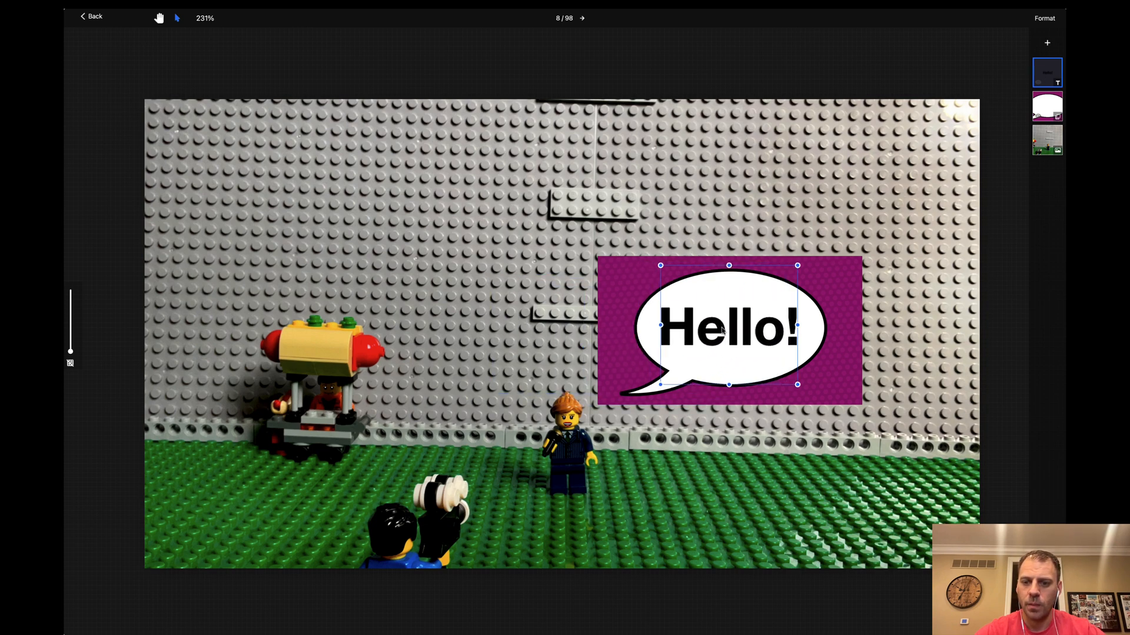
click(645, 447)
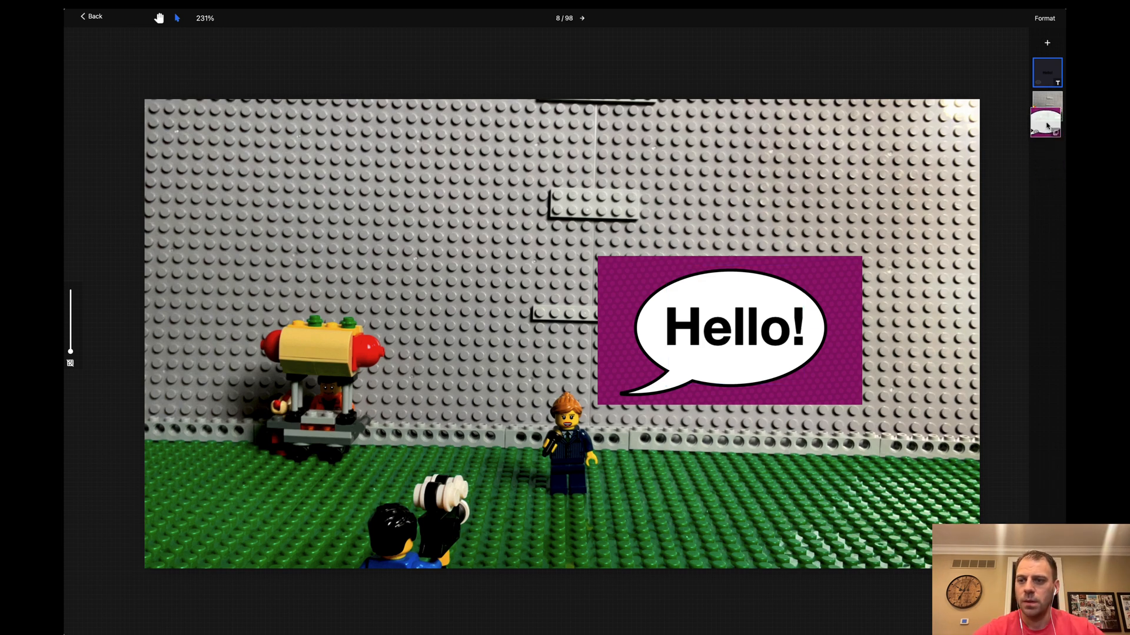
click(1046, 42)
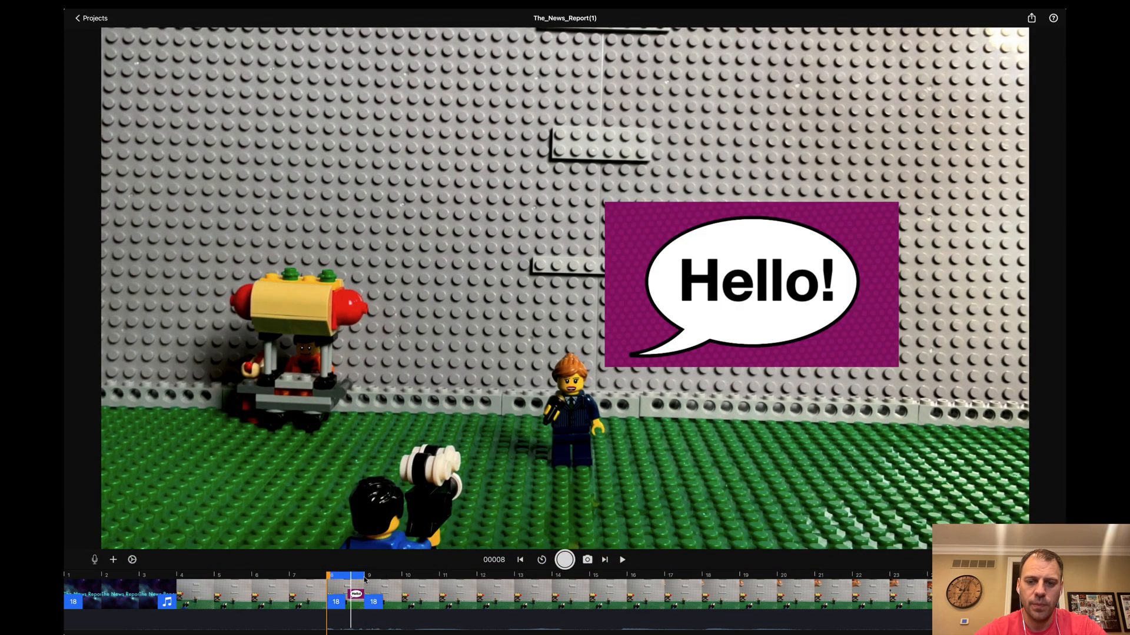
click(113, 560)
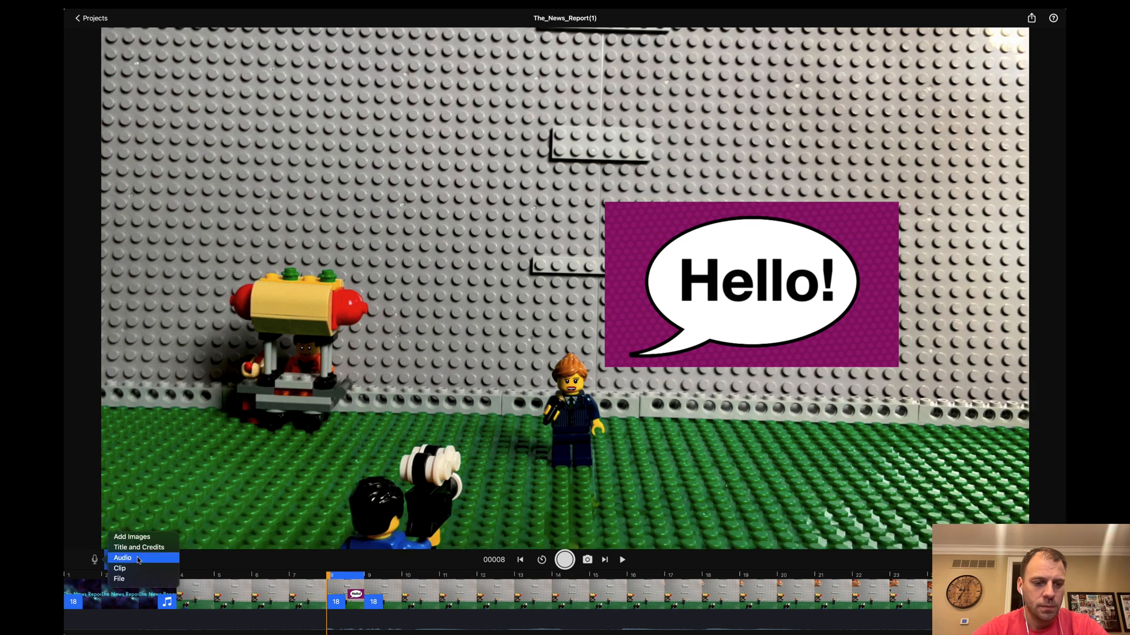
click(122, 558)
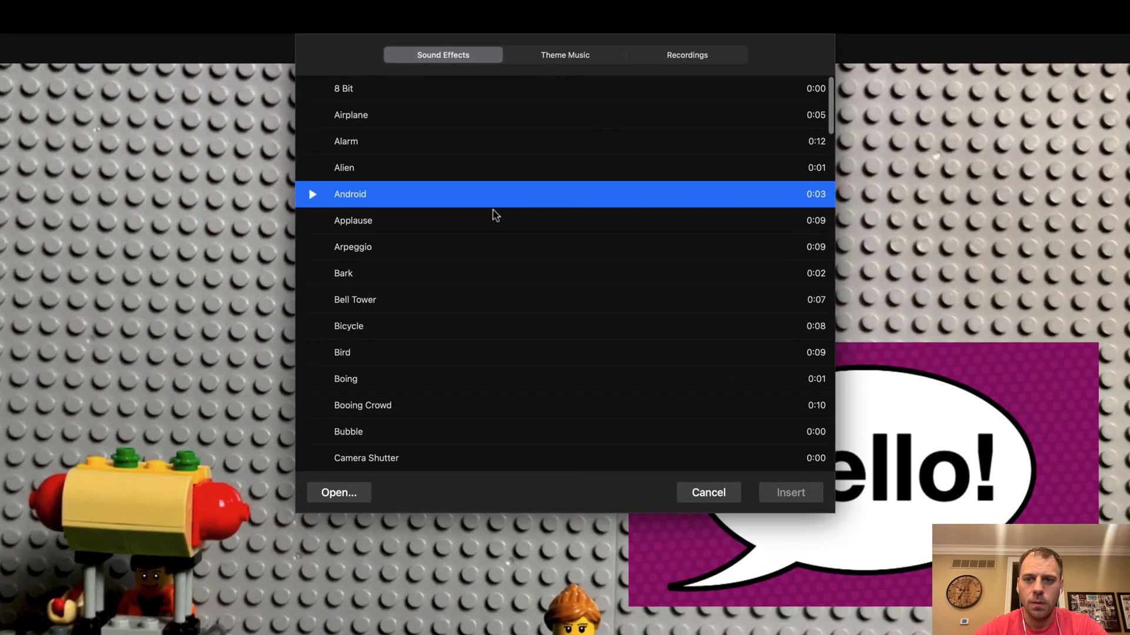
scroll(down, 3)
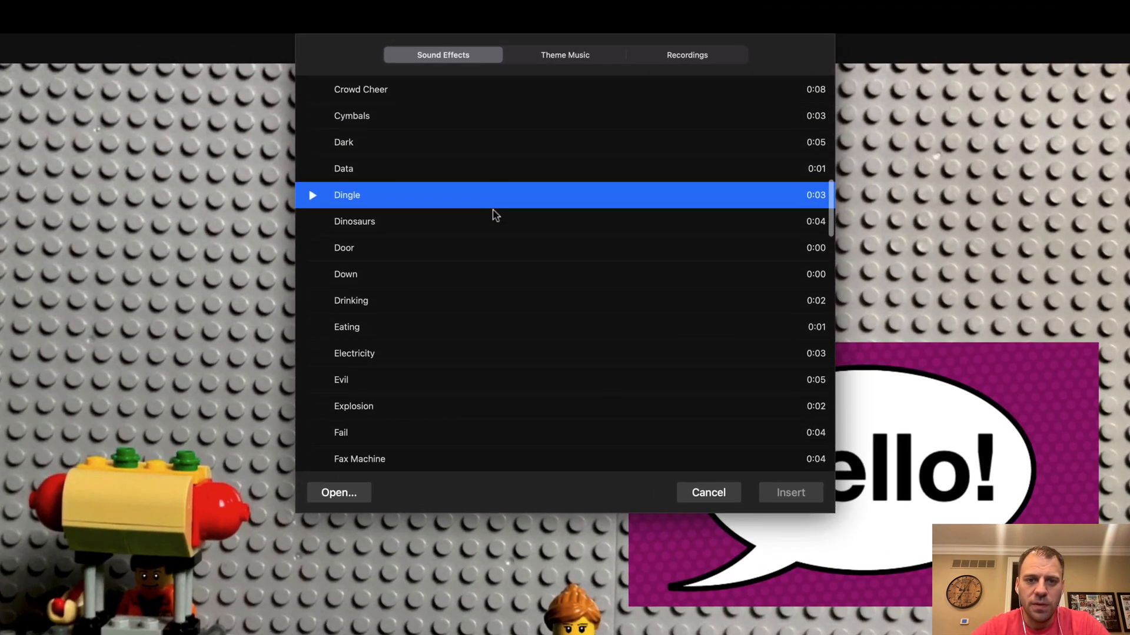
click(565, 55)
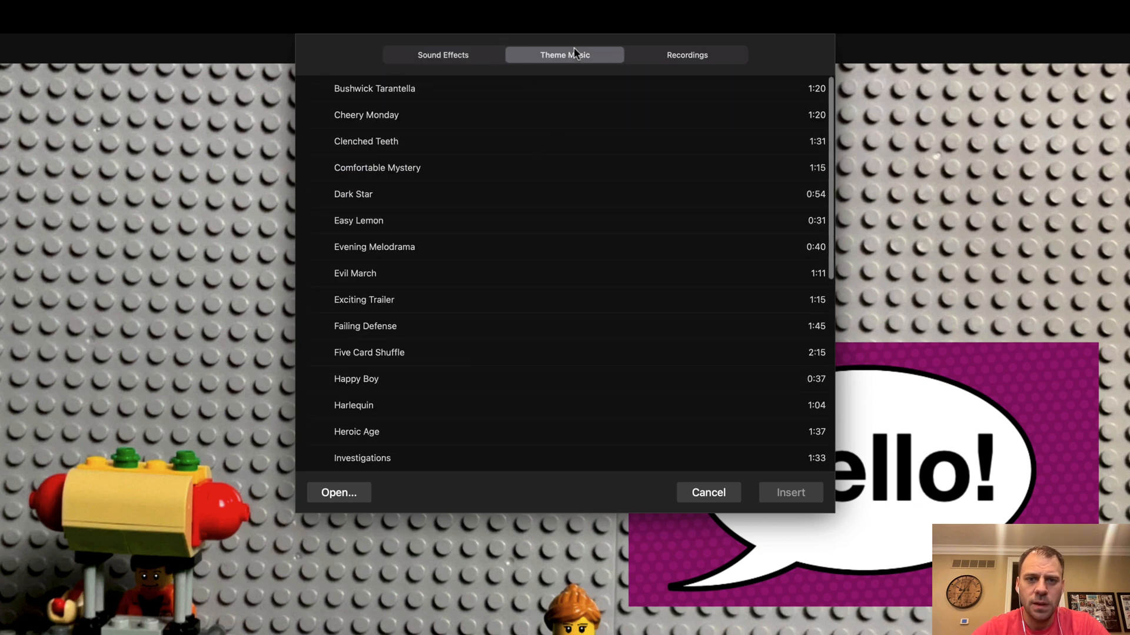
click(686, 55)
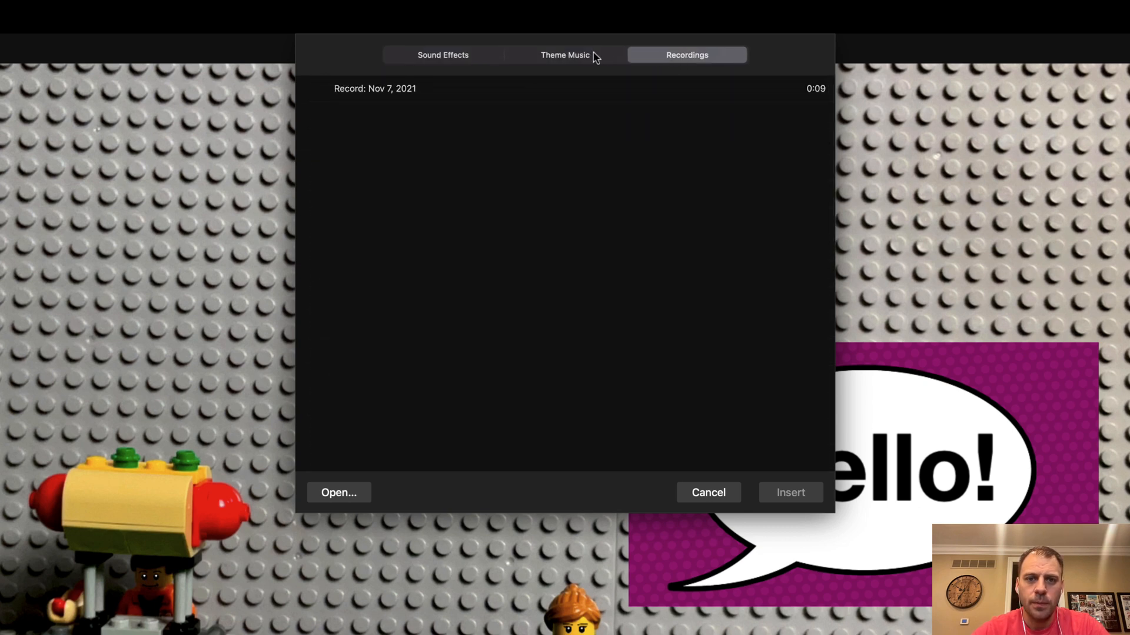
click(565, 55)
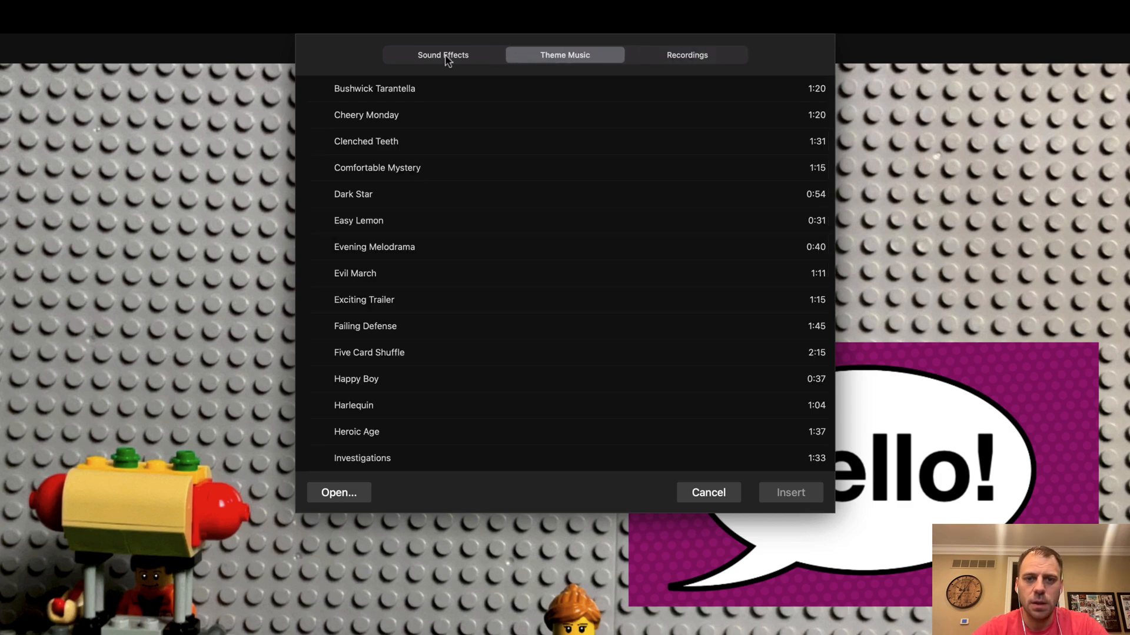
click(442, 55)
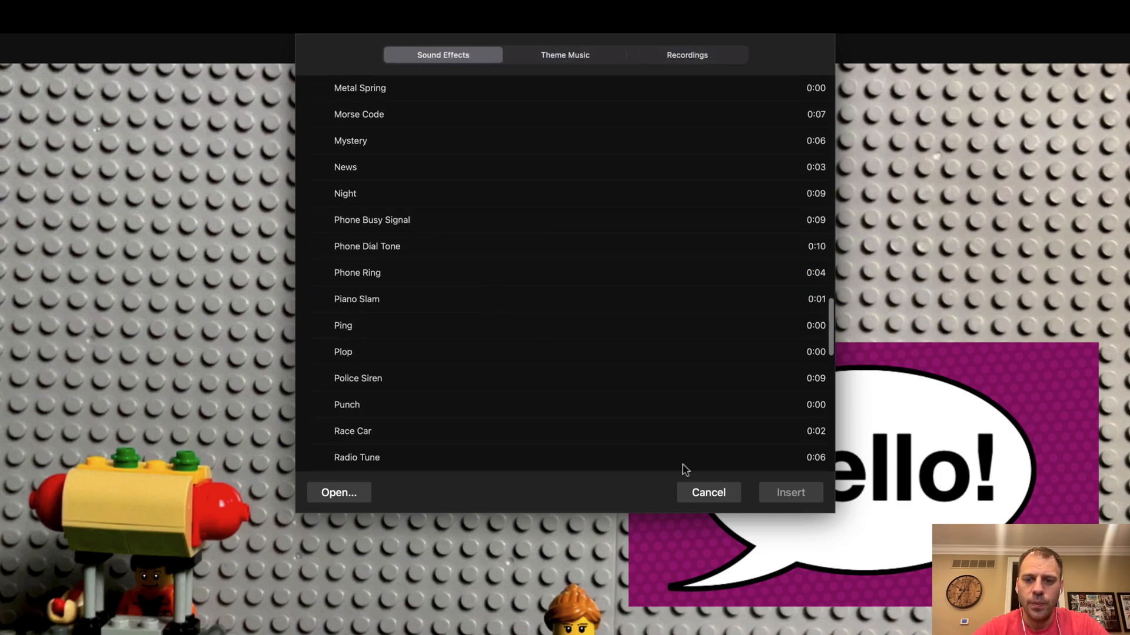
click(707, 491)
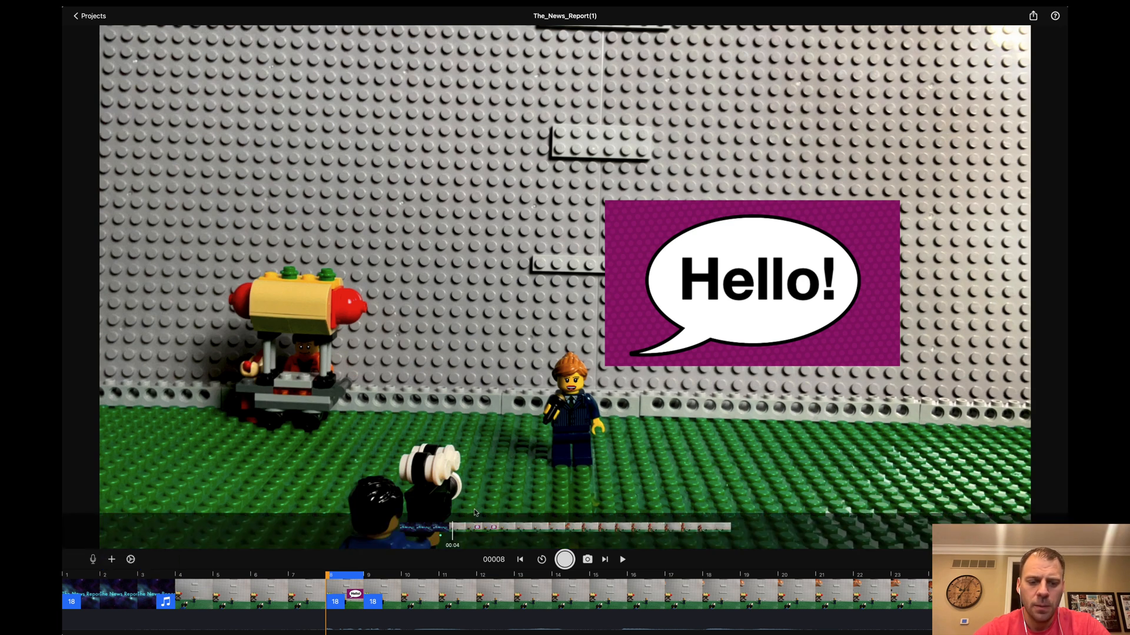
Step: Enter frame 8's drawing editor, check the brush opacity and rotation settings, and confirm them
right_click(349, 591)
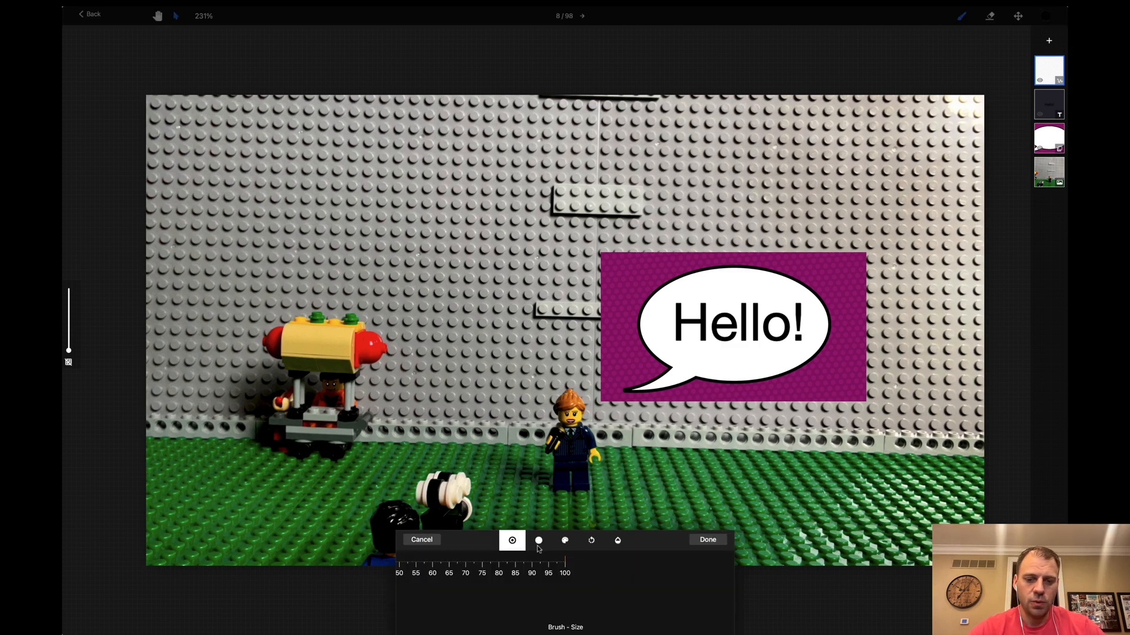
click(538, 540)
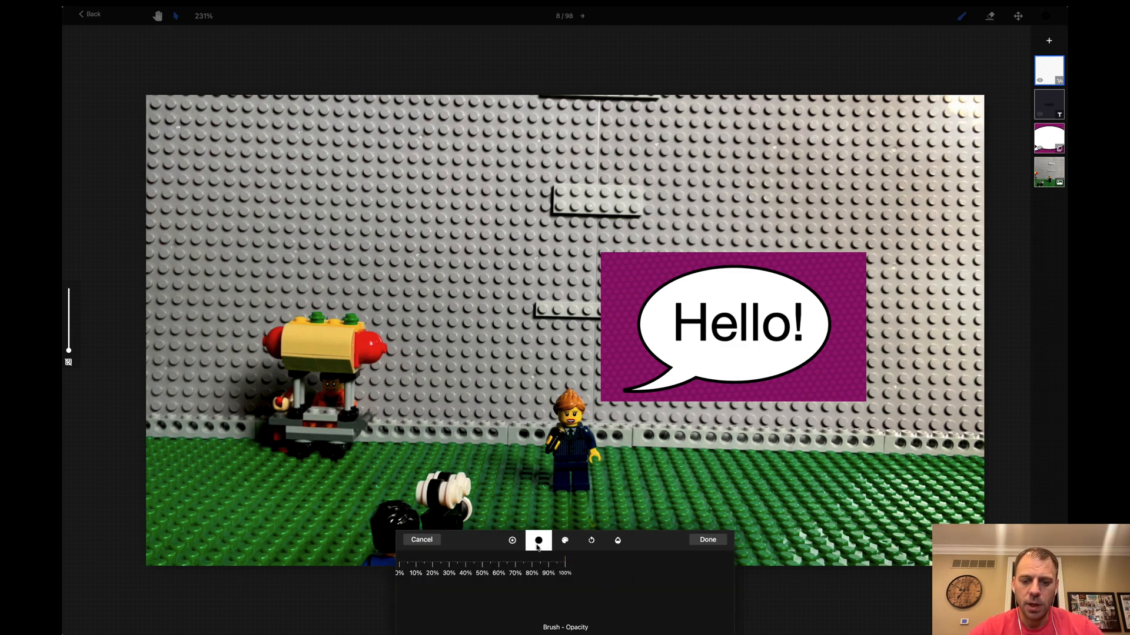
click(591, 540)
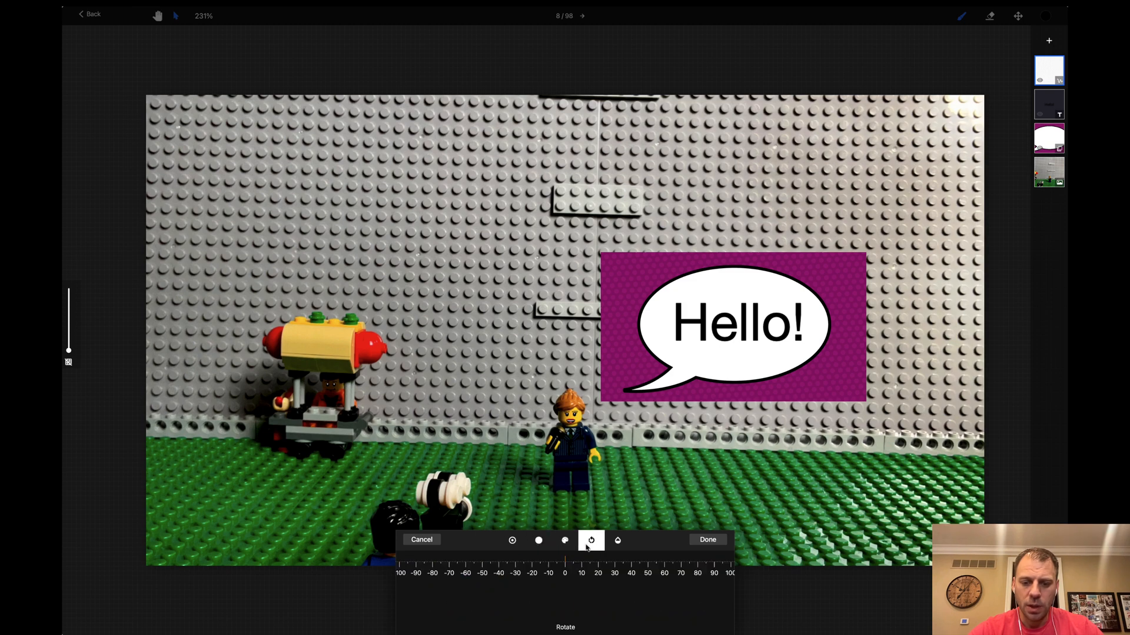
click(617, 540)
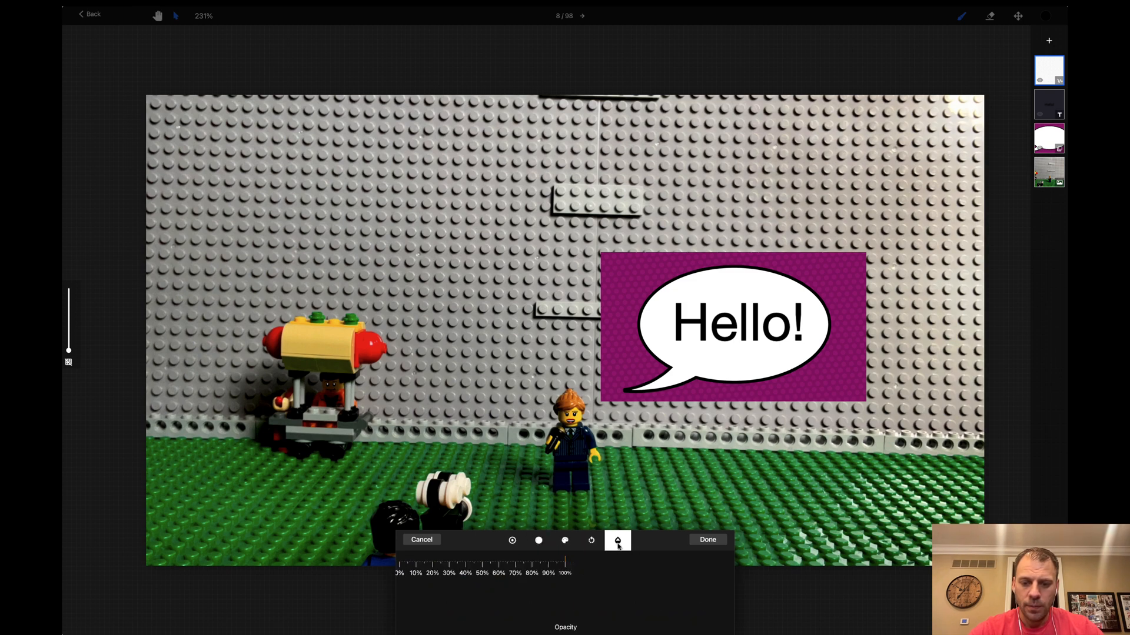
click(706, 540)
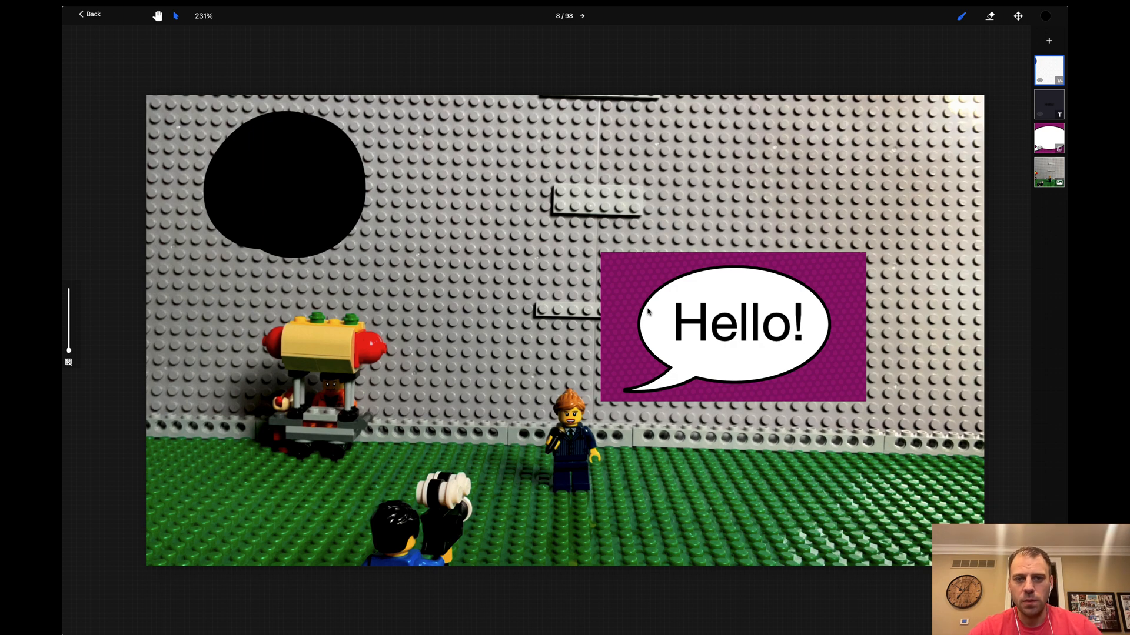
Step: Add a text layer reading 'Hello again.' and move it toward the upper right of the frame
click(1049, 41)
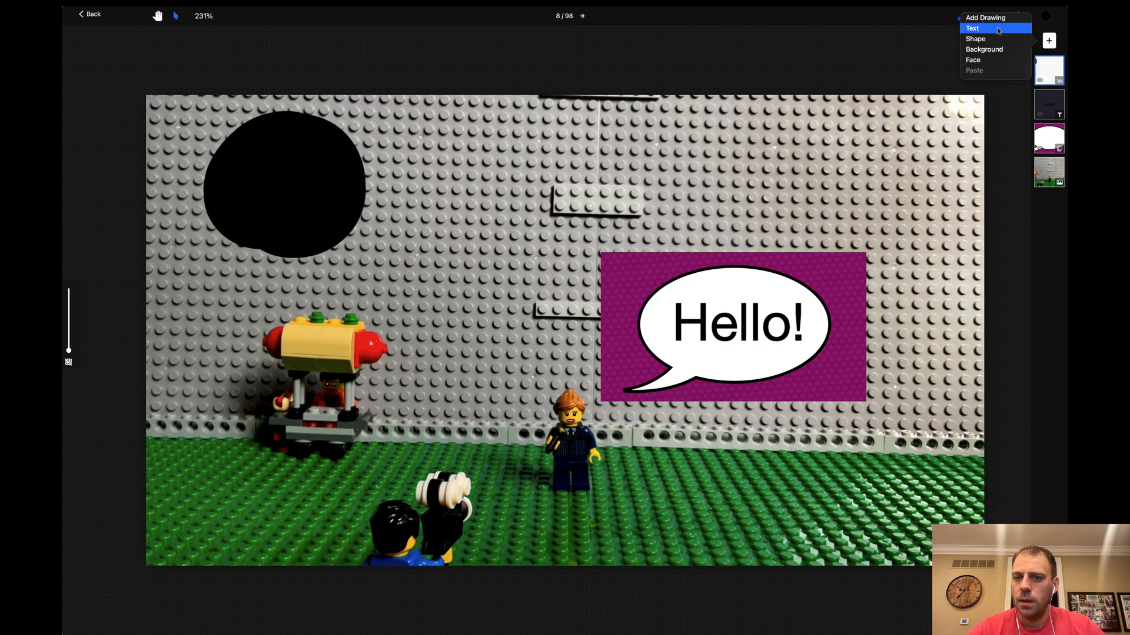
click(971, 28)
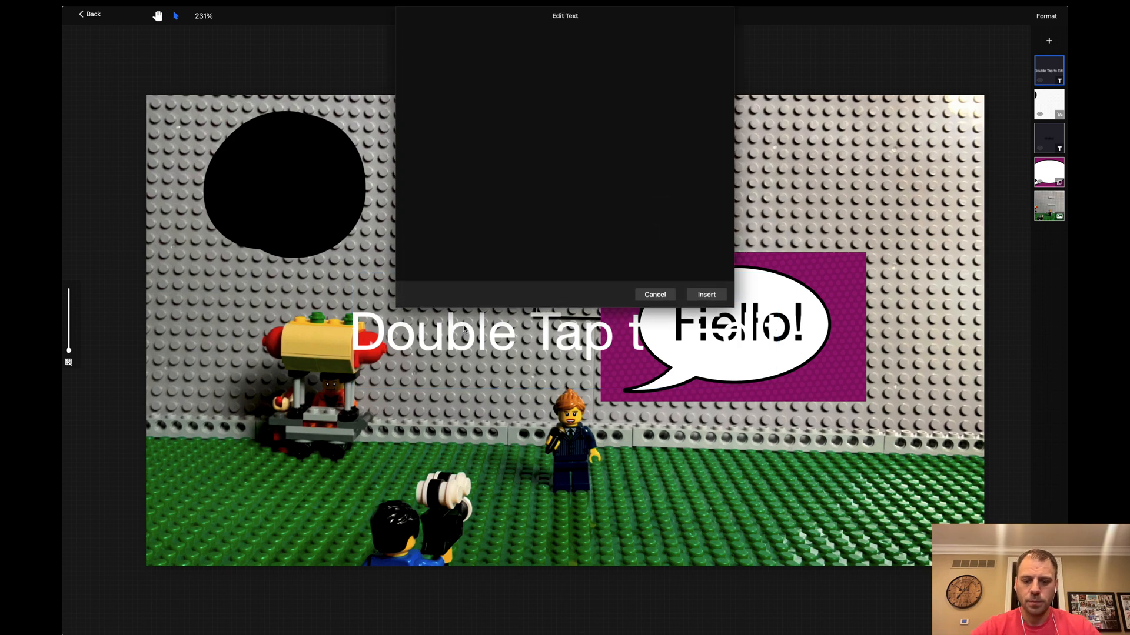
text(Hello again.)
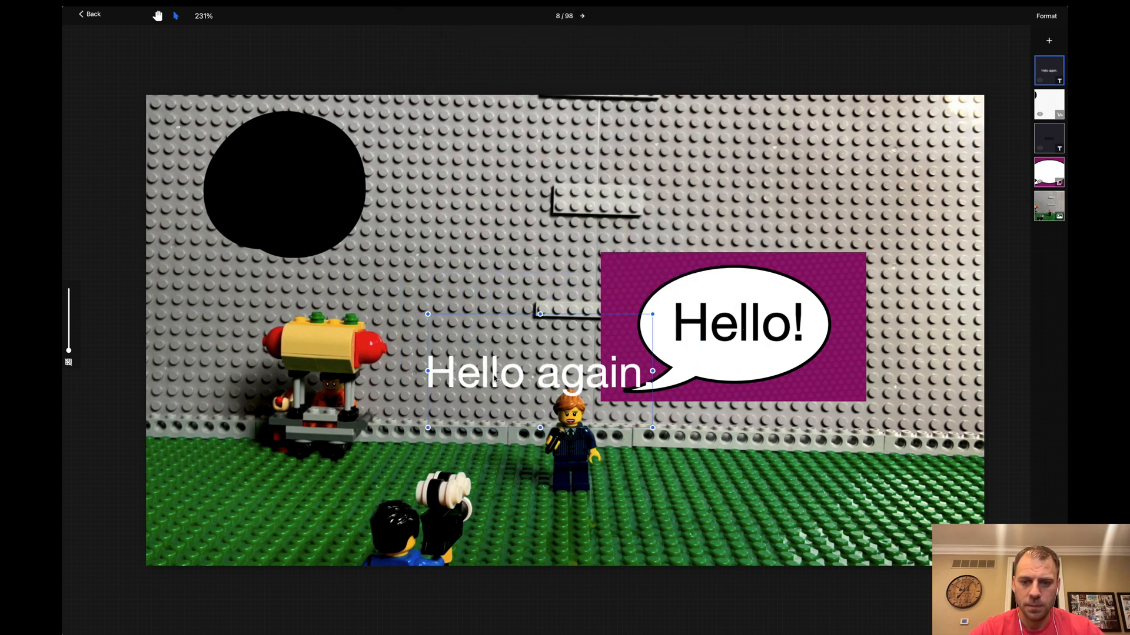
drag(533, 371, 818, 172)
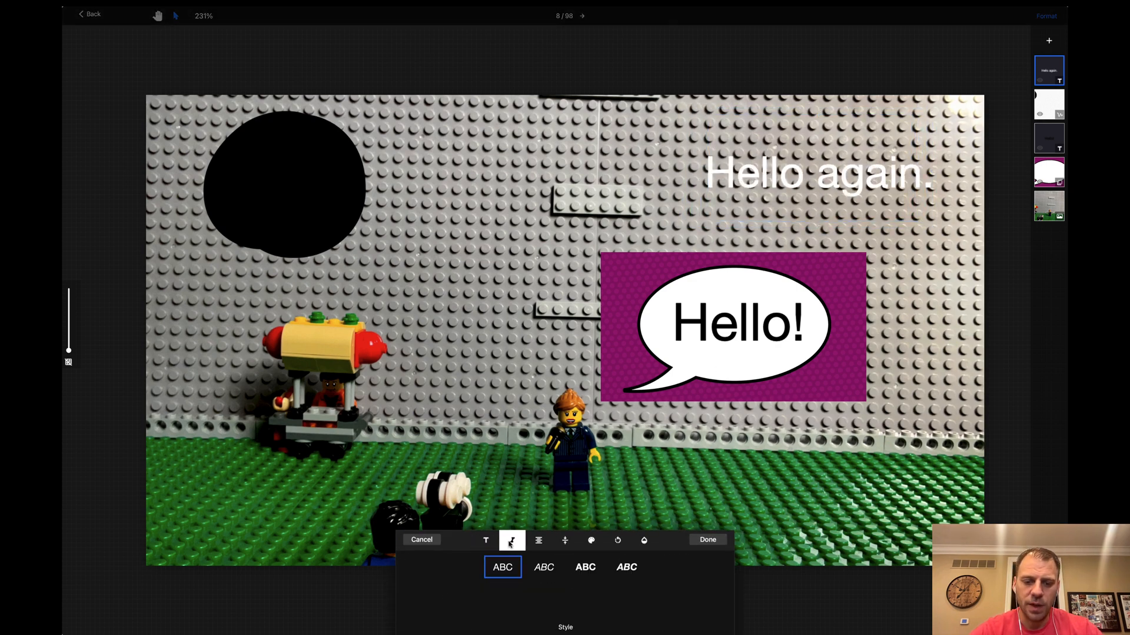
Step: Look through the text layer's alignment and rotation format tabs
click(538, 540)
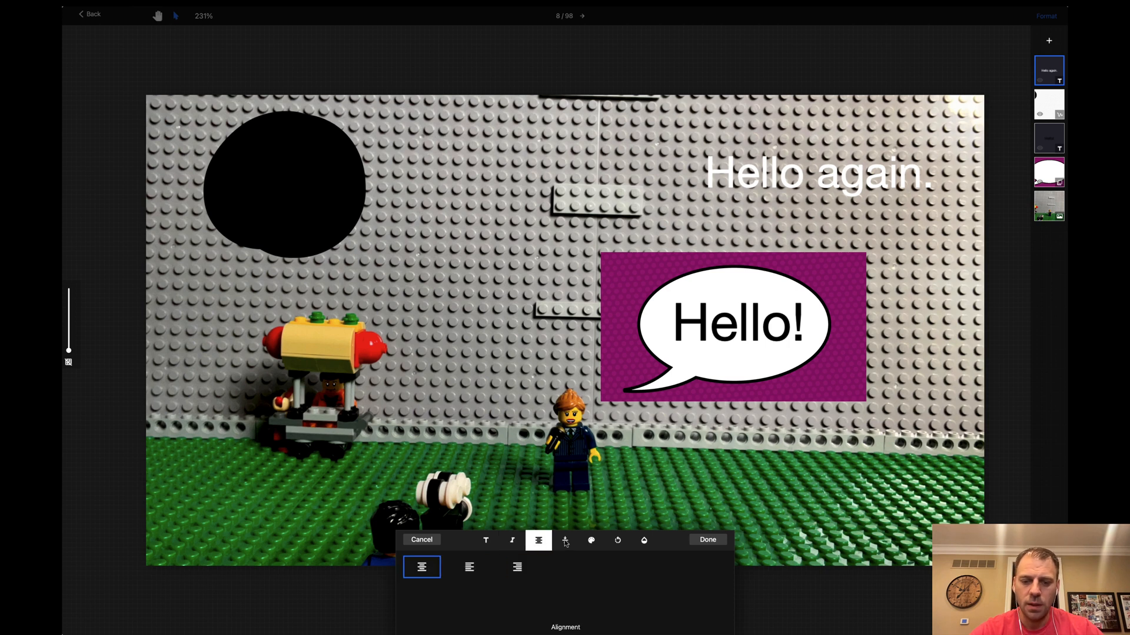
click(618, 540)
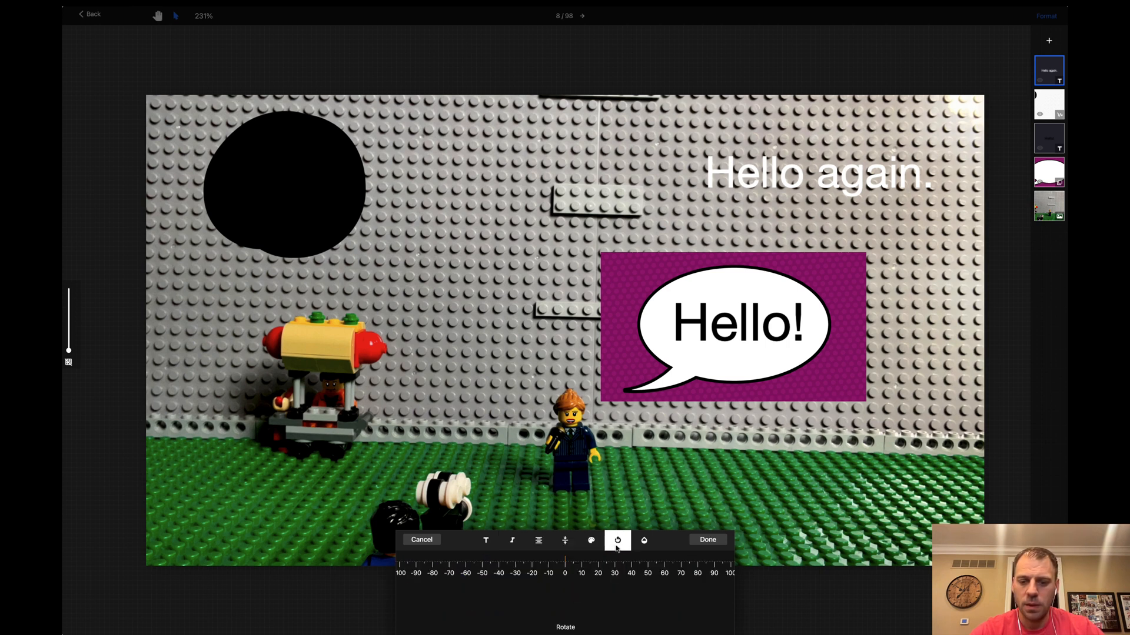
click(643, 540)
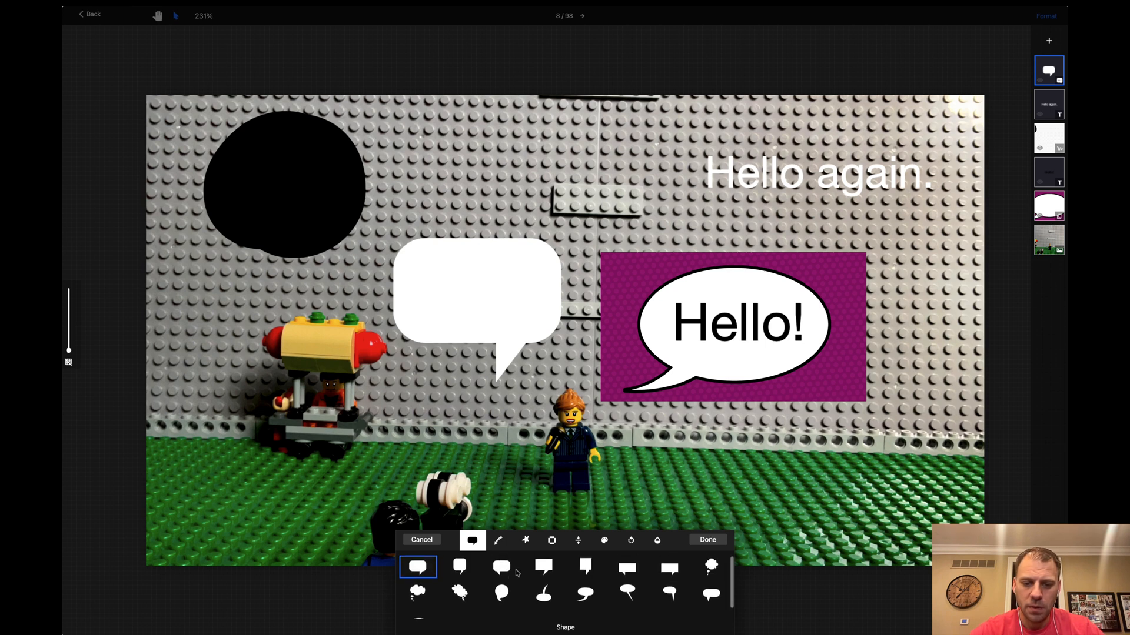
Step: Browse the bubble's shape categories, colour and opacity tabs, finish it, then delete the blank bubble layer
click(525, 540)
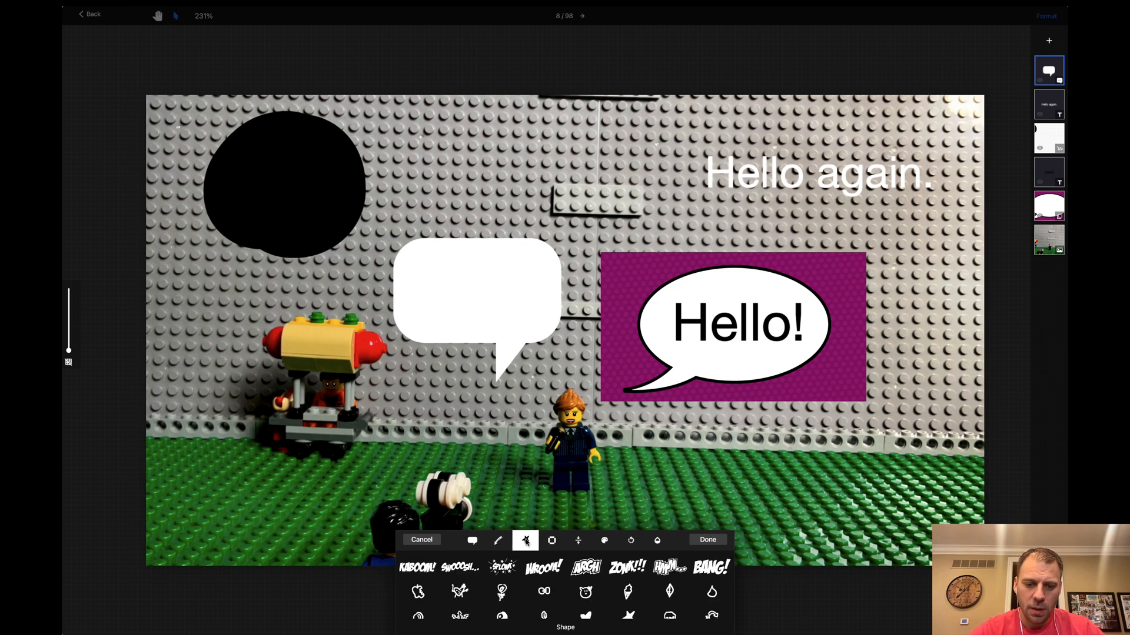
click(551, 540)
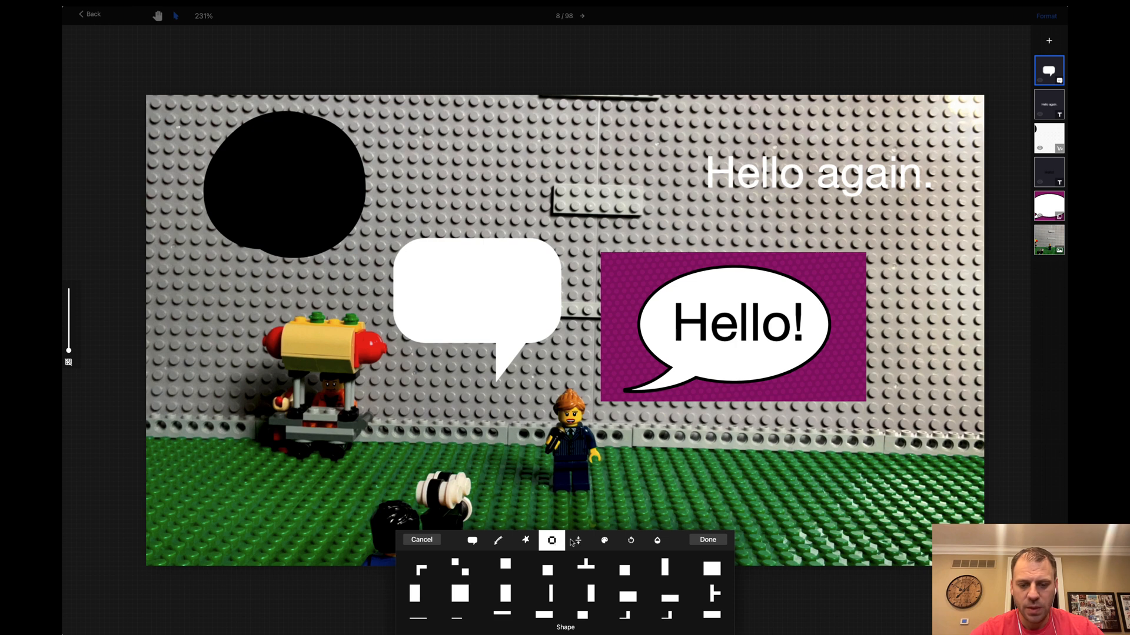
click(604, 540)
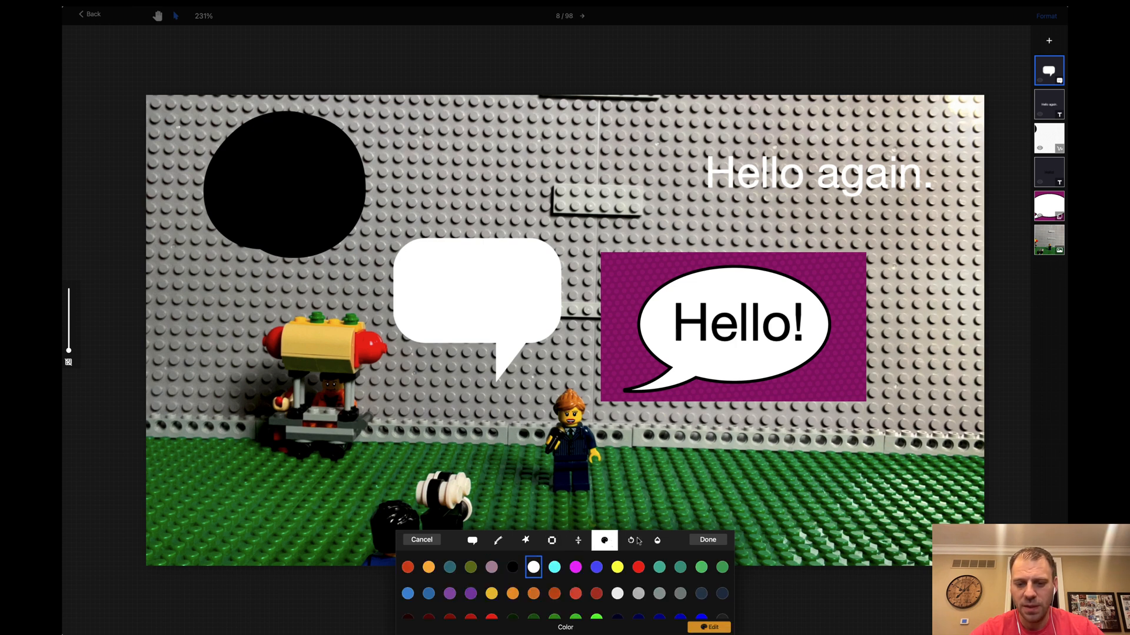
click(657, 540)
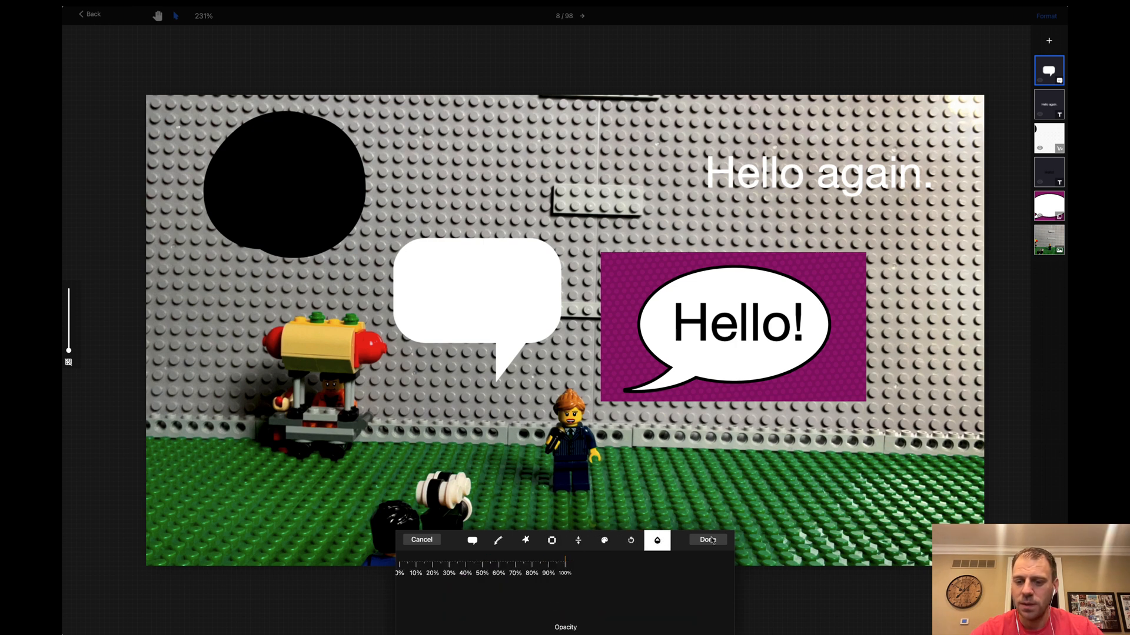
click(707, 540)
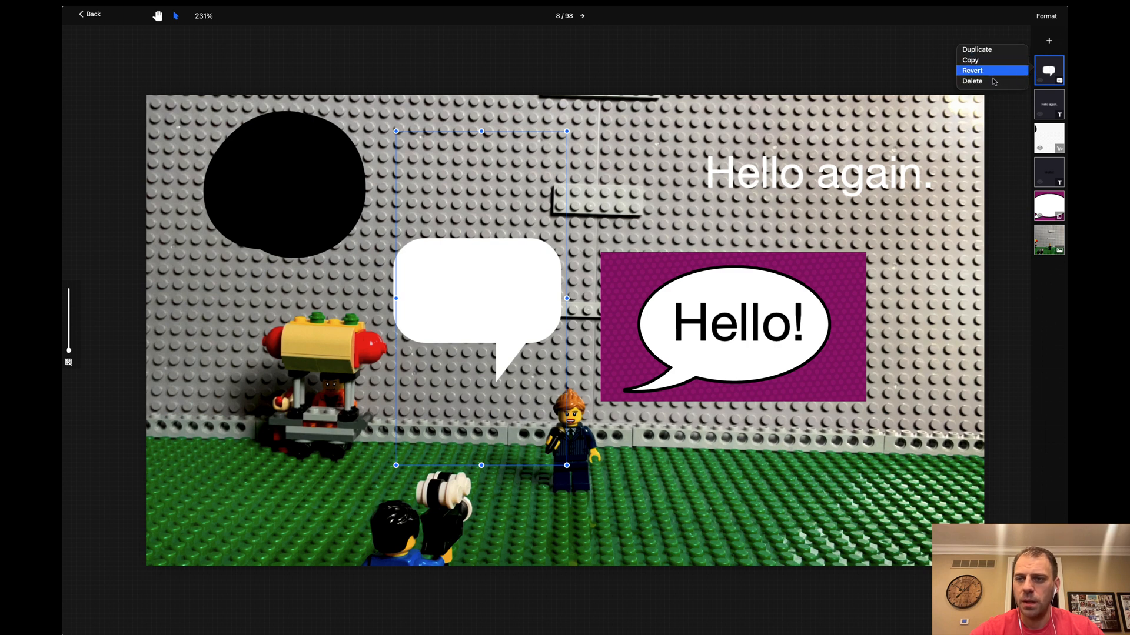
click(972, 81)
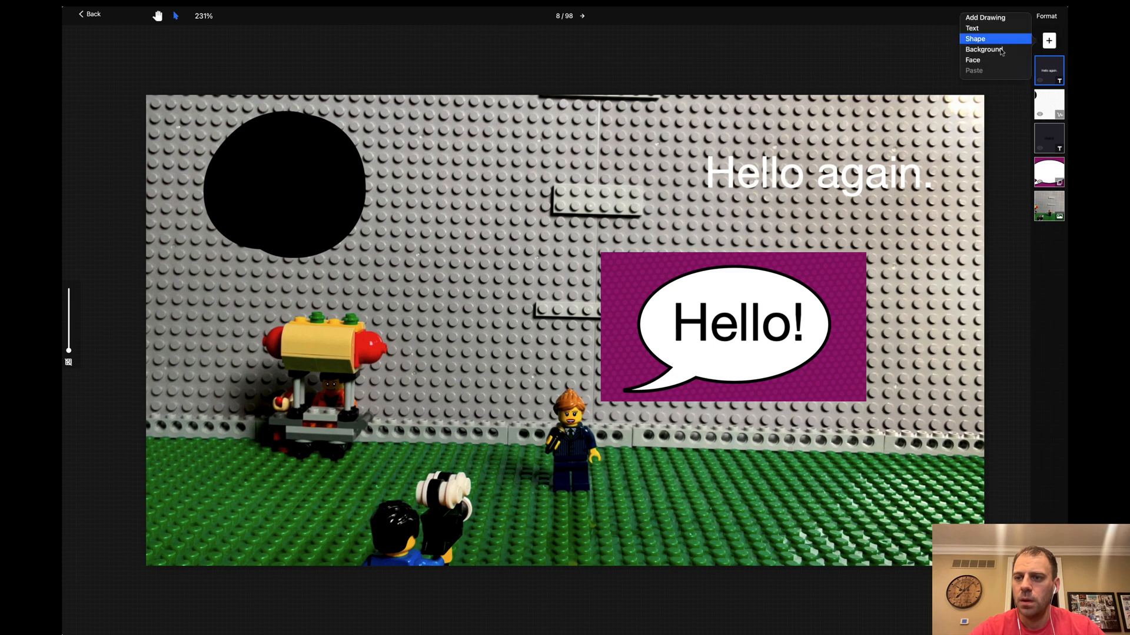
mouse_move(973, 60)
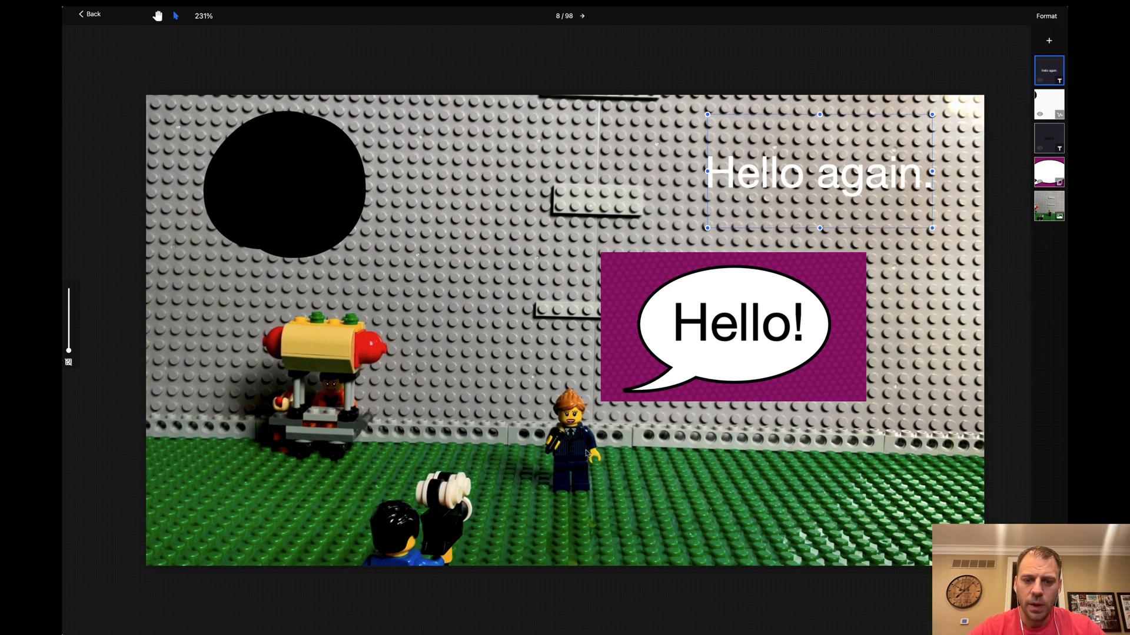
mouse_move(625, 416)
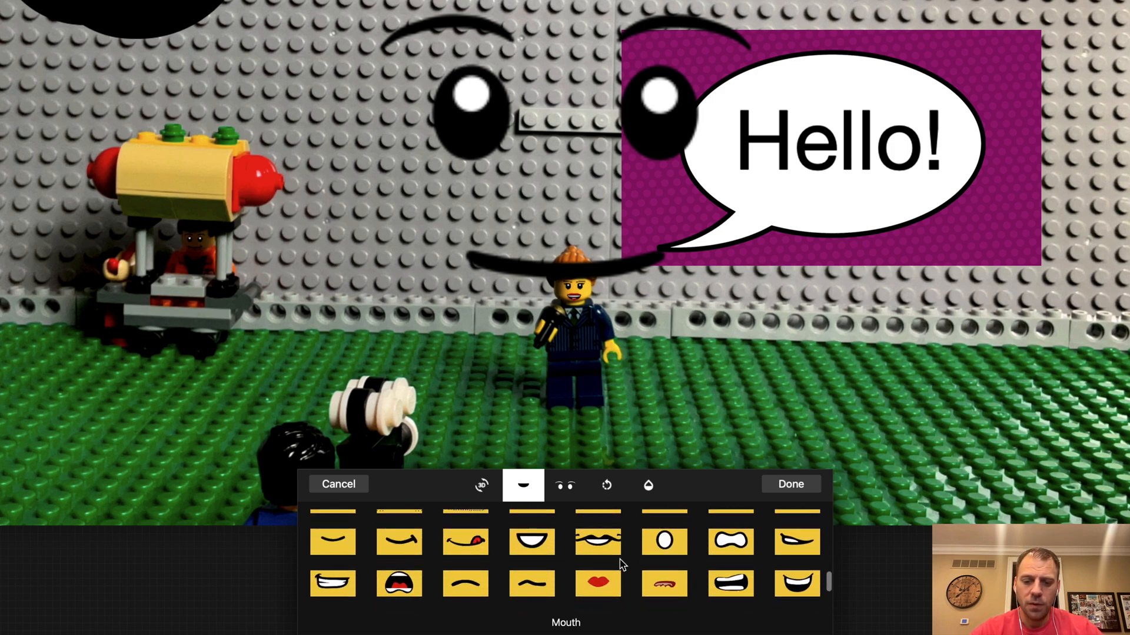
Step: Turn the new cartoon face toward one side with its first Rotate slider
click(481, 484)
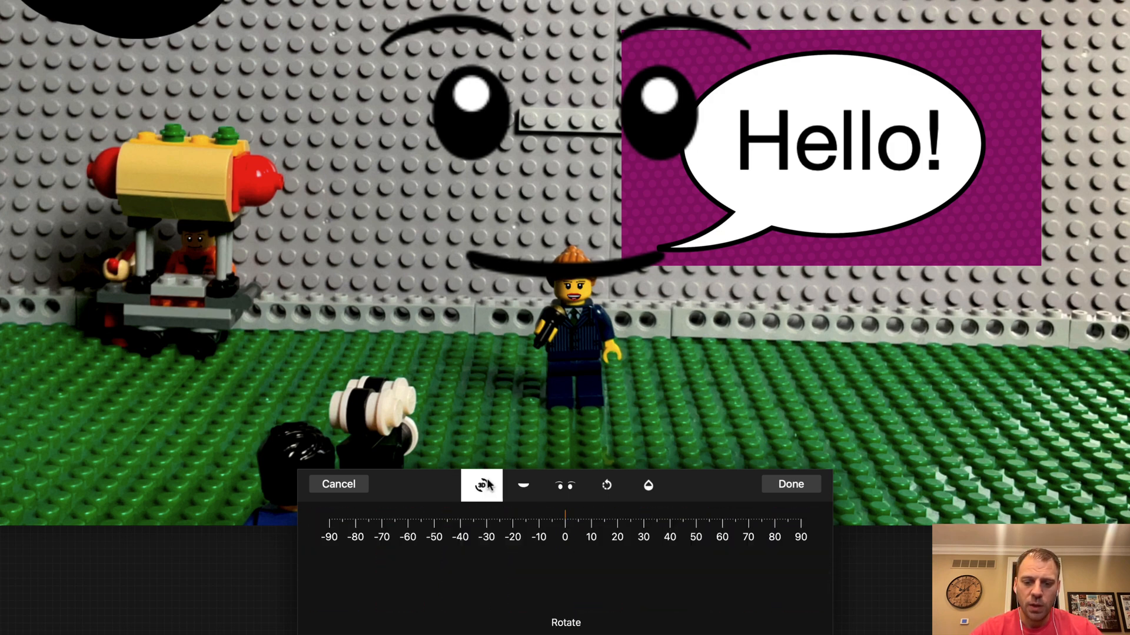
drag(566, 526, 501, 526)
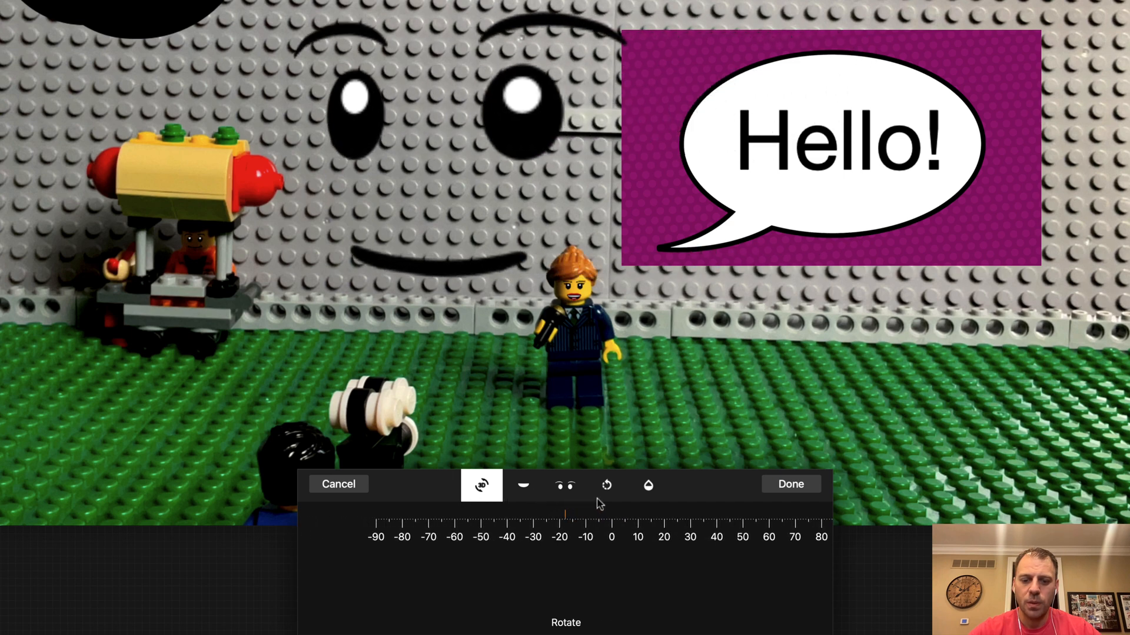
Step: Check the face's mouth, eyes and rotation tabs, raise its opacity slider, and finish the face
click(523, 484)
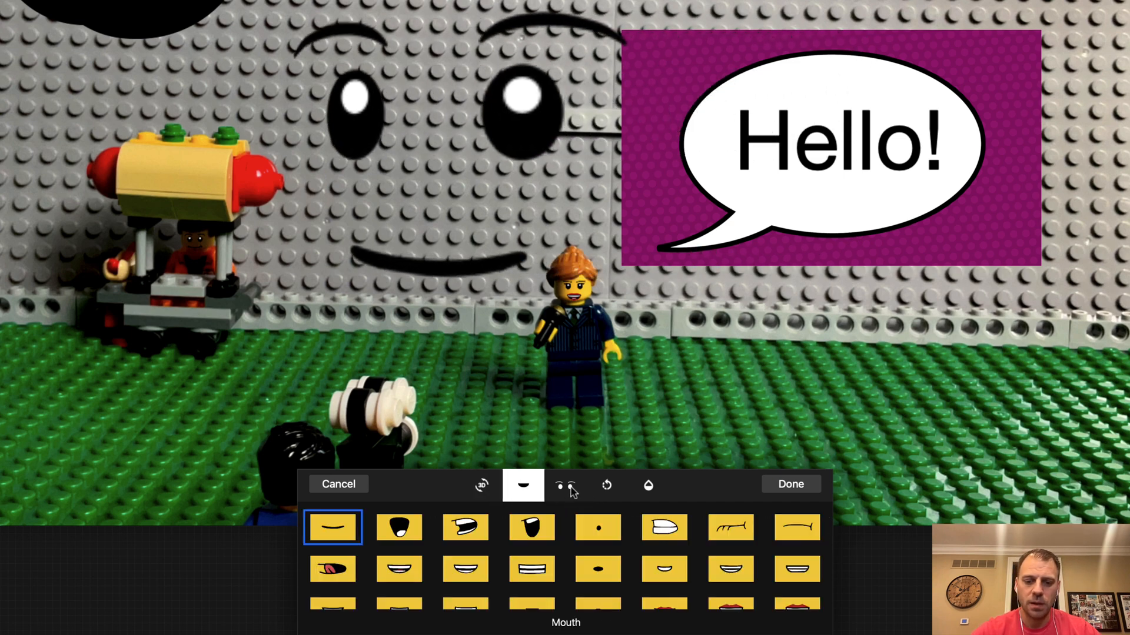
click(564, 484)
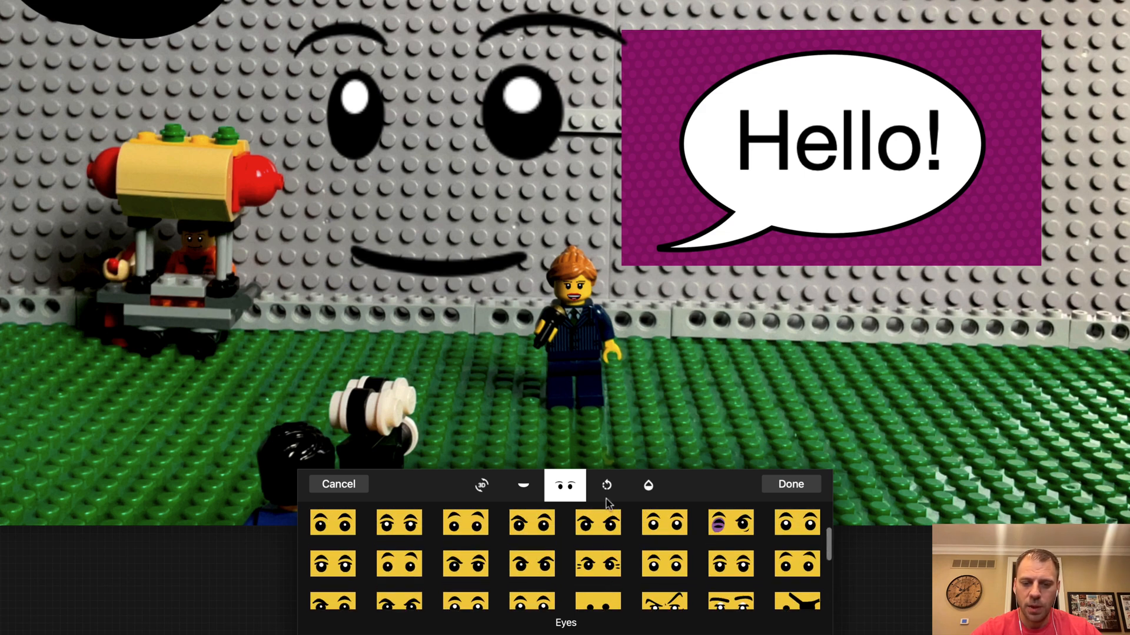
click(608, 484)
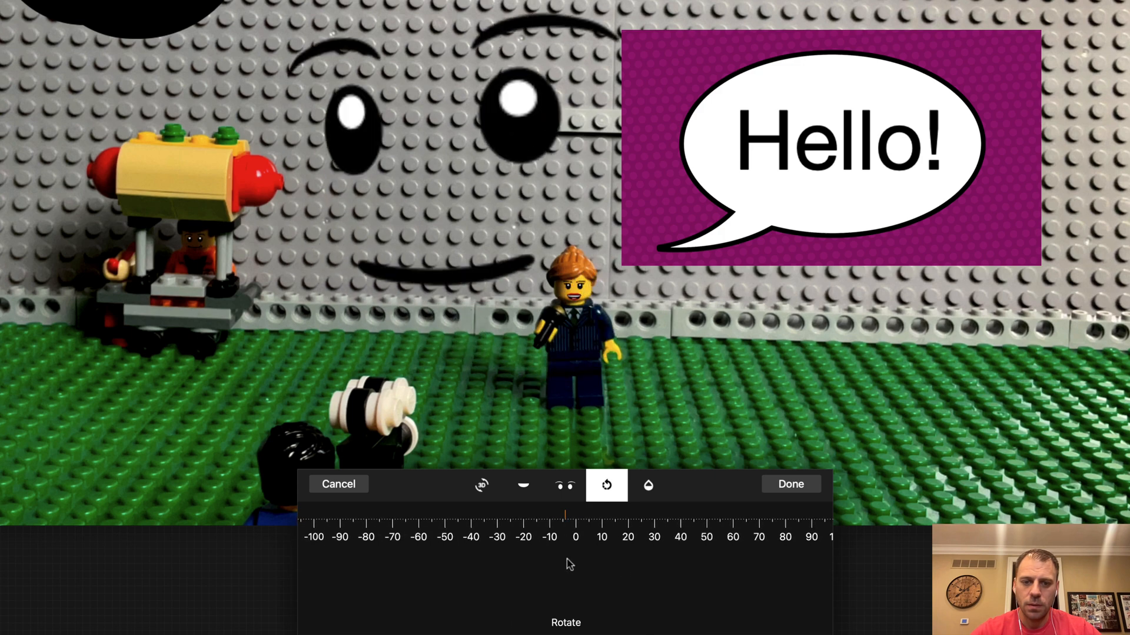
click(648, 484)
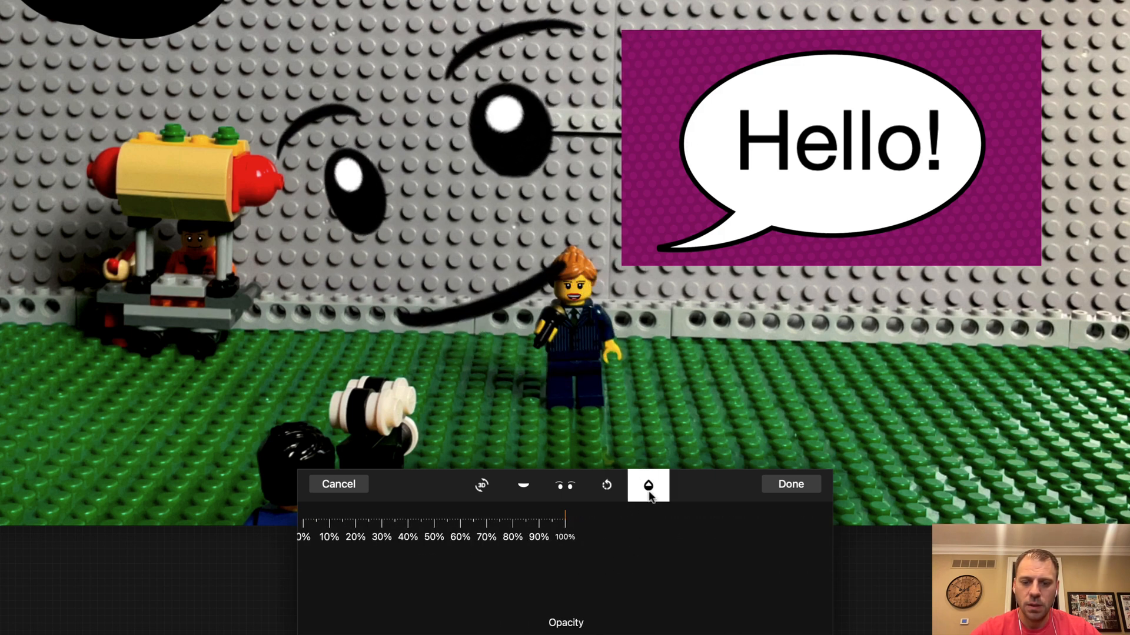
drag(568, 522, 661, 522)
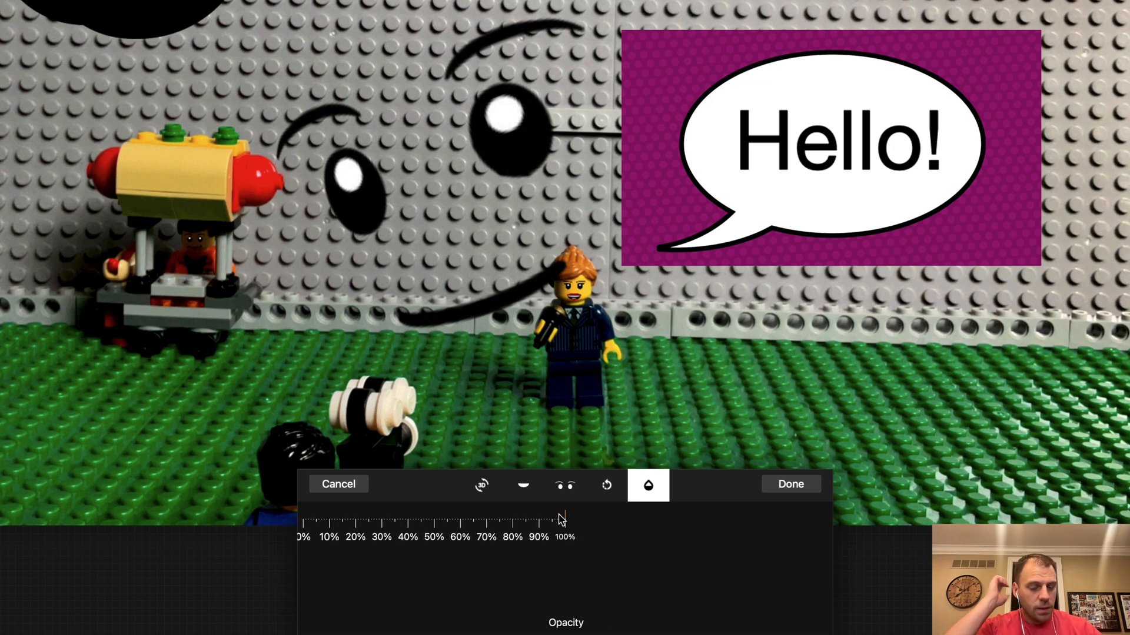
click(481, 483)
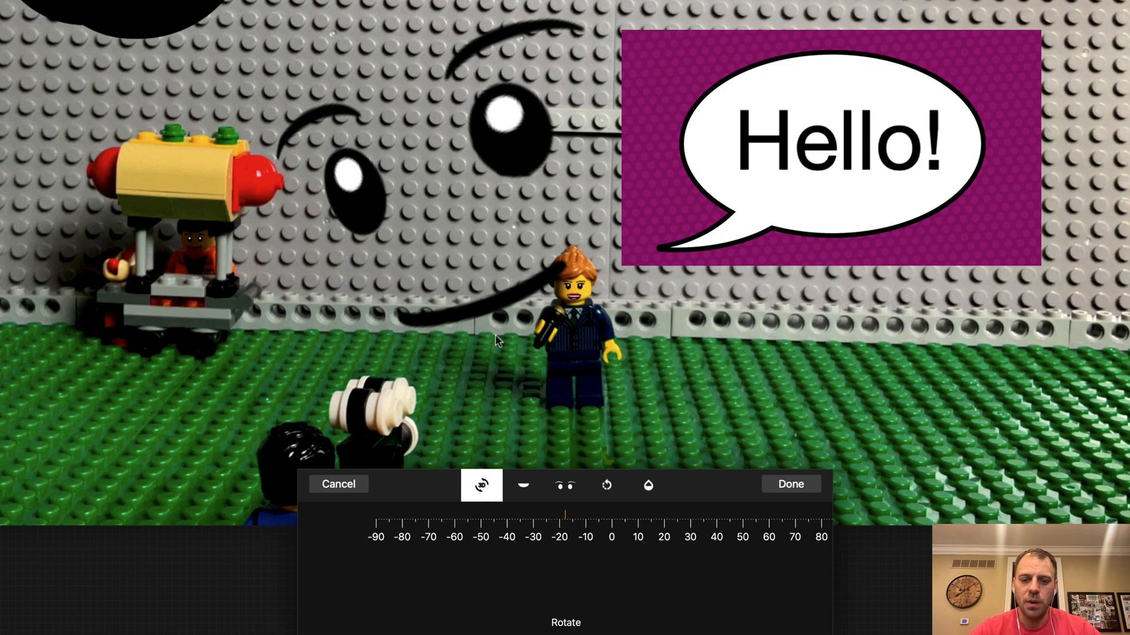
click(790, 484)
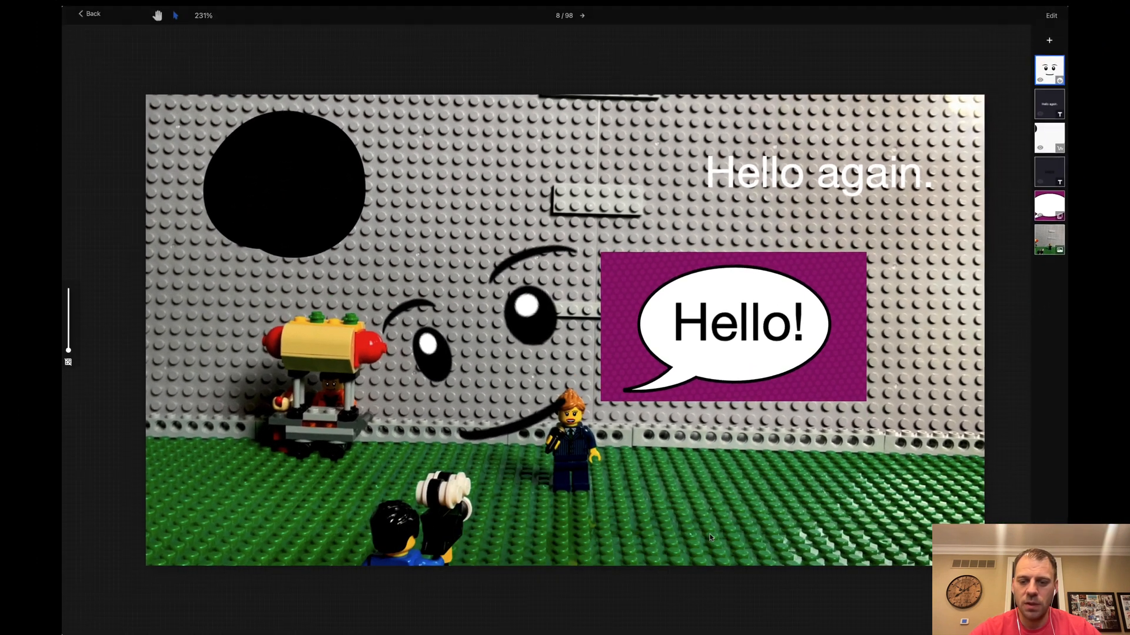
Step: Shrink the face and drag it into the 'Hello!' bubble below the word
click(529, 320)
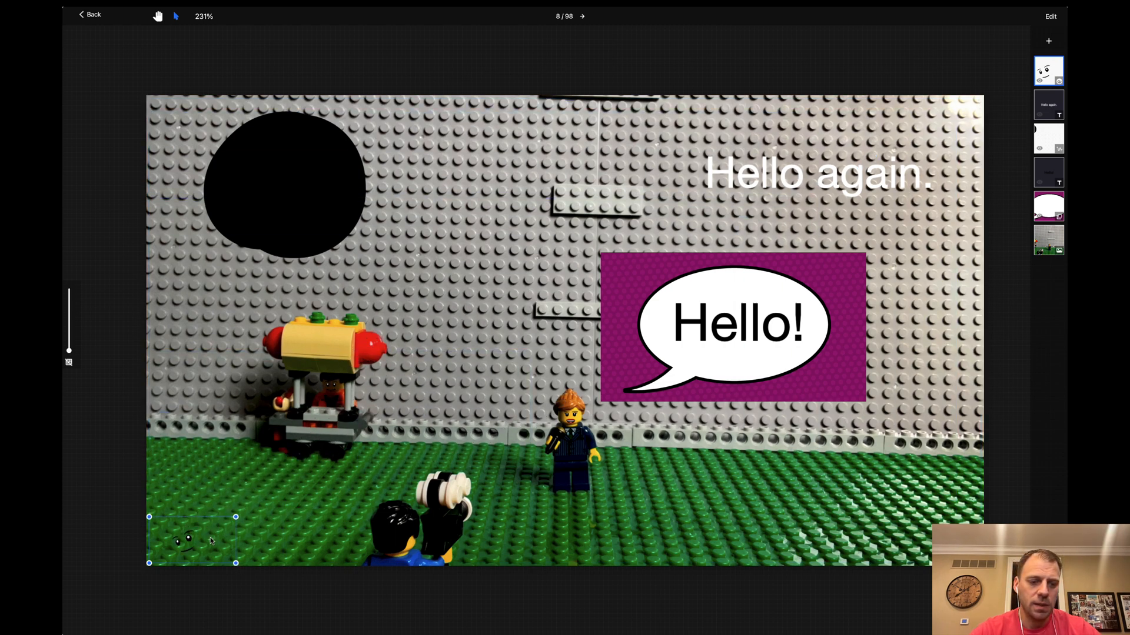
click(570, 415)
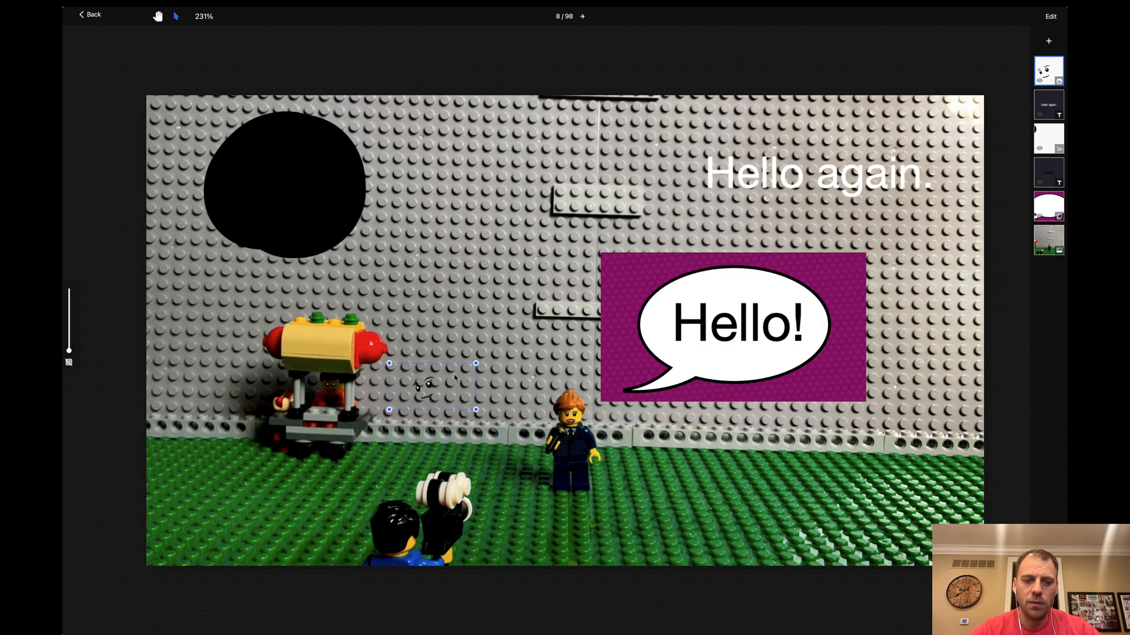
drag(432, 386, 734, 360)
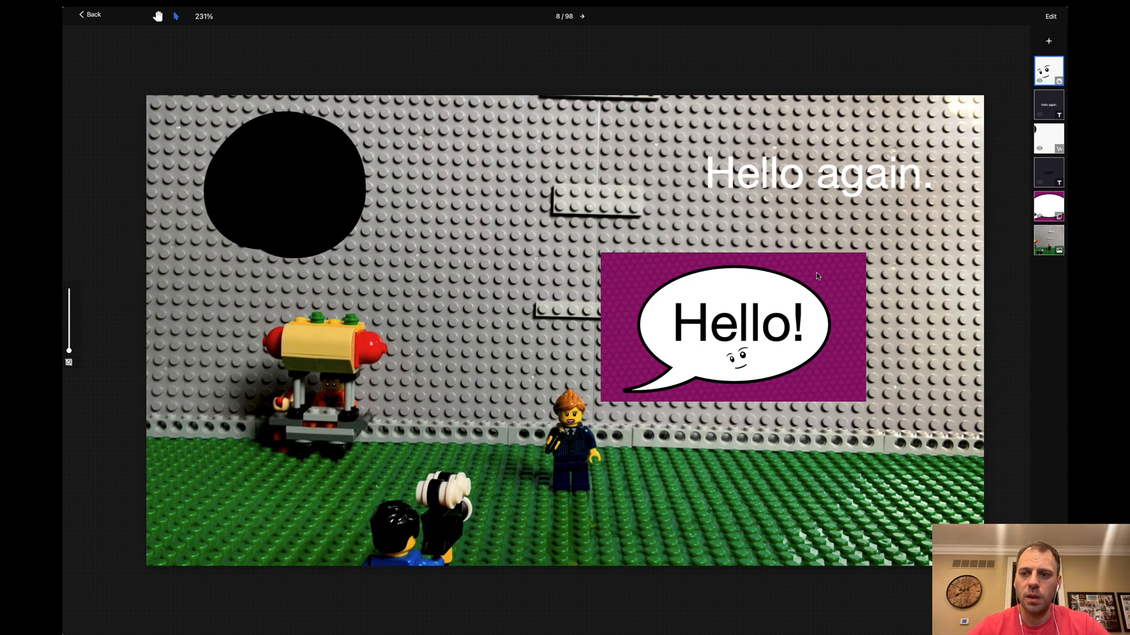
Step: Leave the frame editor for the project list and bring up options for The_News_Report(1)
click(88, 15)
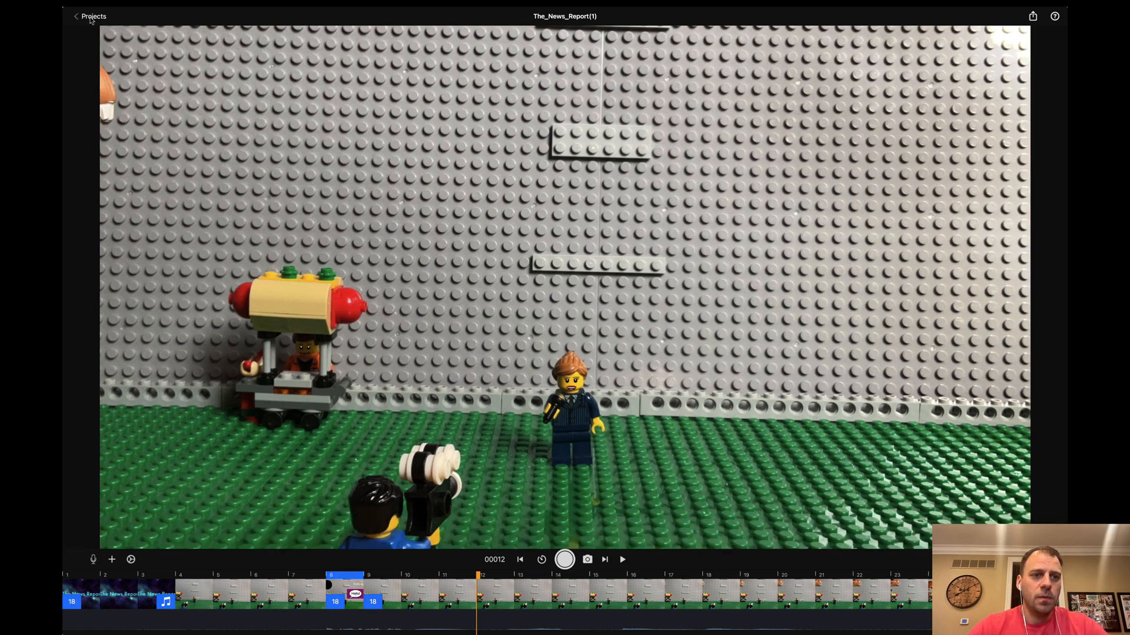
click(89, 15)
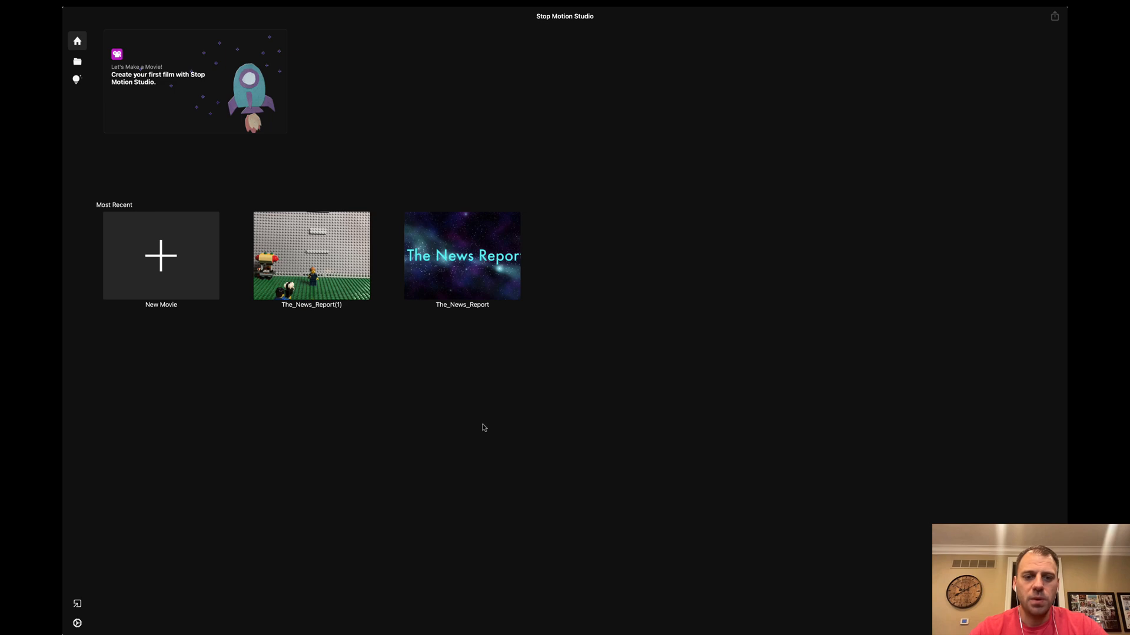
mouse_move(329, 245)
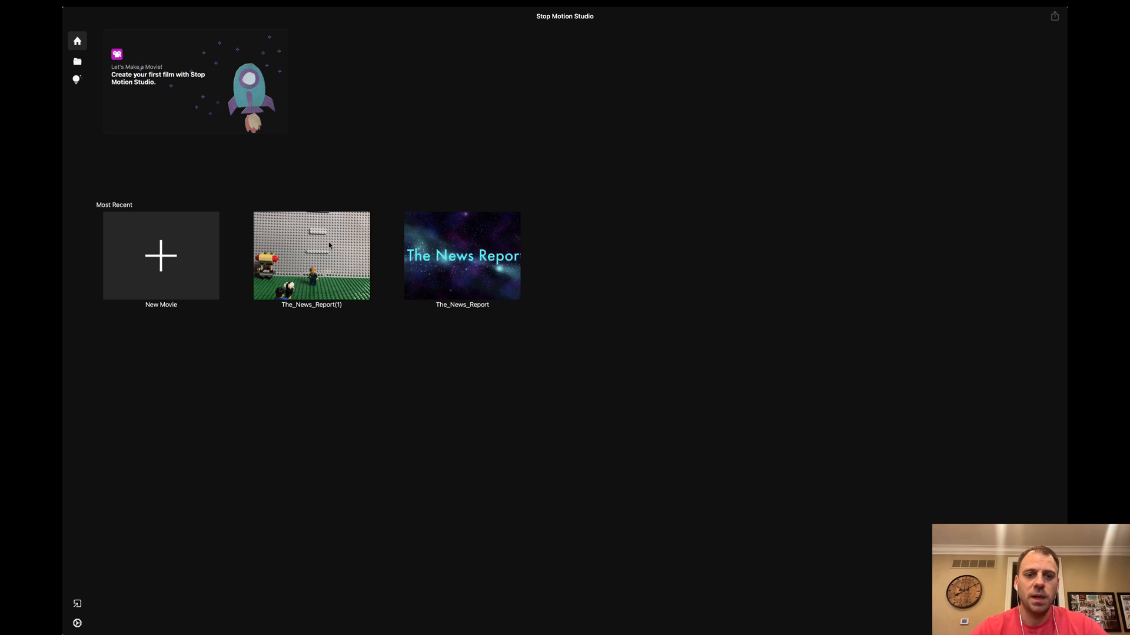
click(311, 255)
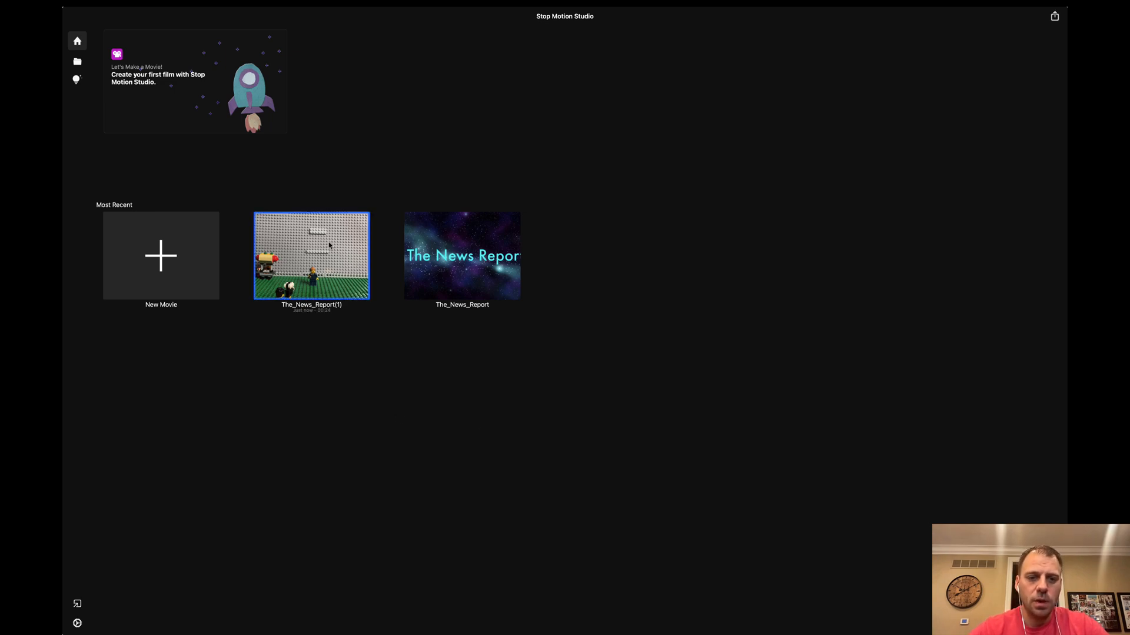
right_click(373, 591)
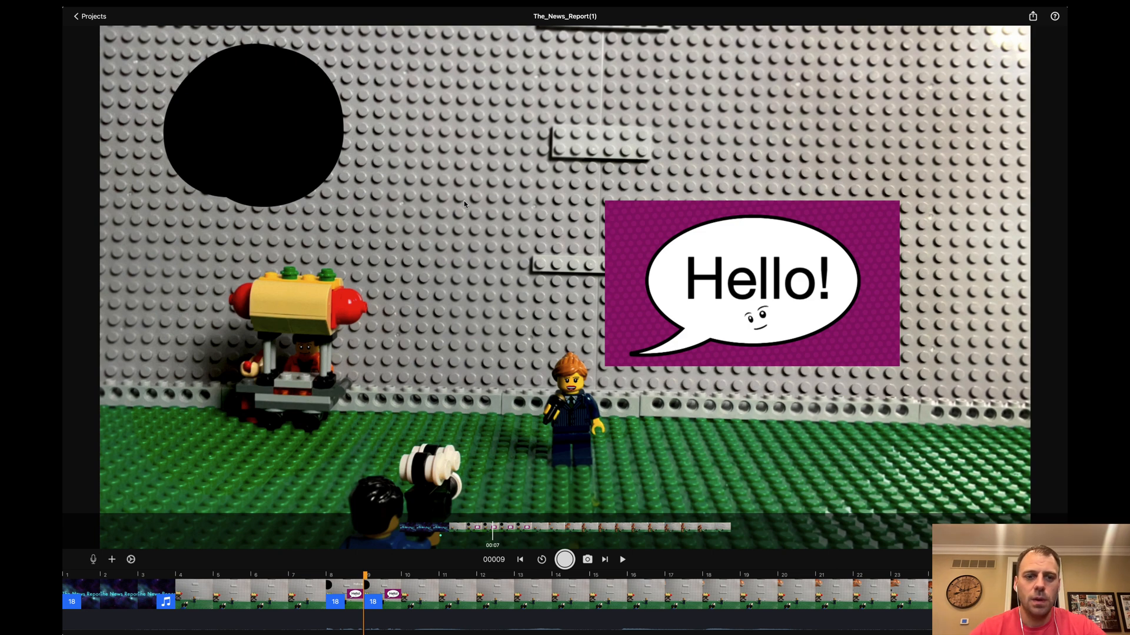
Step: Return to the project list where The_News_Report(1)'s thumbnail shows the blob and Hello! bubble
click(88, 15)
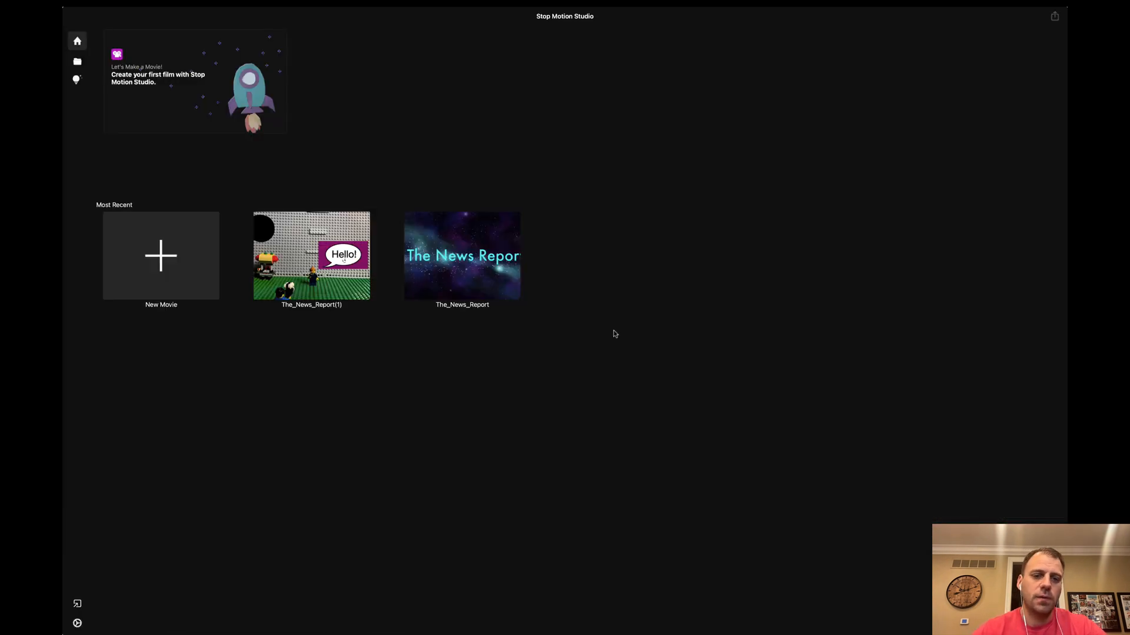